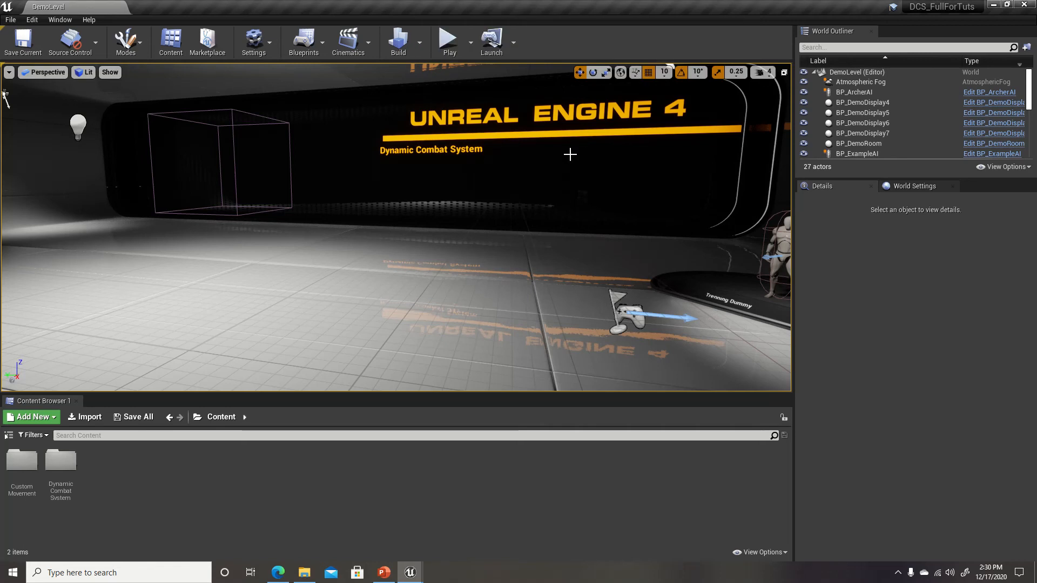
pyautogui.moveTo(536, 204)
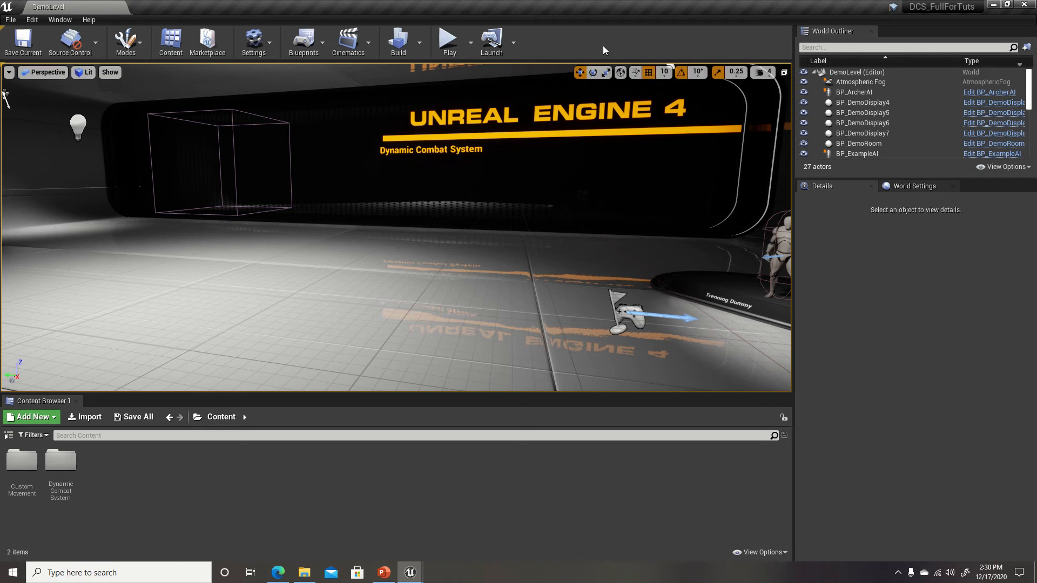
pyautogui.moveTo(505, 267)
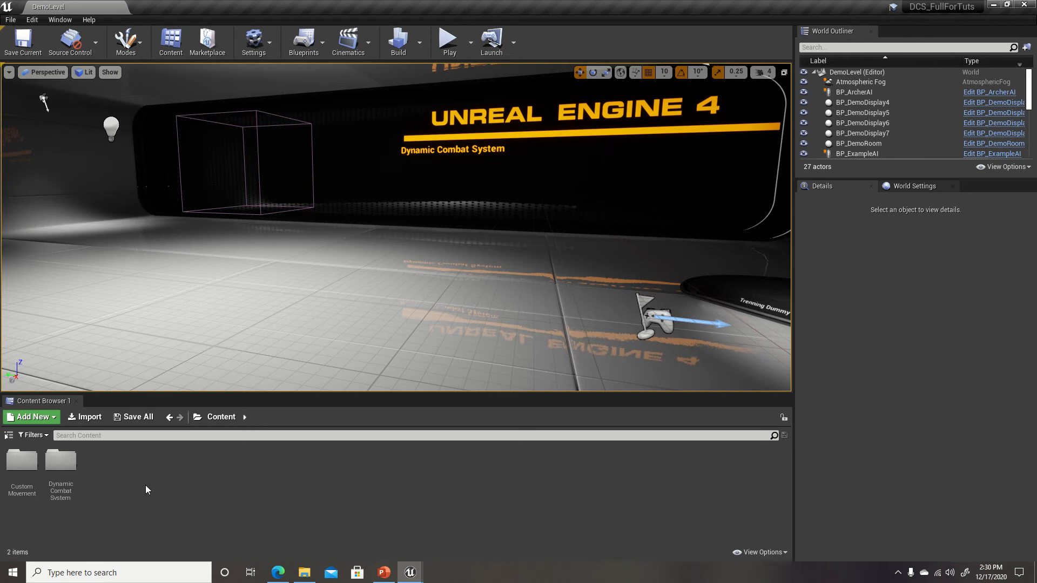
pyautogui.moveTo(21, 461)
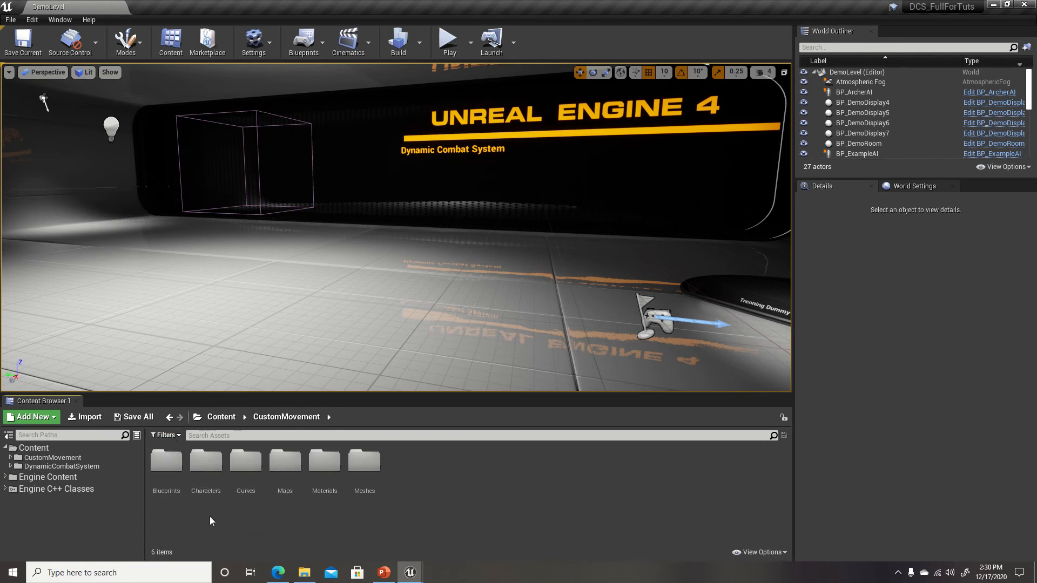
# Step: Select UE4_Mannequin_Skeleton in CustomMovement > Characters > Meshes to bring up Delete Assets
pyautogui.click(364, 461)
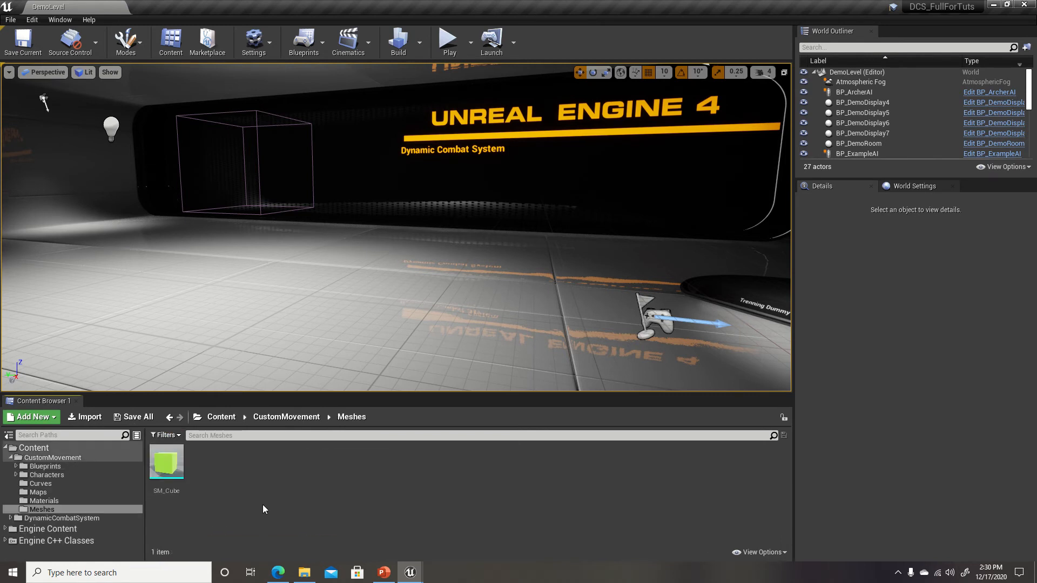
pyautogui.click(47, 475)
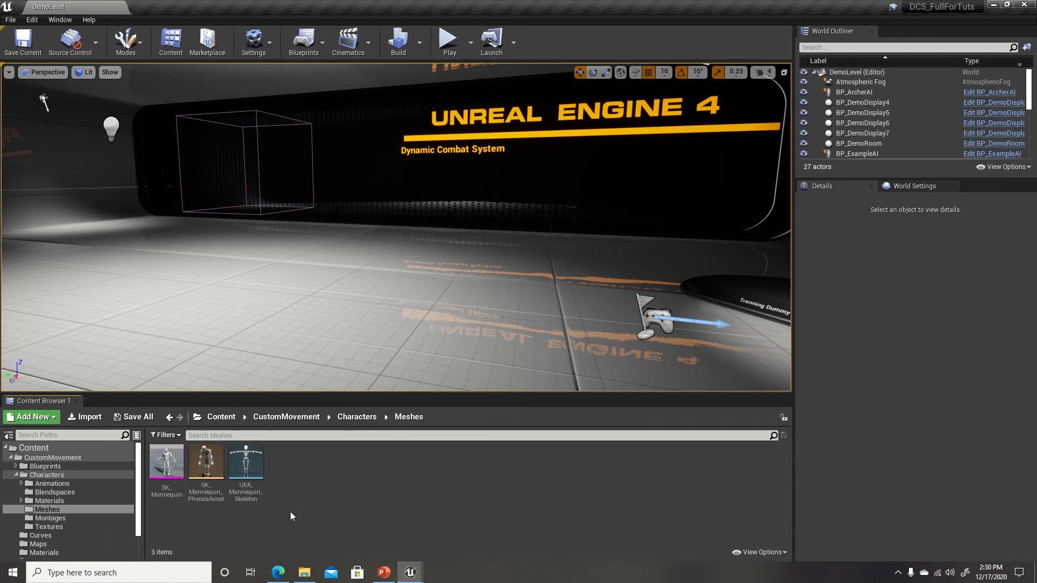
pyautogui.click(245, 460)
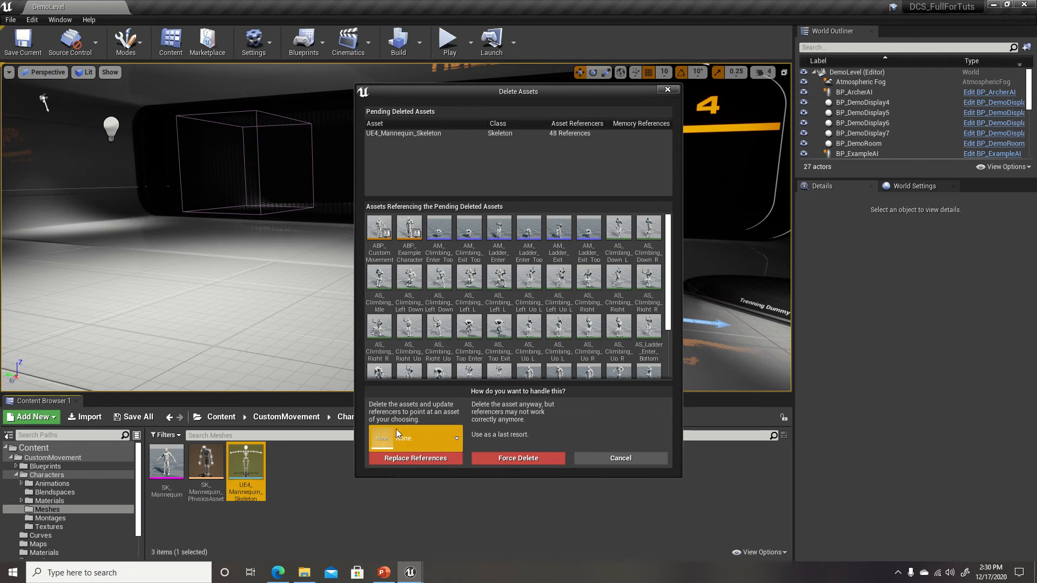
# Step: Replace the skeleton's references with Skeleton_CombatMannequin and save the leftover redirector
pyautogui.click(415, 438)
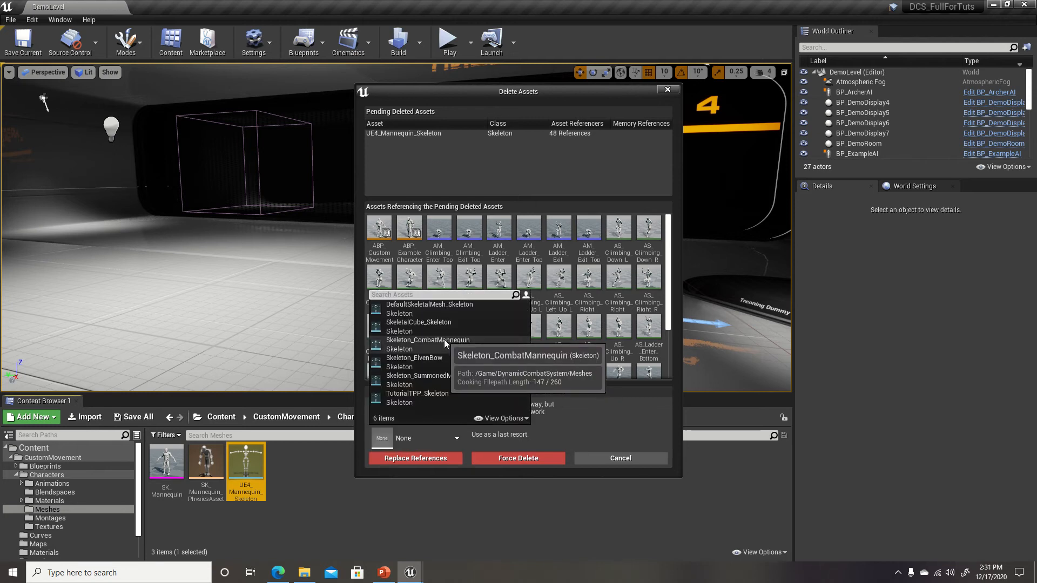
pyautogui.click(427, 340)
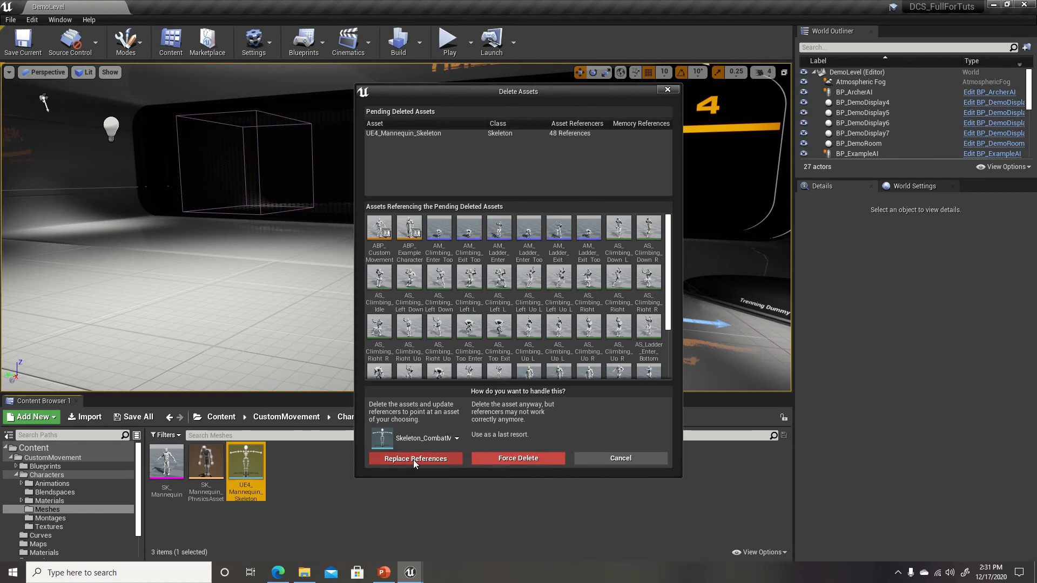
pyautogui.click(415, 459)
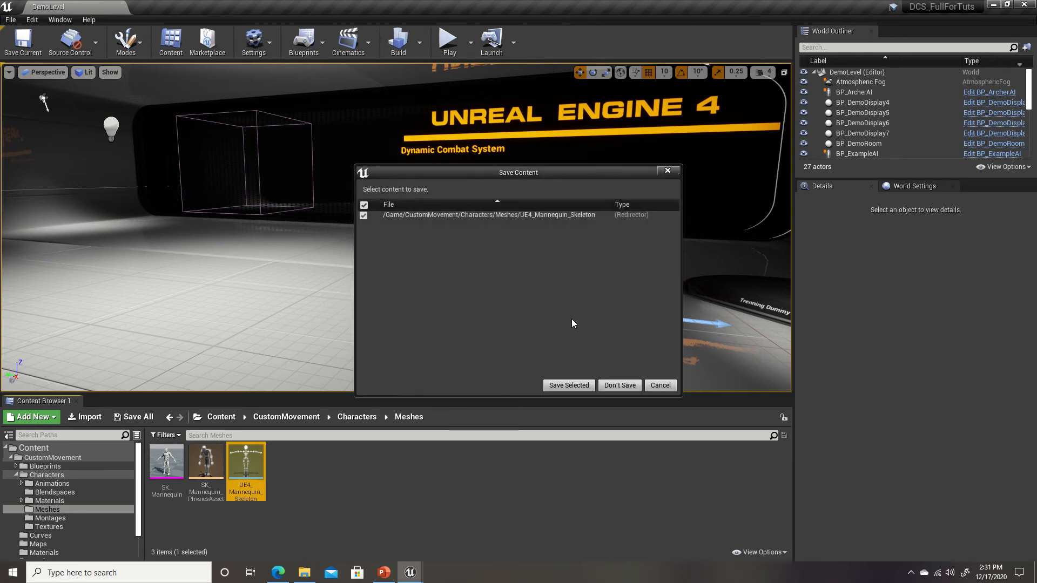
pyautogui.click(567, 385)
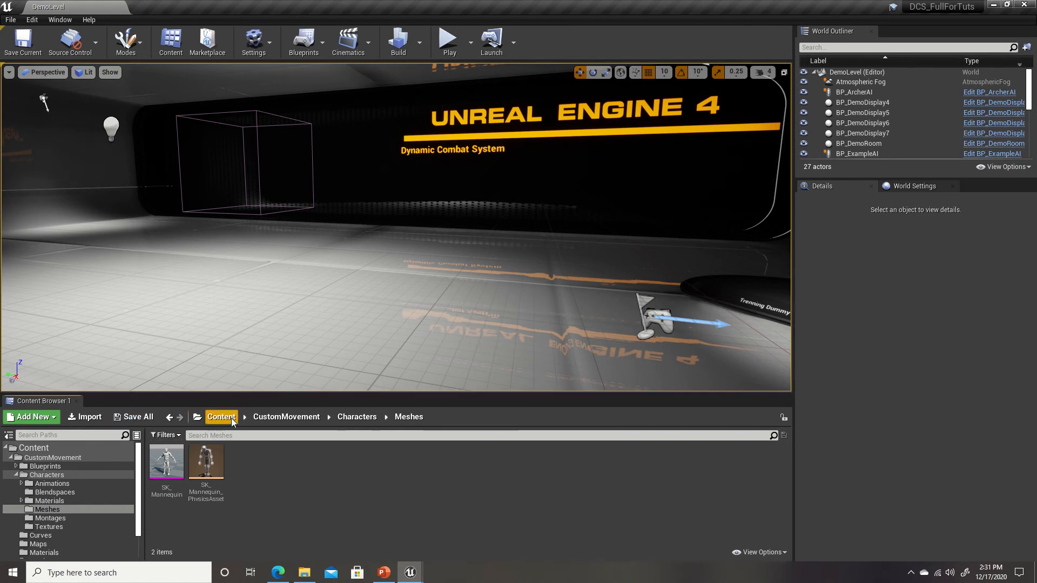
# Step: Open BP_CombatCharacter from the DynamicCombatSystem Blueprints folder
pyautogui.click(222, 416)
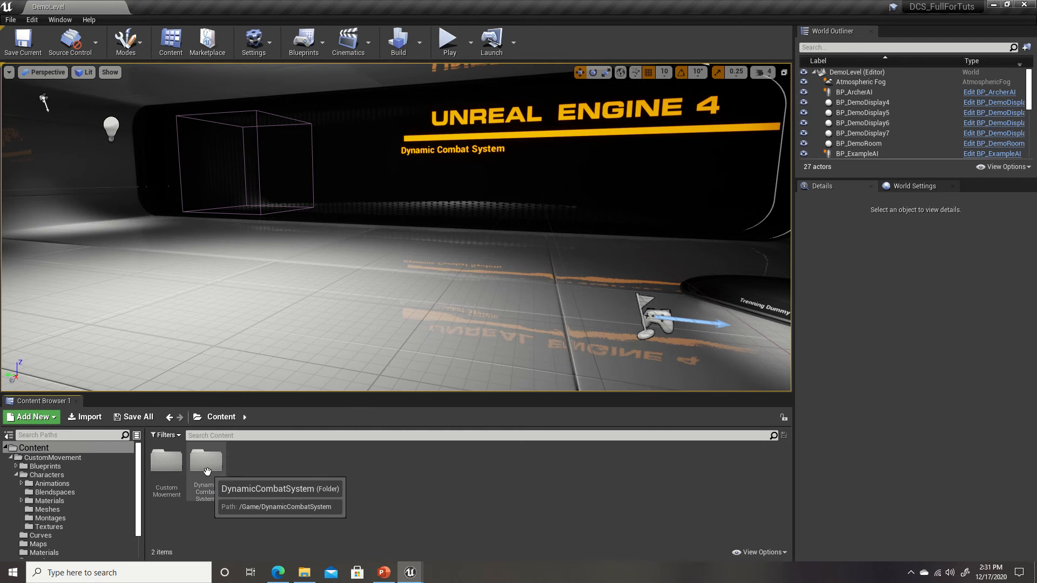
pyautogui.doubleClick(206, 460)
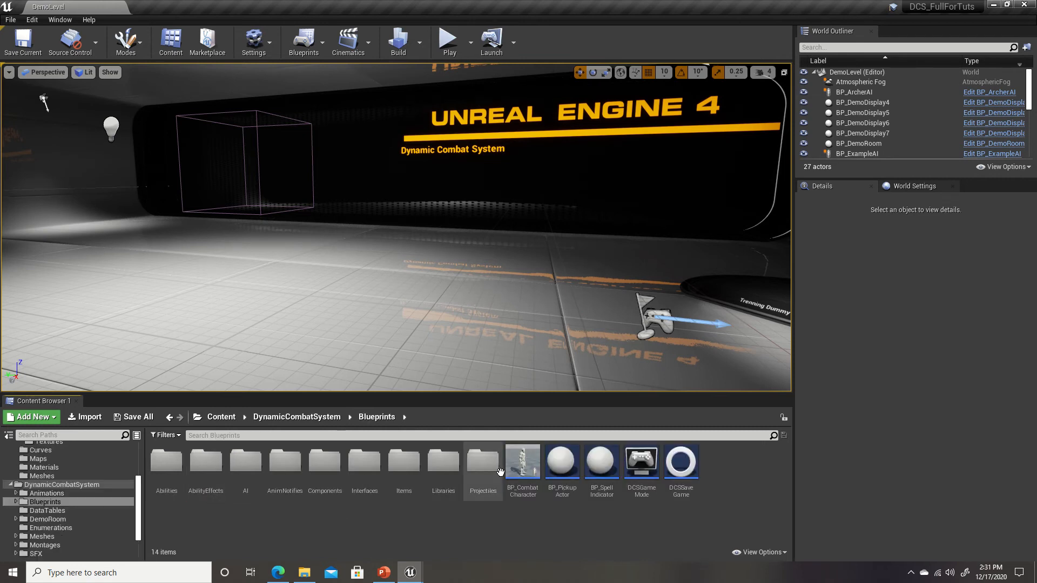
pyautogui.doubleClick(521, 461)
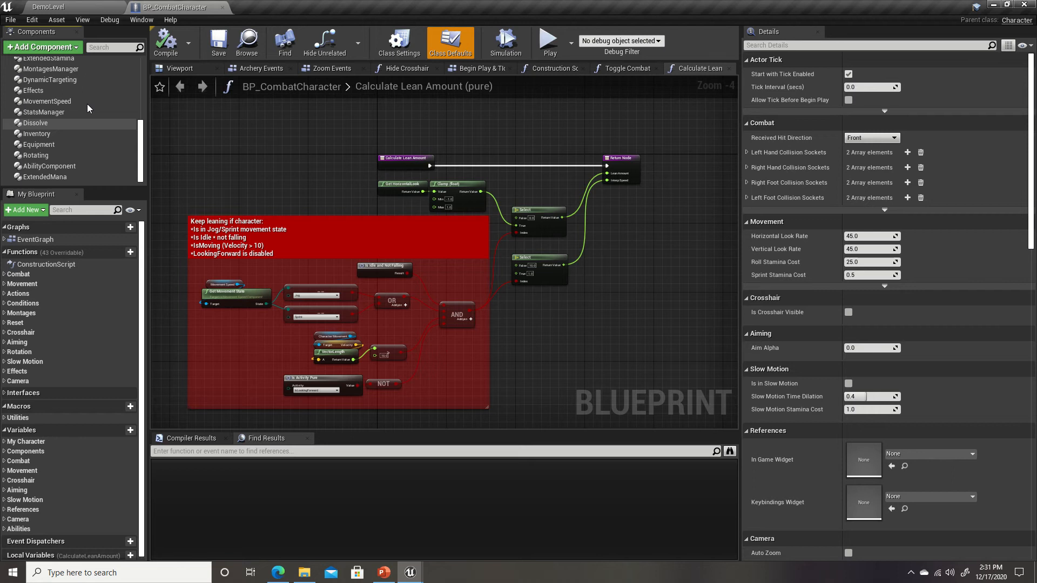
# Step: Add a BP_CustomMovementComponent via Add Component, searching 'custom'
pyautogui.click(41, 47)
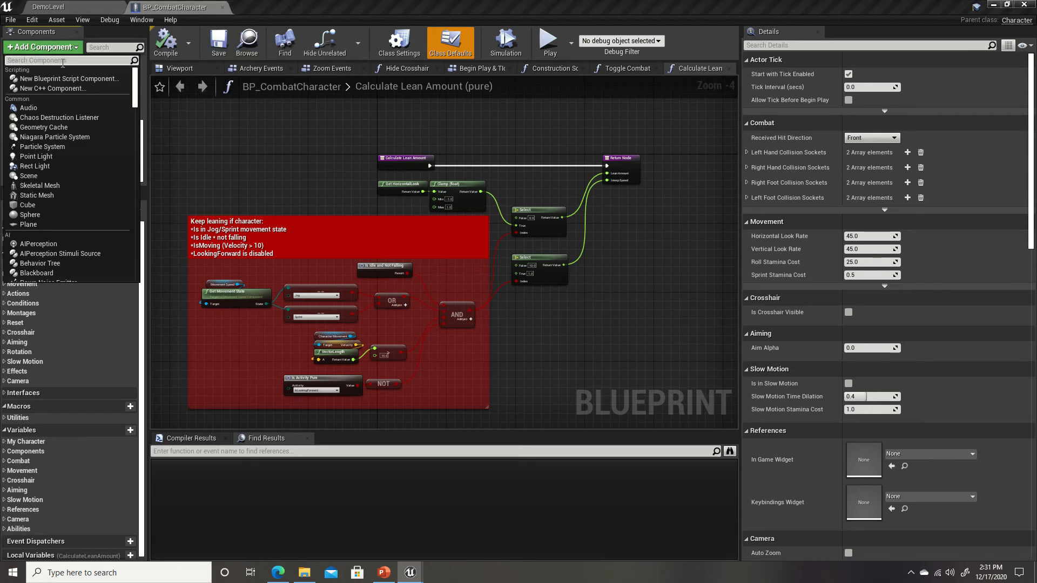
pyautogui.write('custom')
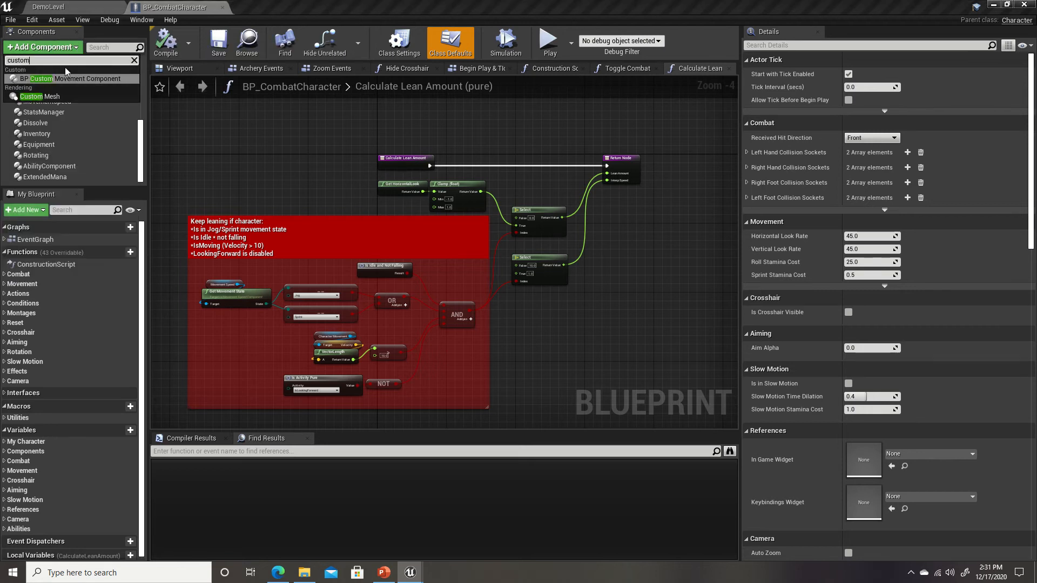
pyautogui.click(81, 78)
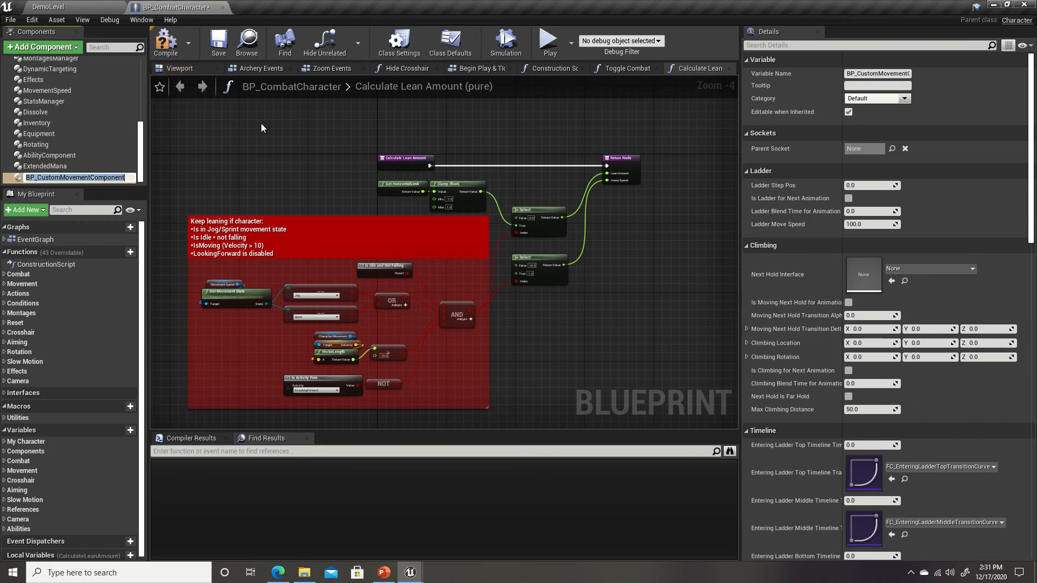
# Step: Add BPI_CustomMovementCharacter under Implemented Interfaces in Class Settings and save
pyautogui.click(398, 41)
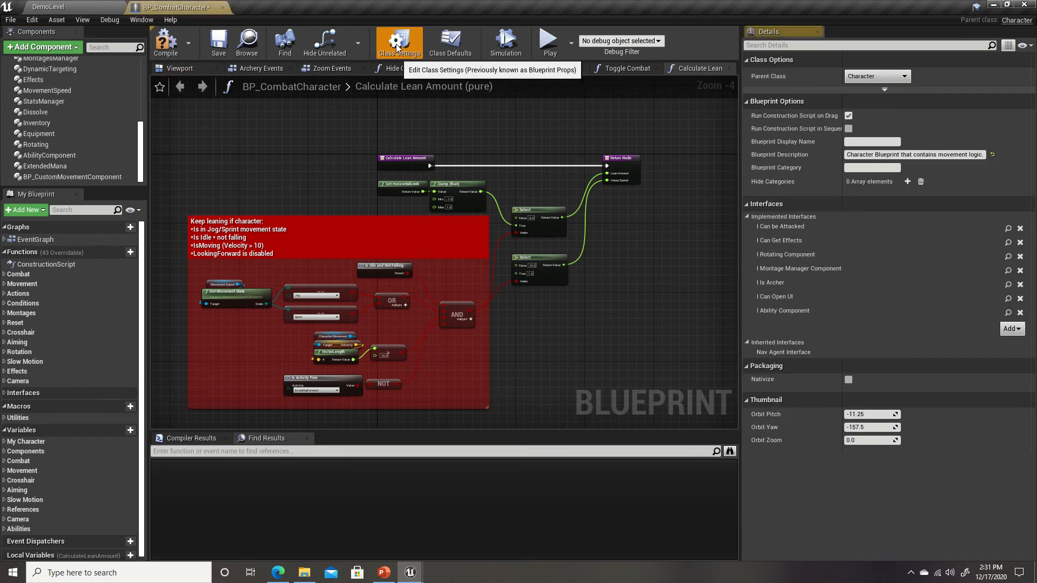
pyautogui.click(1010, 328)
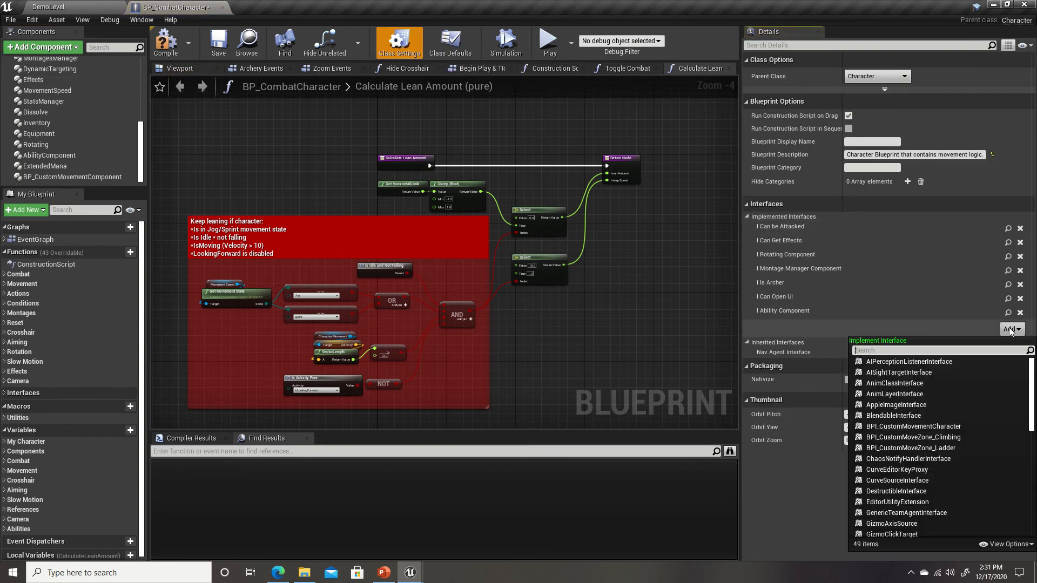
pyautogui.moveTo(913, 426)
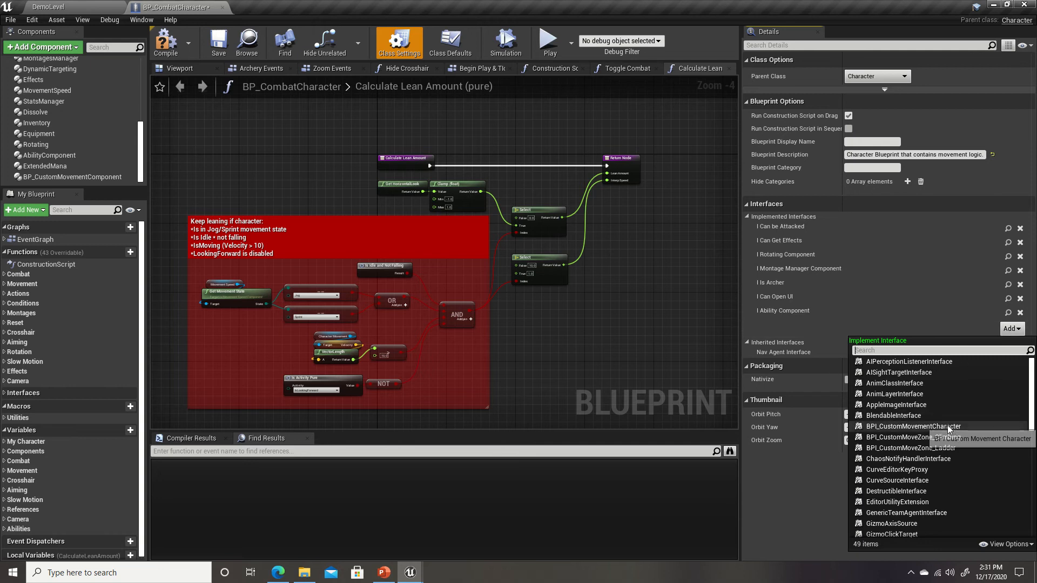
pyautogui.click(914, 426)
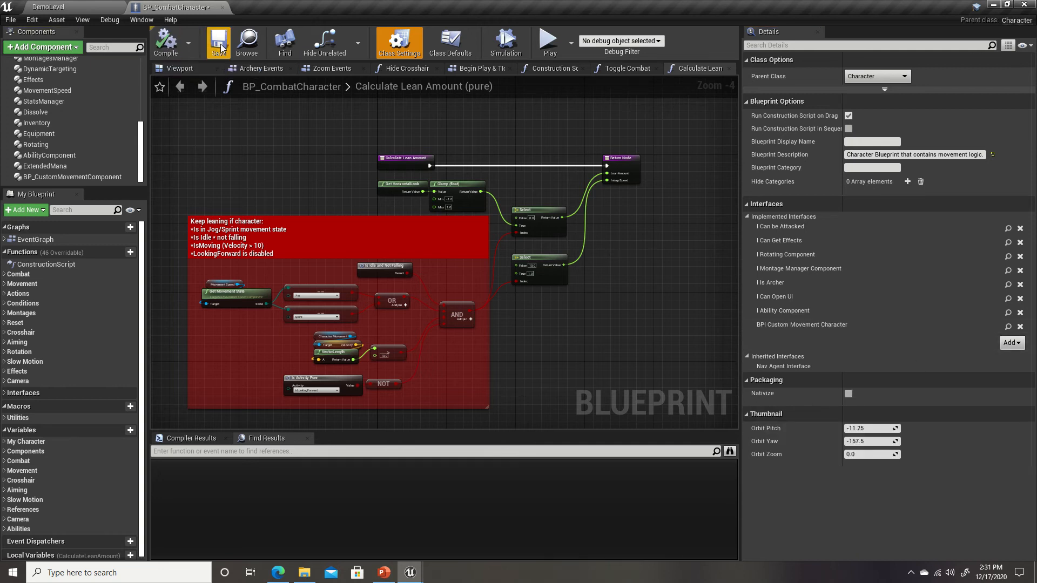
pyautogui.click(218, 43)
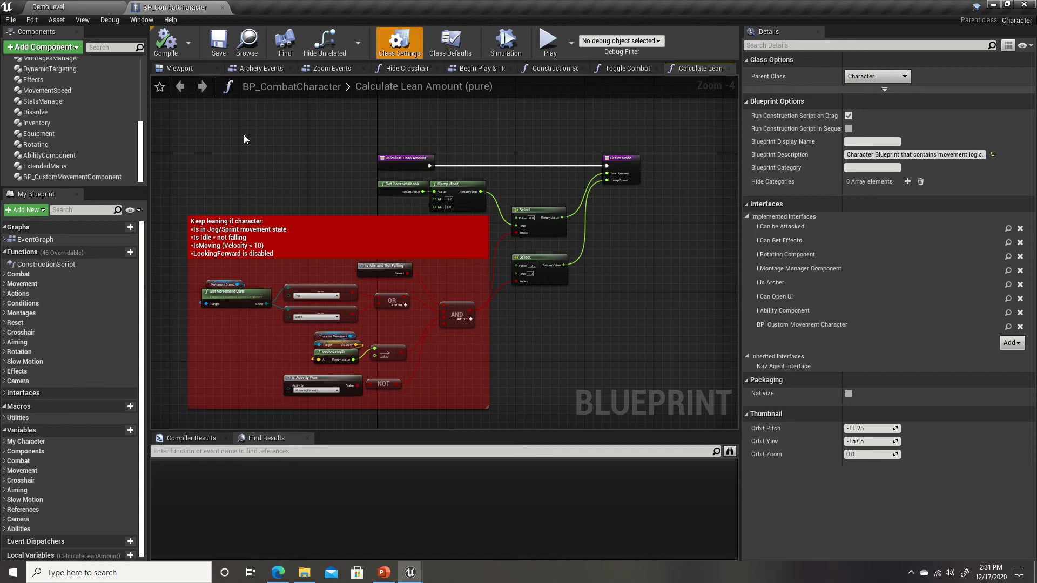
pyautogui.moveTo(143, 330)
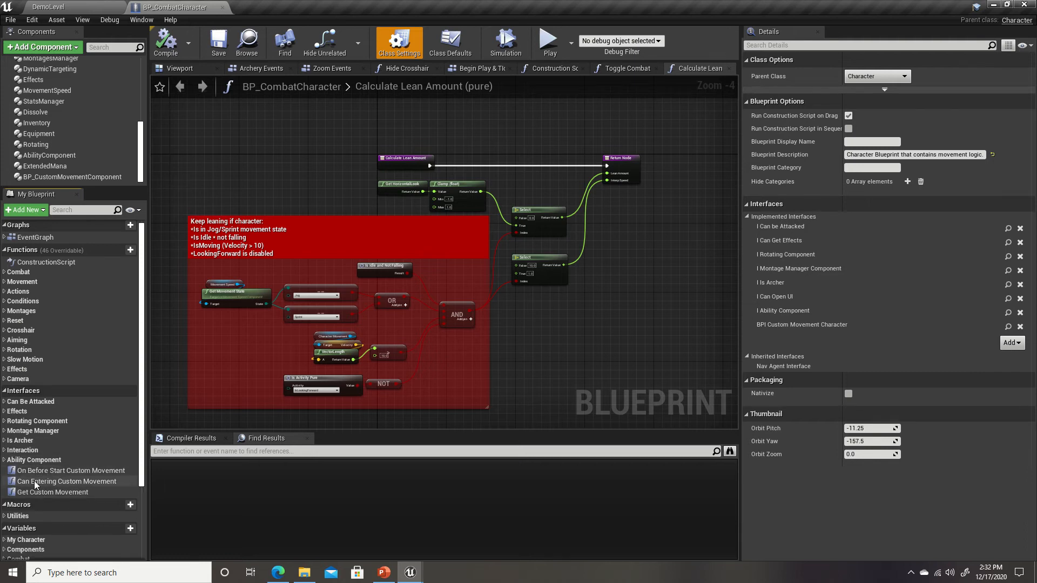
pyautogui.moveTo(70, 470)
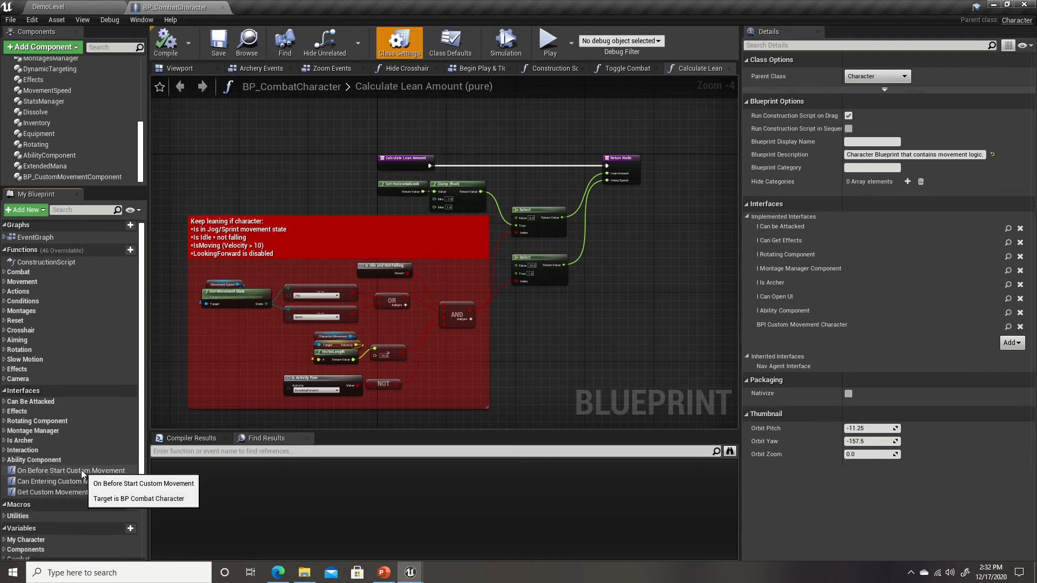
pyautogui.moveTo(66, 482)
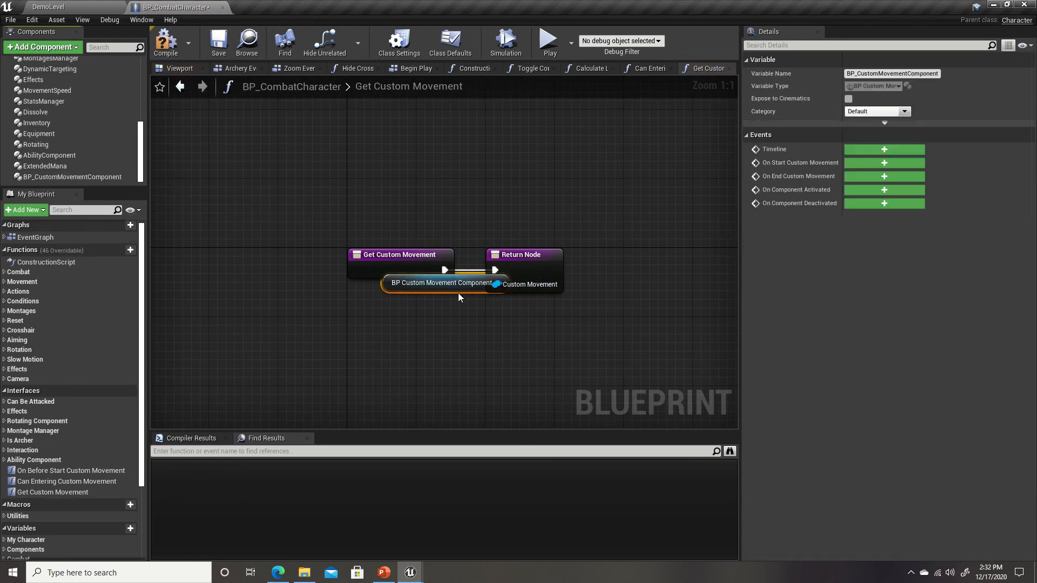
# Step: Wire a BP_CustomMovementComponent reference into Get Custom Movement's return node and save
pyautogui.moveTo(440, 283); pyautogui.dragTo(400, 309)
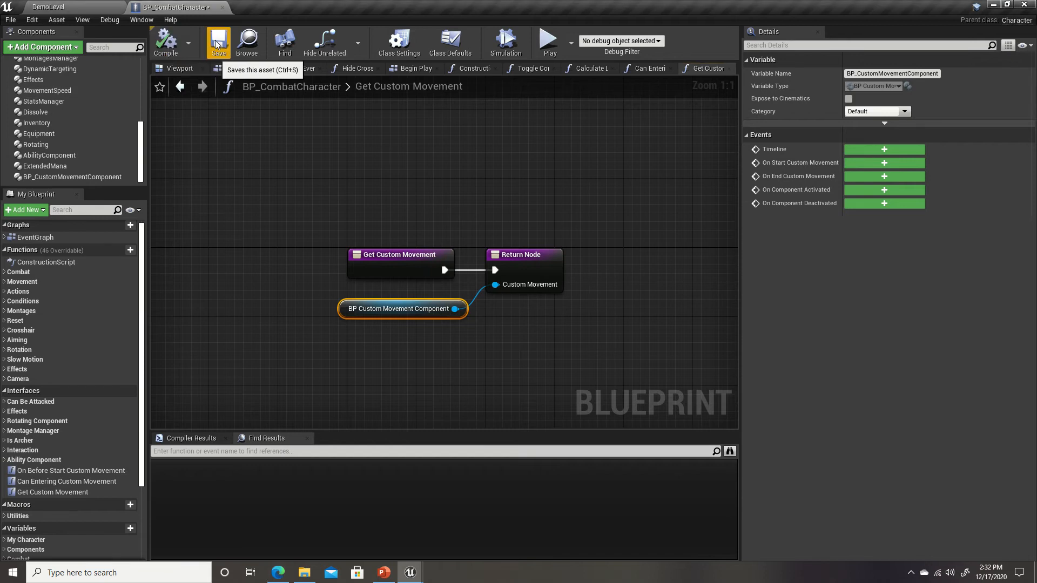
pyautogui.click(218, 45)
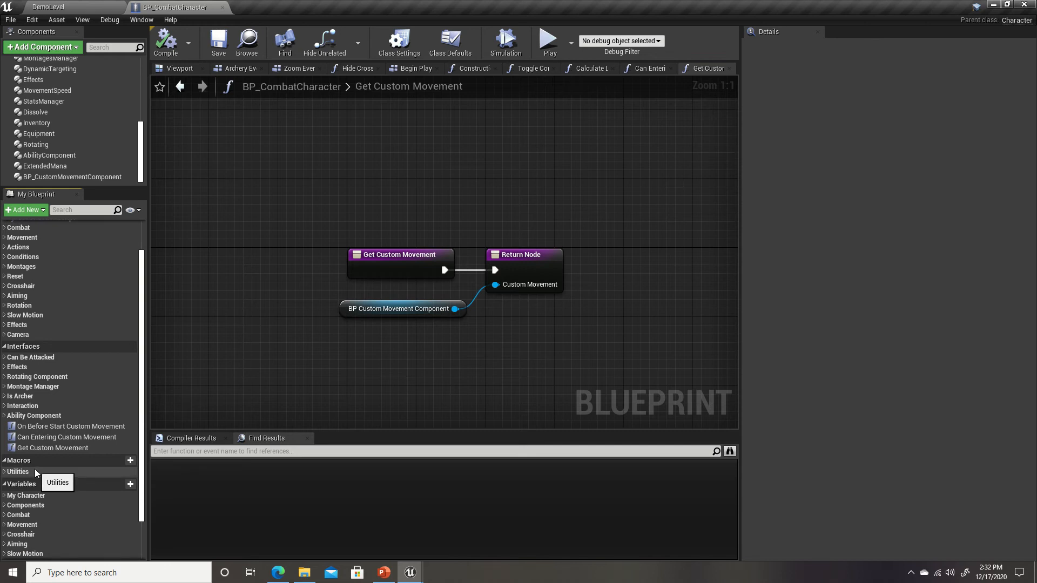
# Step: Add a new macro to BP_CombatCharacter and name it IsCustomMovement?
pyautogui.click(122, 461)
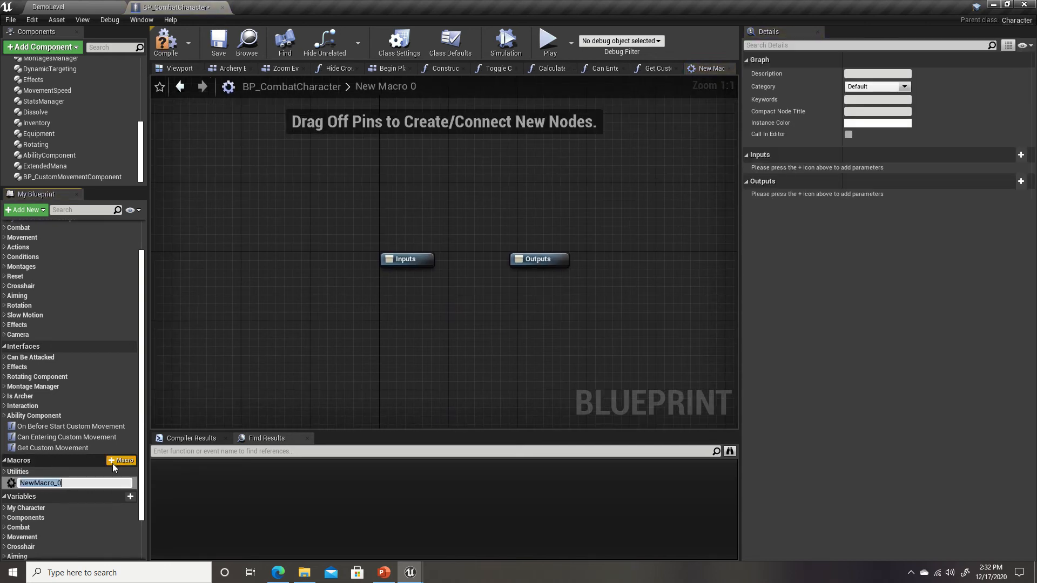
pyautogui.write('IsCustomMovement?')
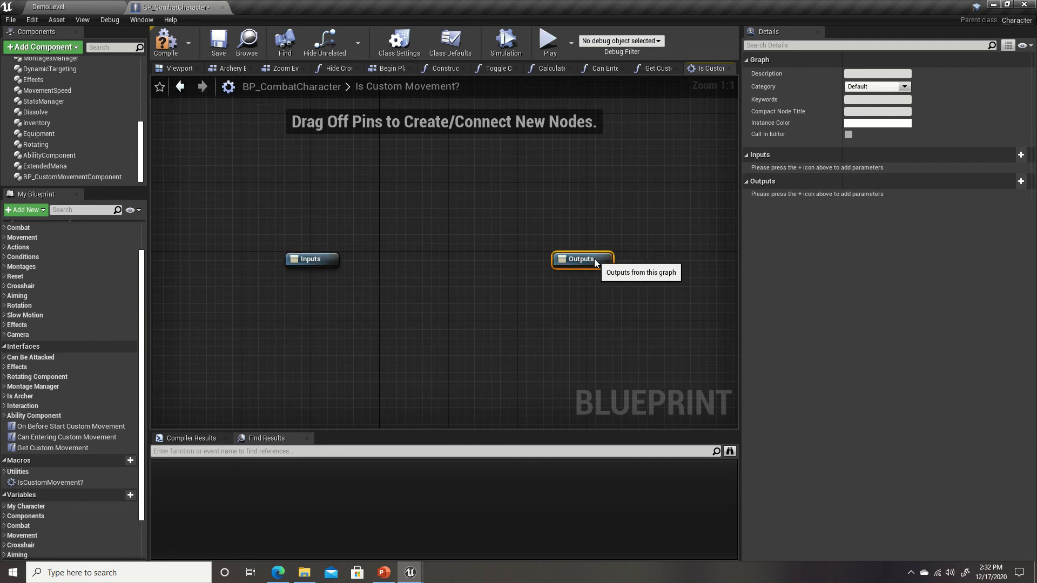
pyautogui.moveTo(592, 263)
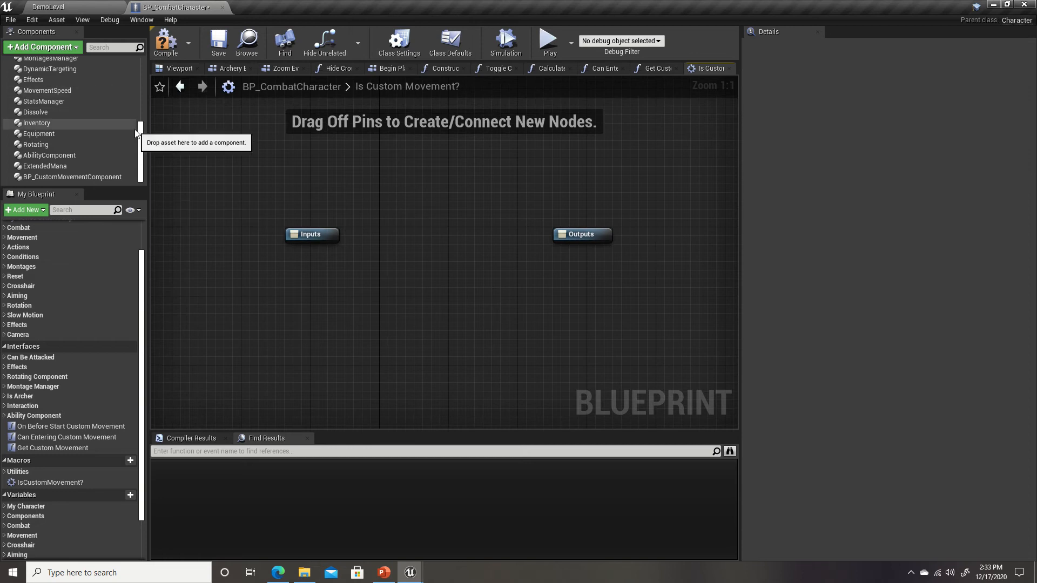
# Step: Place the BP_CustomMovementComponent reference and call Is Custom Movement from it
pyautogui.click(71, 176)
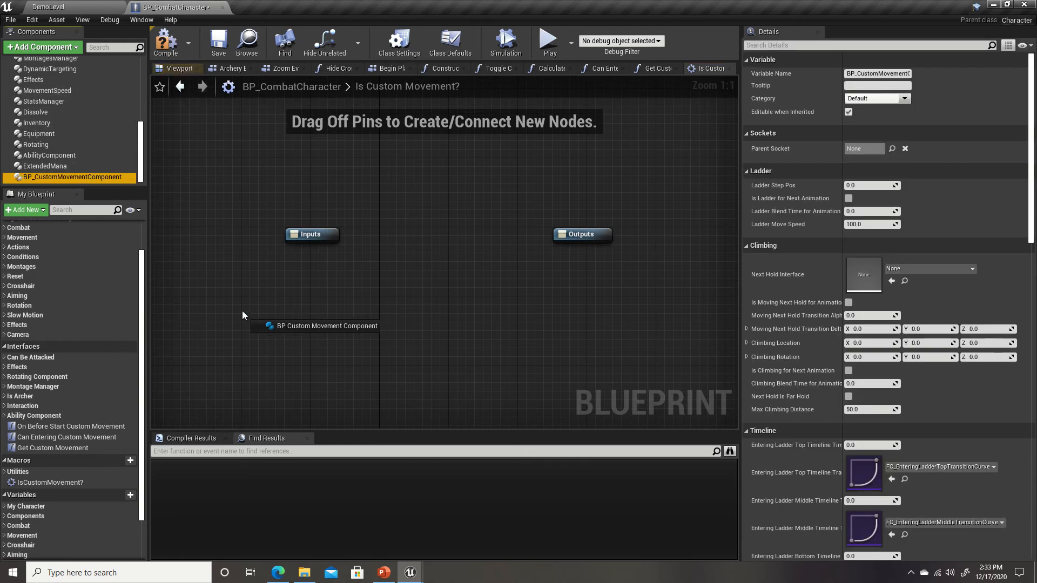
pyautogui.moveTo(360, 315); pyautogui.dragTo(404, 318)
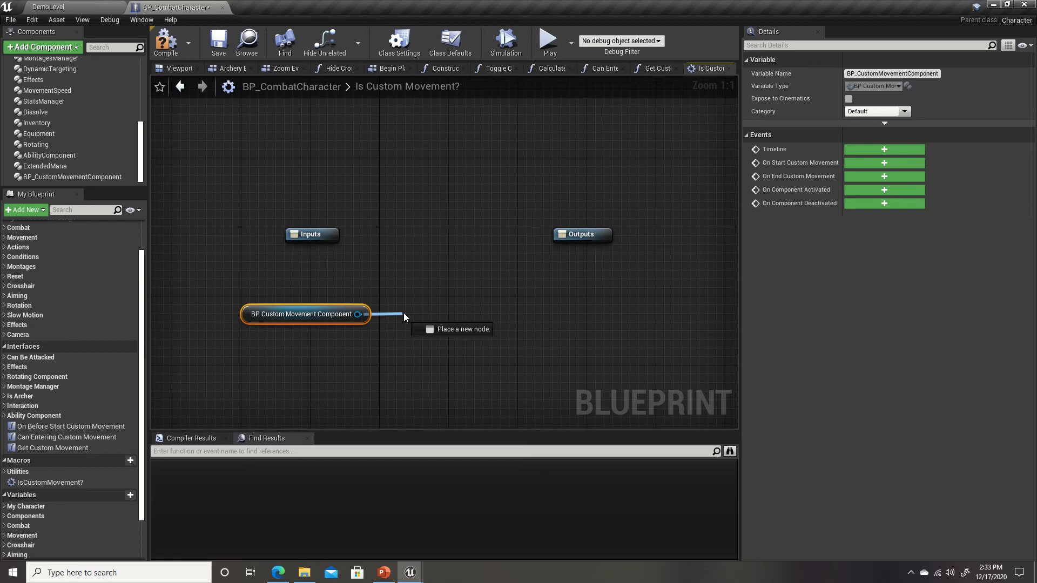
pyautogui.write('is custom')
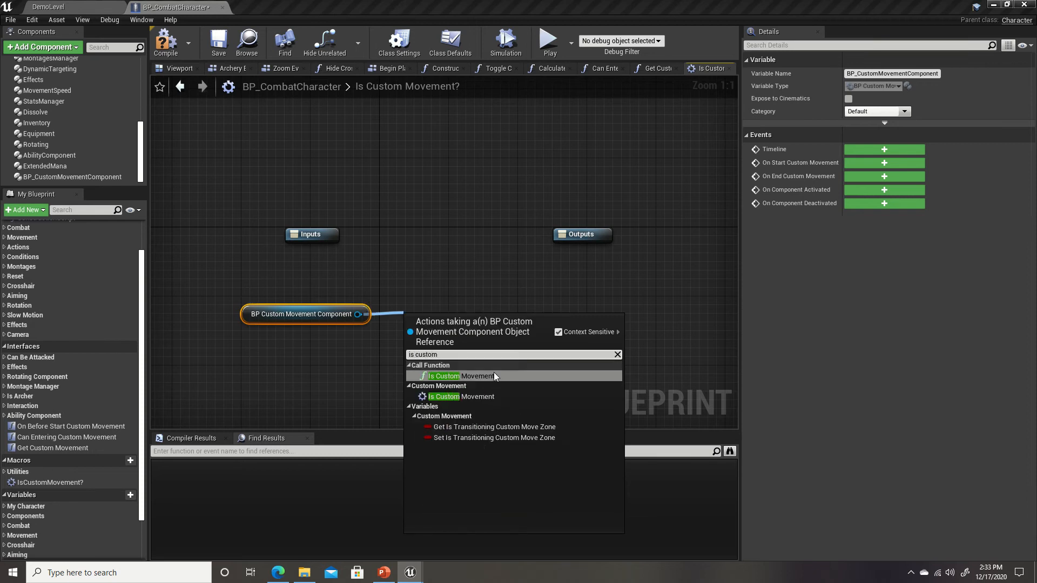
pyautogui.moveTo(475, 376)
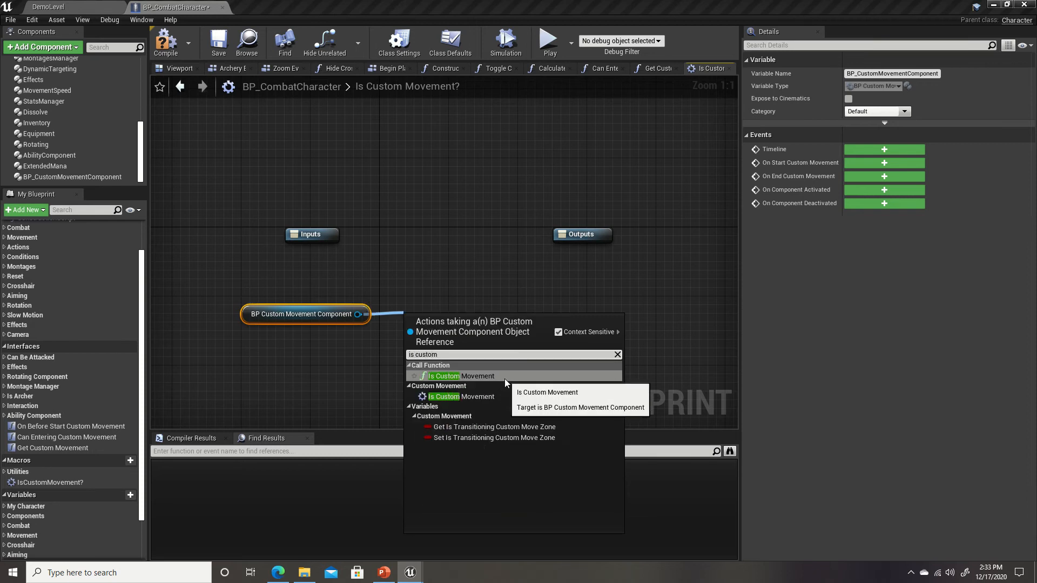
pyautogui.click(457, 375)
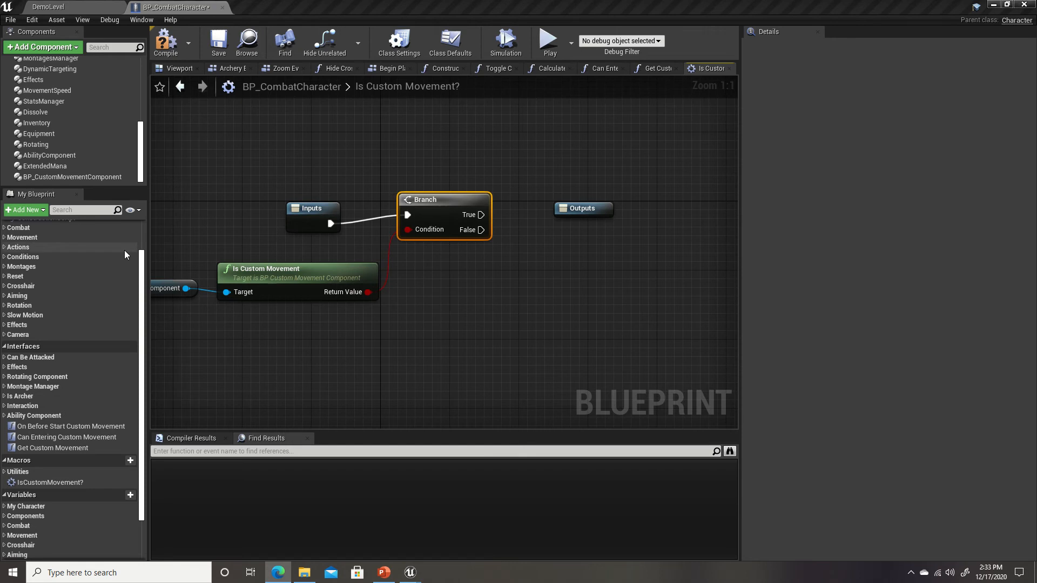
pyautogui.moveTo(453, 284)
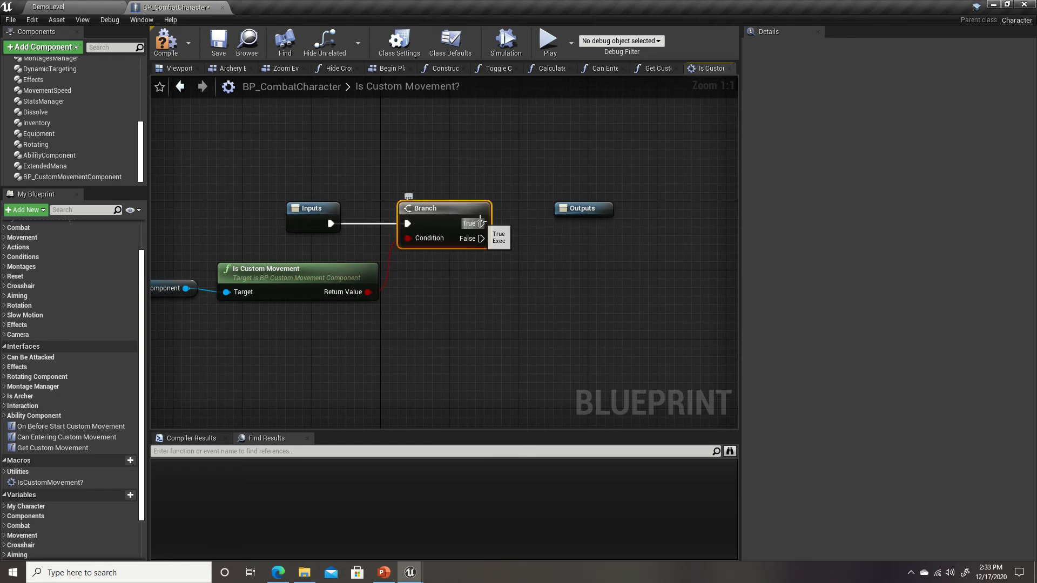
# Step: Connect the Branch's True and False paths to the macro outputs and save
pyautogui.moveTo(482, 224); pyautogui.dragTo(562, 224)
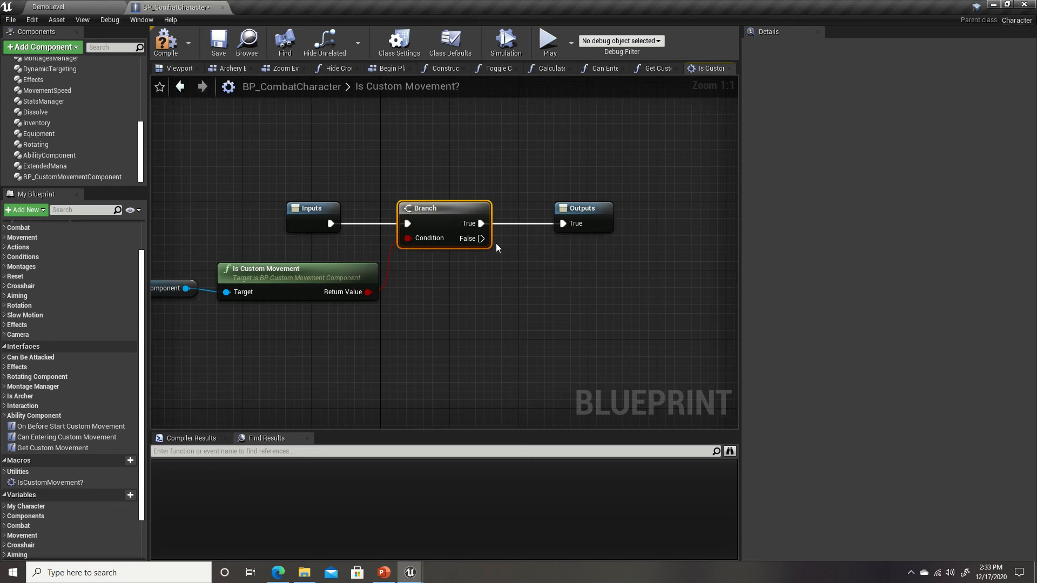
pyautogui.moveTo(482, 238); pyautogui.dragTo(563, 238)
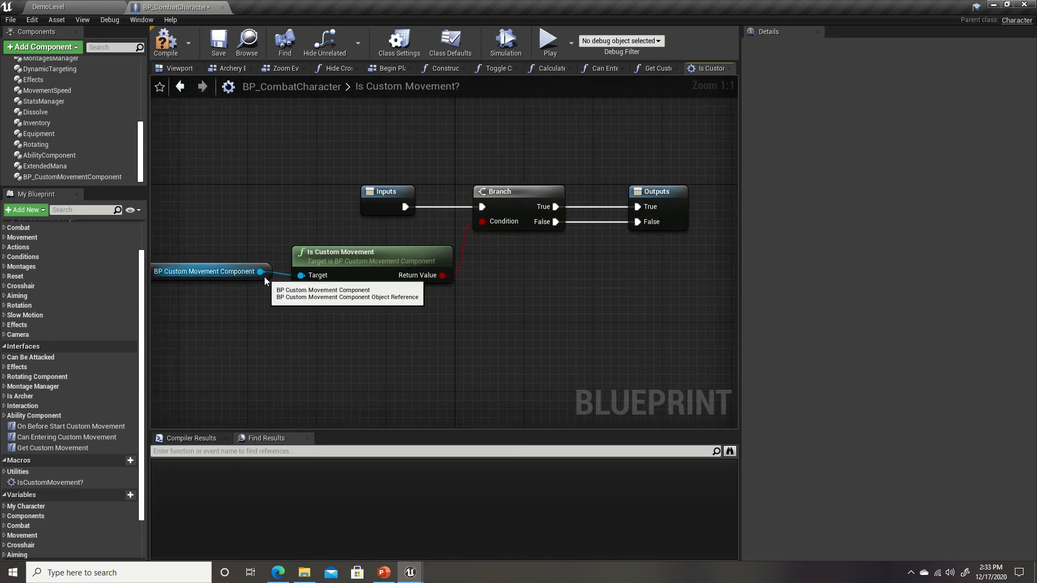
pyautogui.click(207, 271)
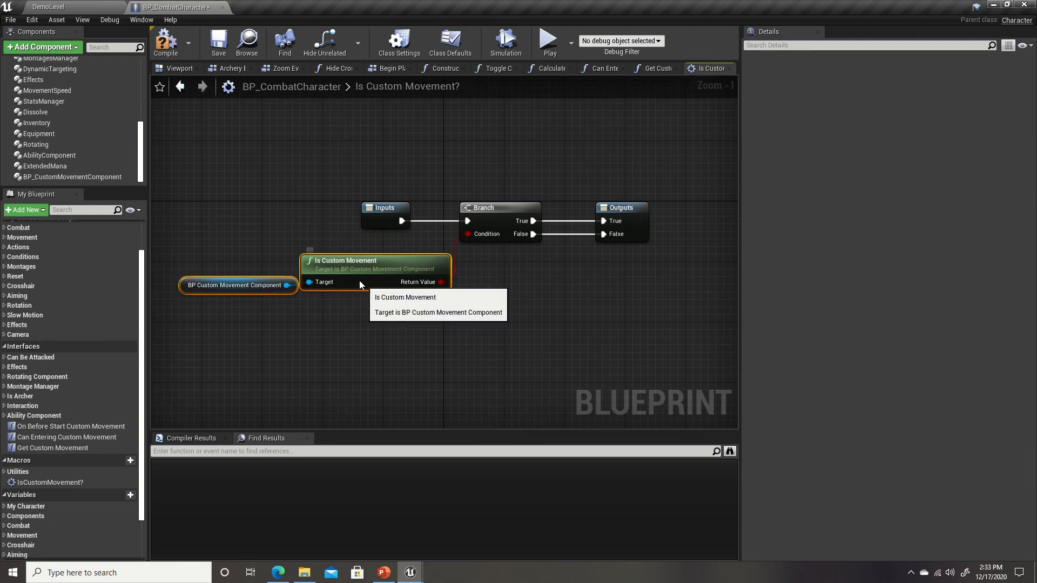
pyautogui.click(231, 285)
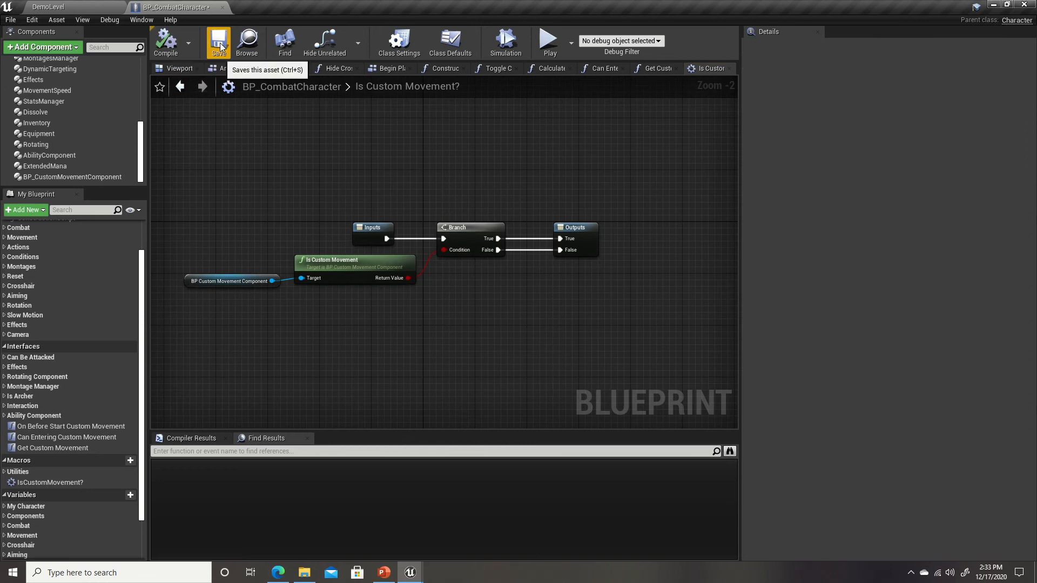
pyautogui.click(219, 42)
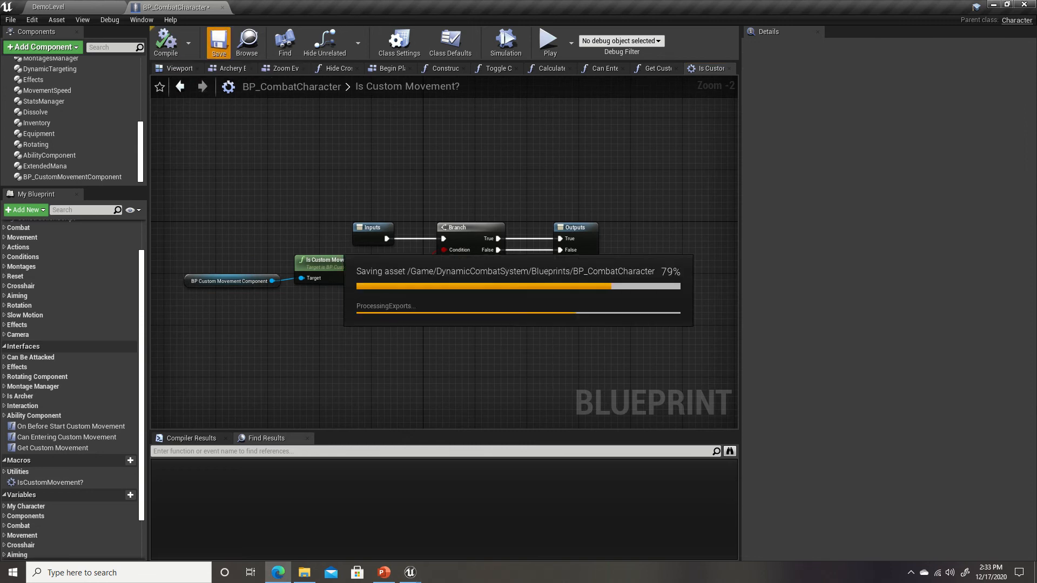
pyautogui.click(219, 42)
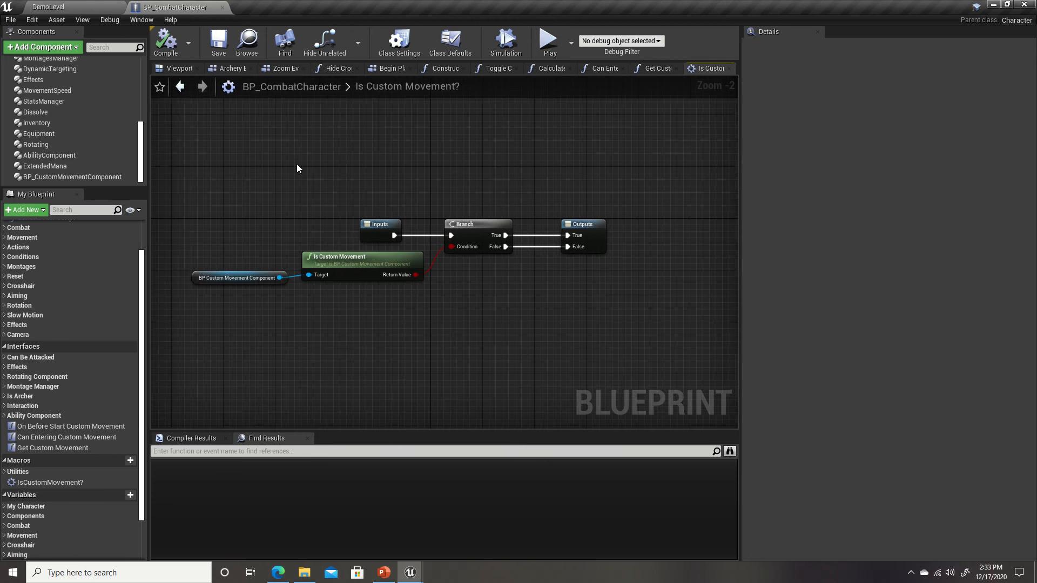
pyautogui.moveTo(81, 222)
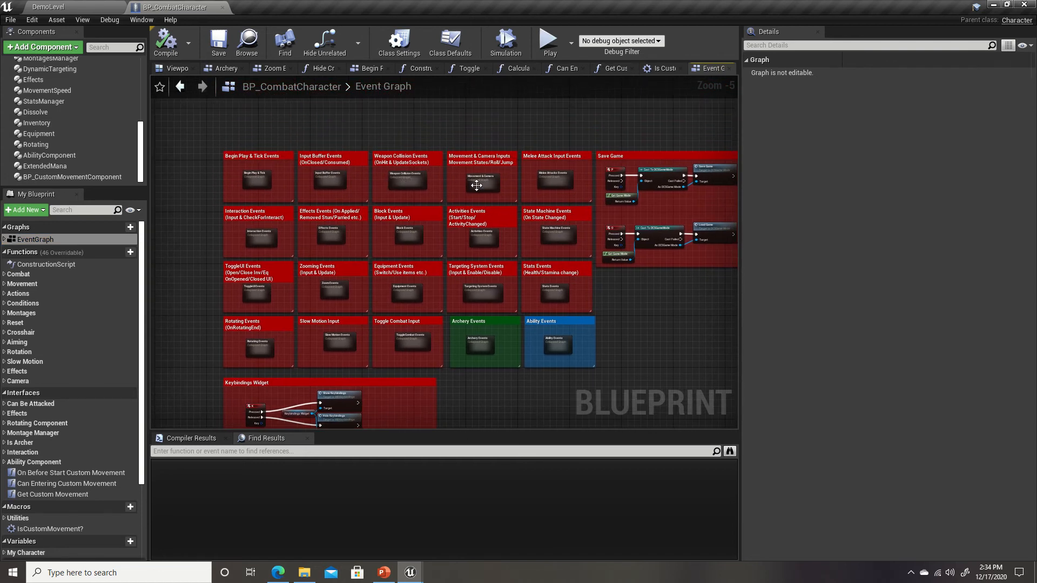
pyautogui.moveTo(477, 182)
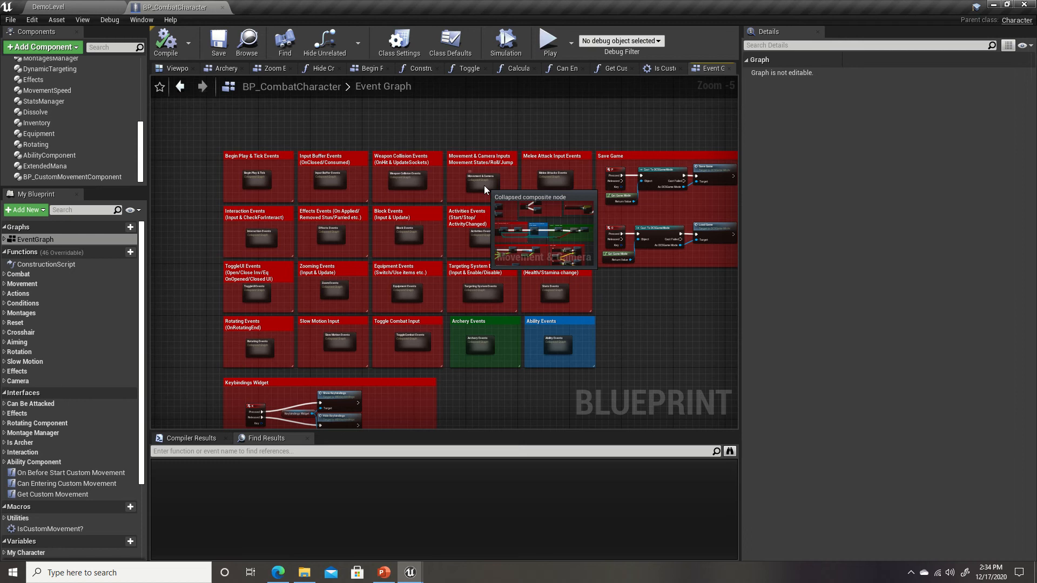
# Step: Open the Movement & Camera collapsed graph and scroll to the MoveForward input
pyautogui.doubleClick(480, 179)
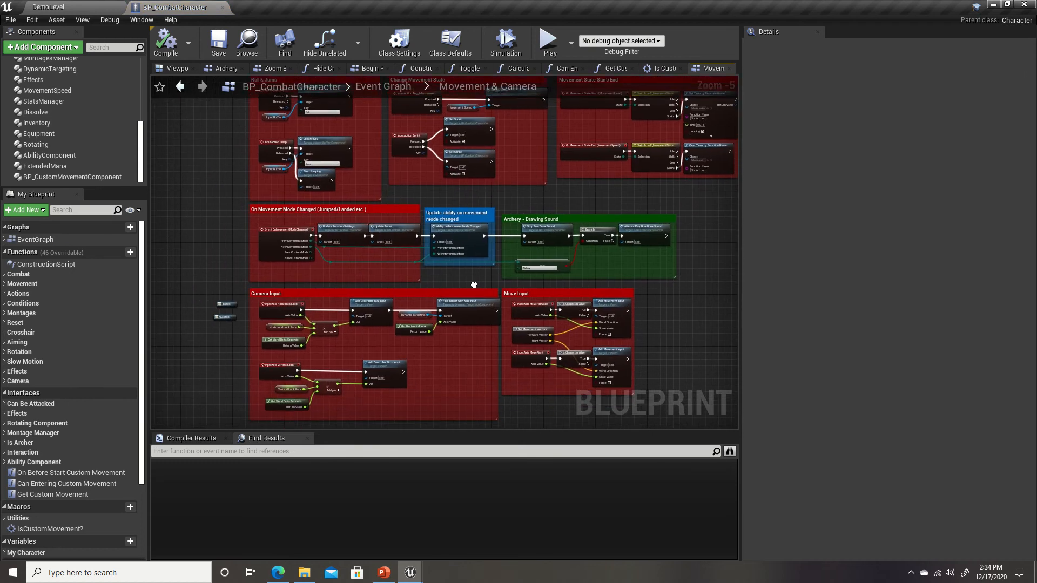
pyautogui.scroll(-3)
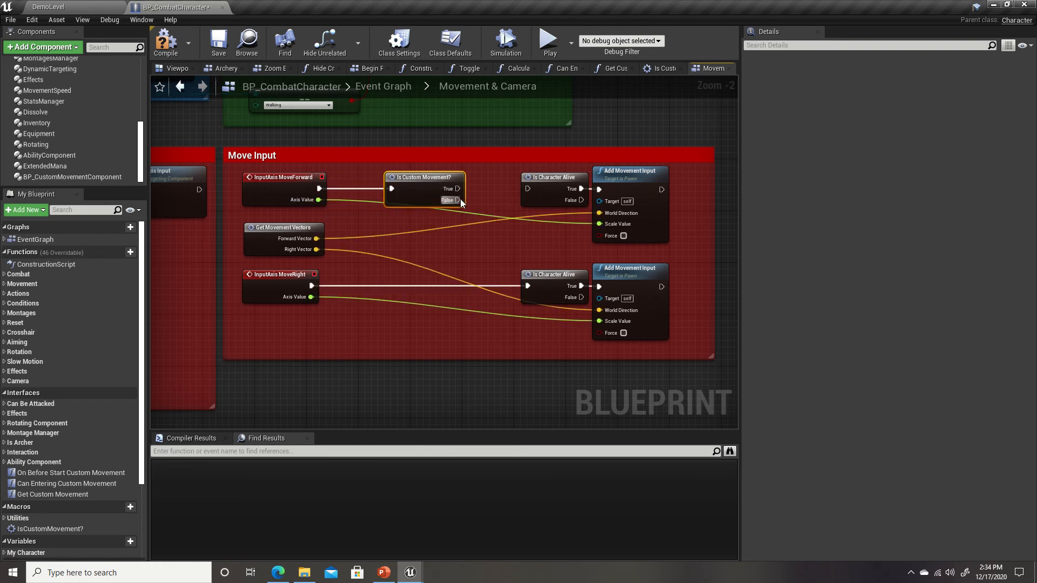
# Step: Route the macro's False to Is Character Alive and add Add Custom Movement Input Up
pyautogui.moveTo(457, 200); pyautogui.dragTo(527, 188)
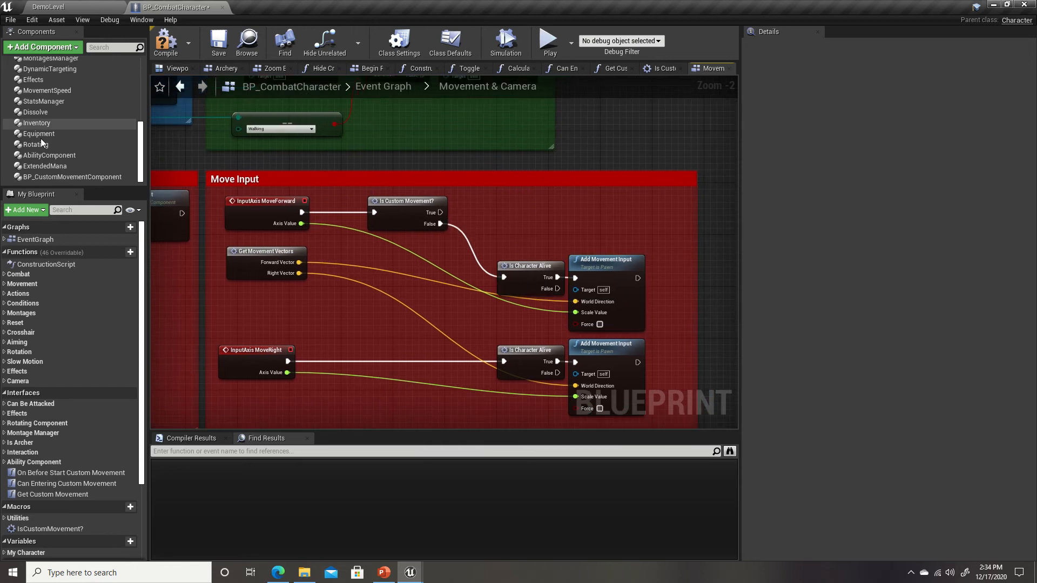
pyautogui.click(72, 177)
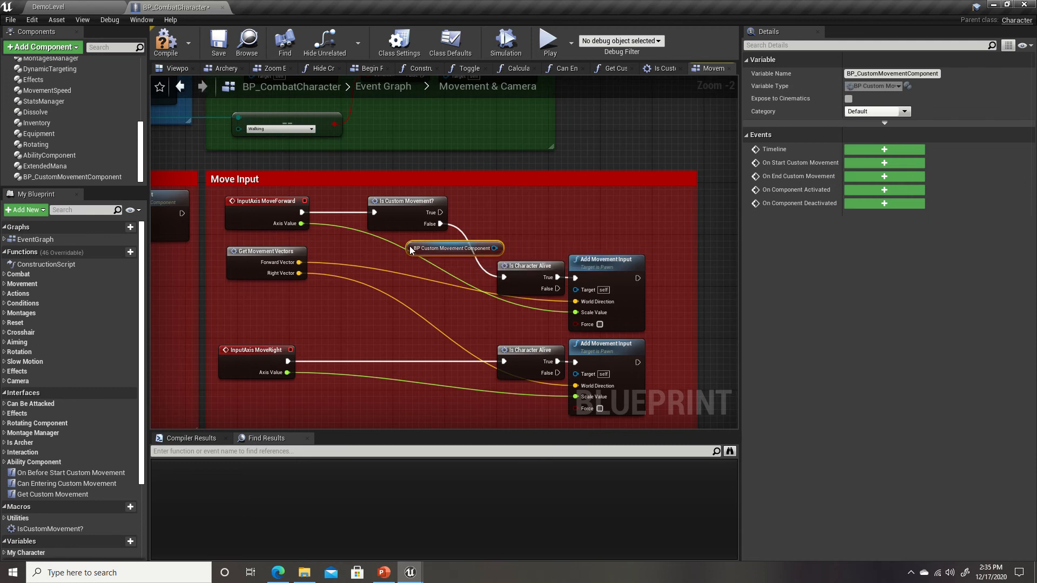
pyautogui.moveTo(454, 248); pyautogui.dragTo(402, 183)
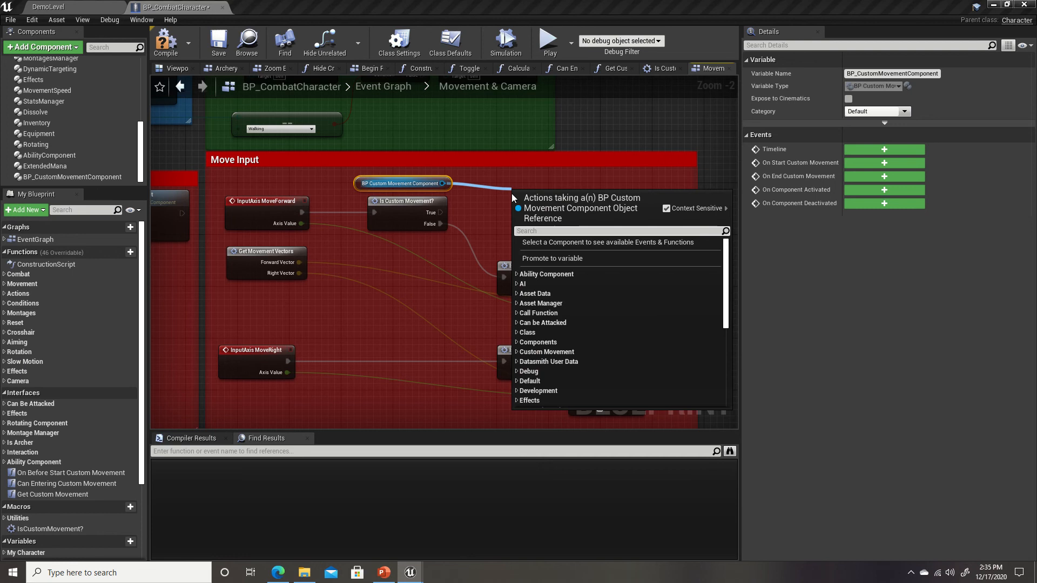
pyautogui.write('input up')
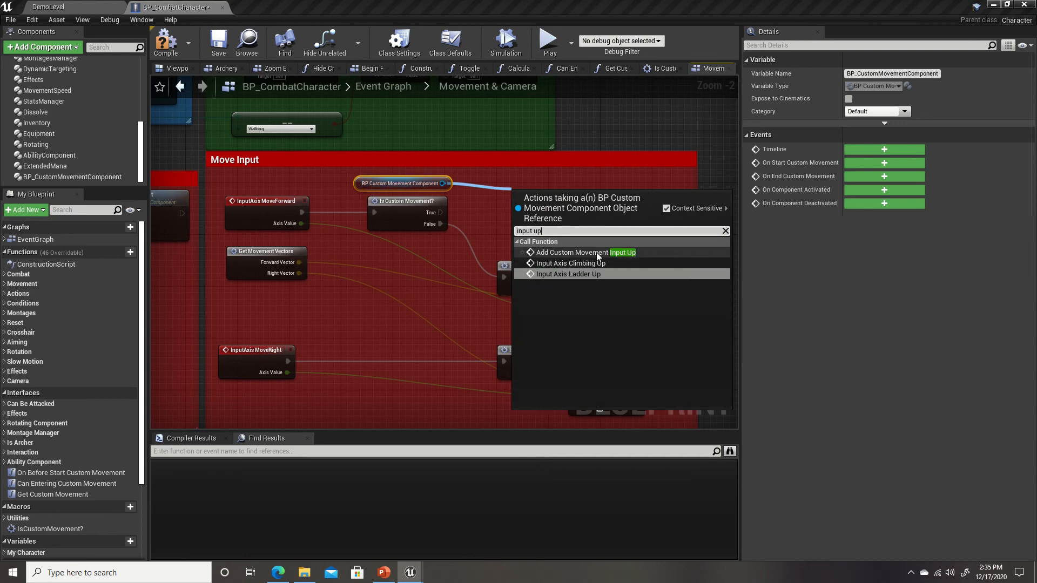
pyautogui.click(582, 252)
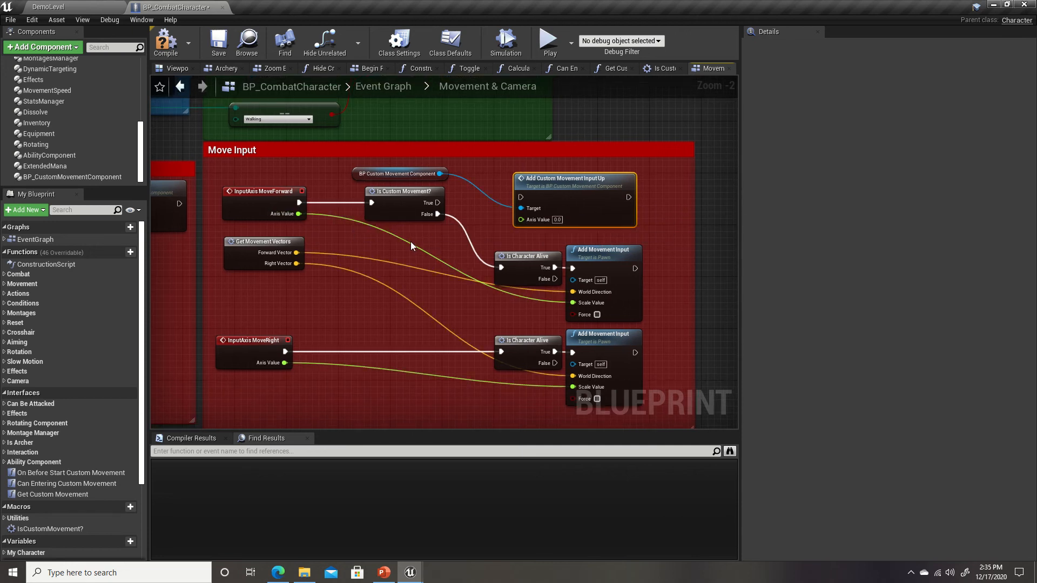
pyautogui.moveTo(410, 240)
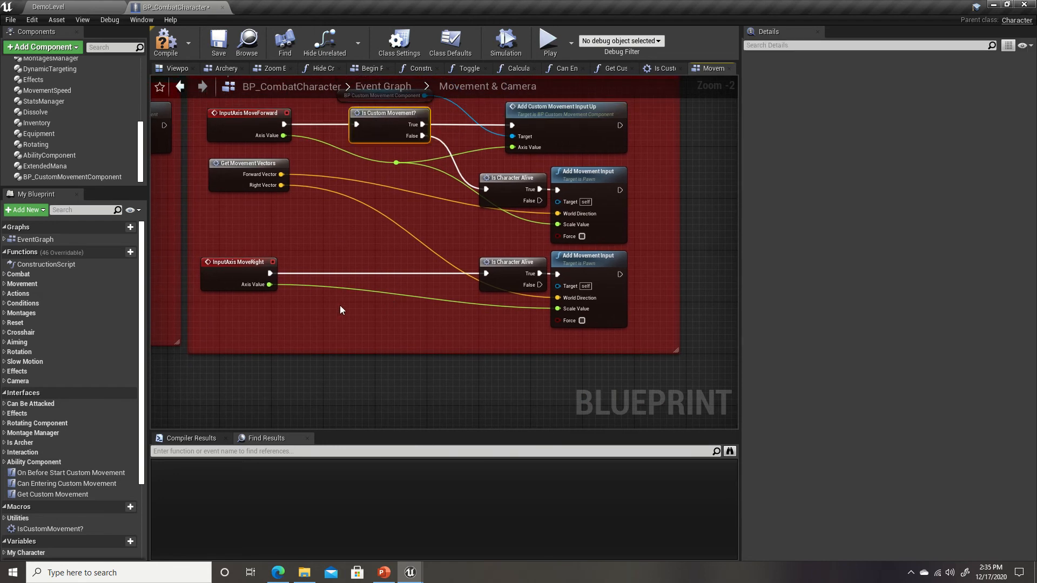
pyautogui.moveTo(383, 281)
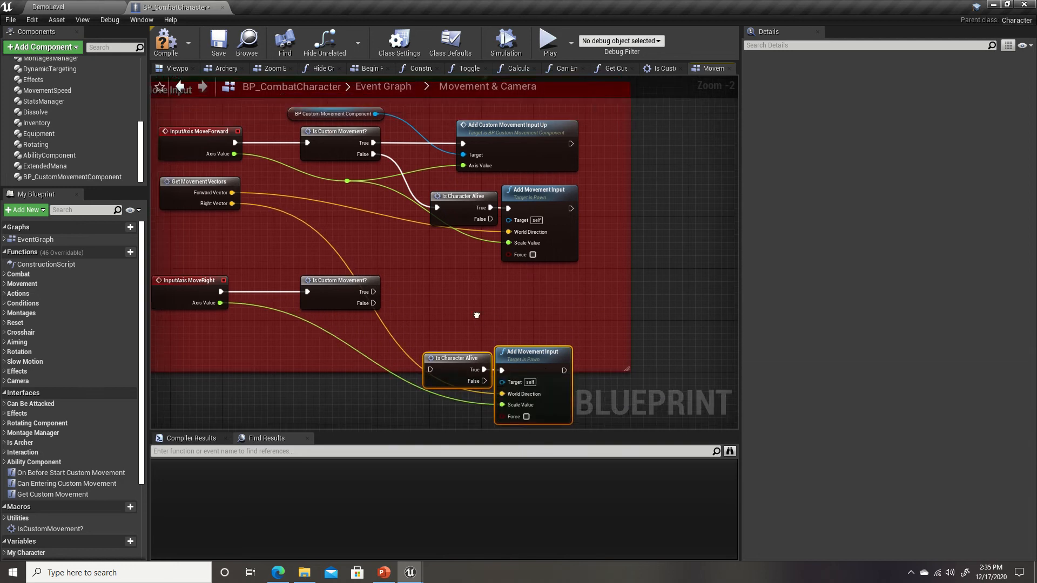
# Step: Place a component reference near MoveRight and add Add Custom Movement Input Right
pyautogui.click(337, 113)
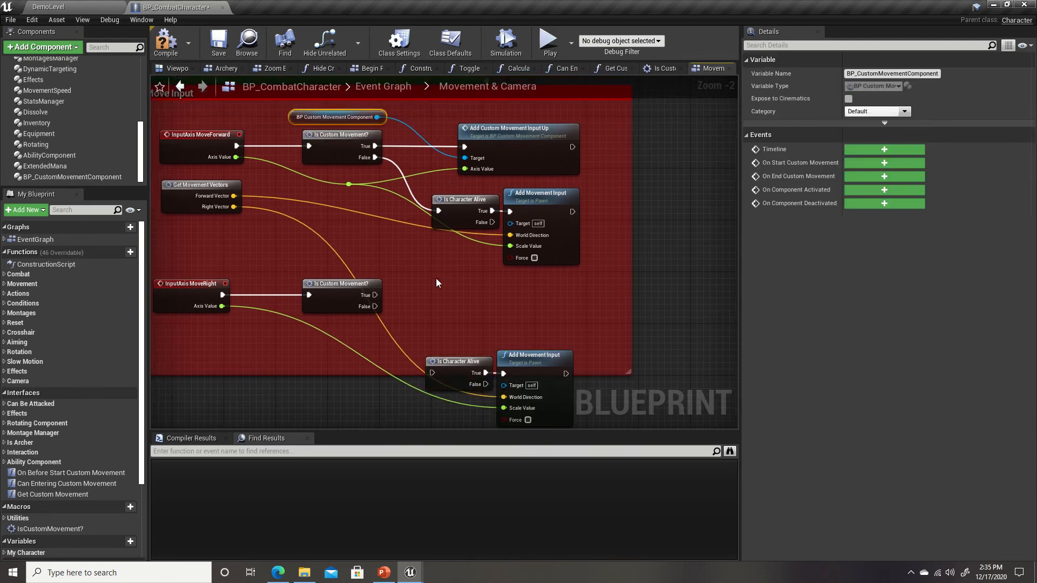
pyautogui.moveTo(337, 118); pyautogui.dragTo(422, 272)
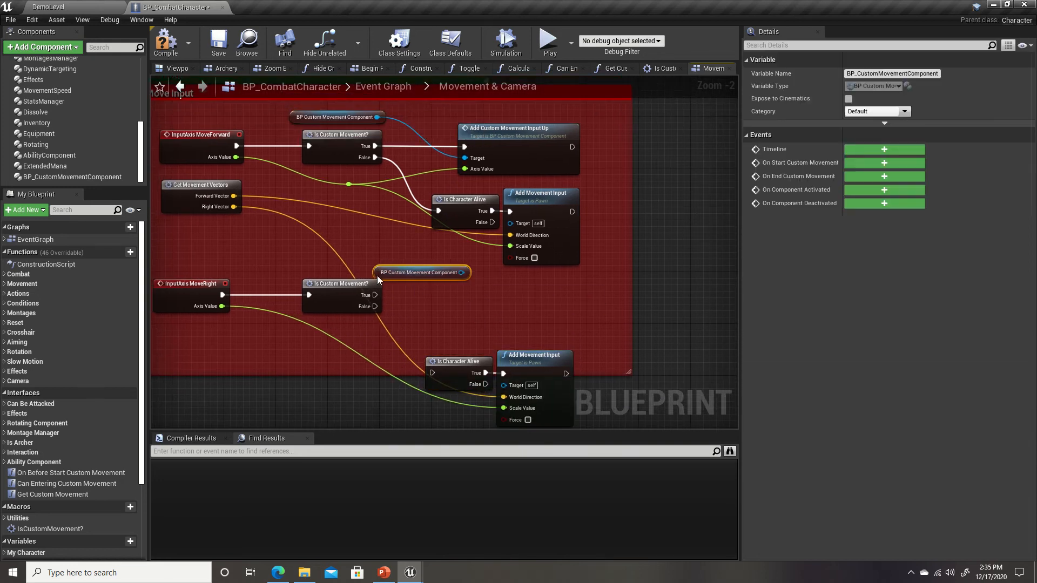
pyautogui.moveTo(422, 272); pyautogui.dragTo(344, 265)
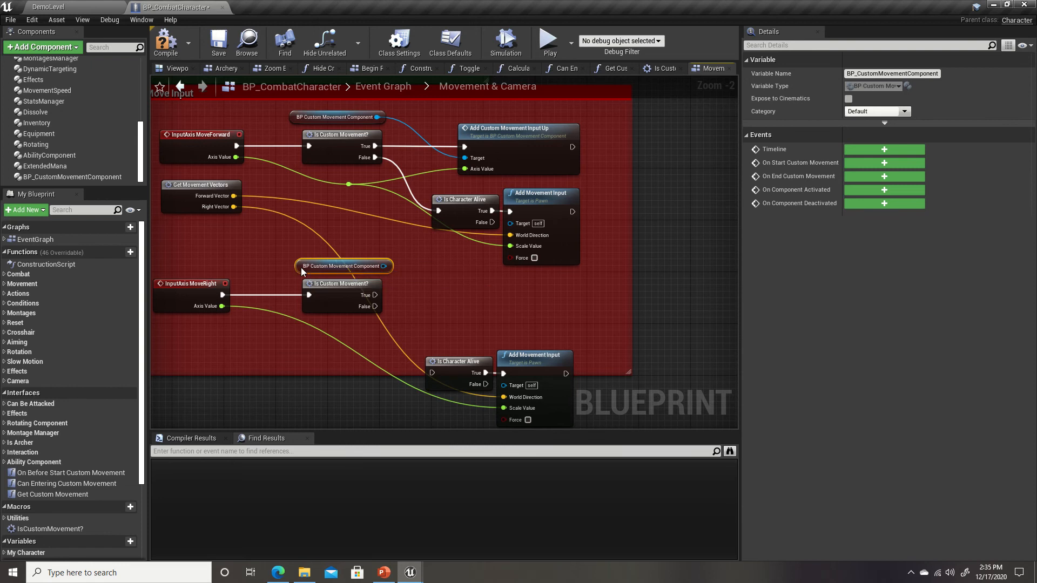
pyautogui.moveTo(342, 266)
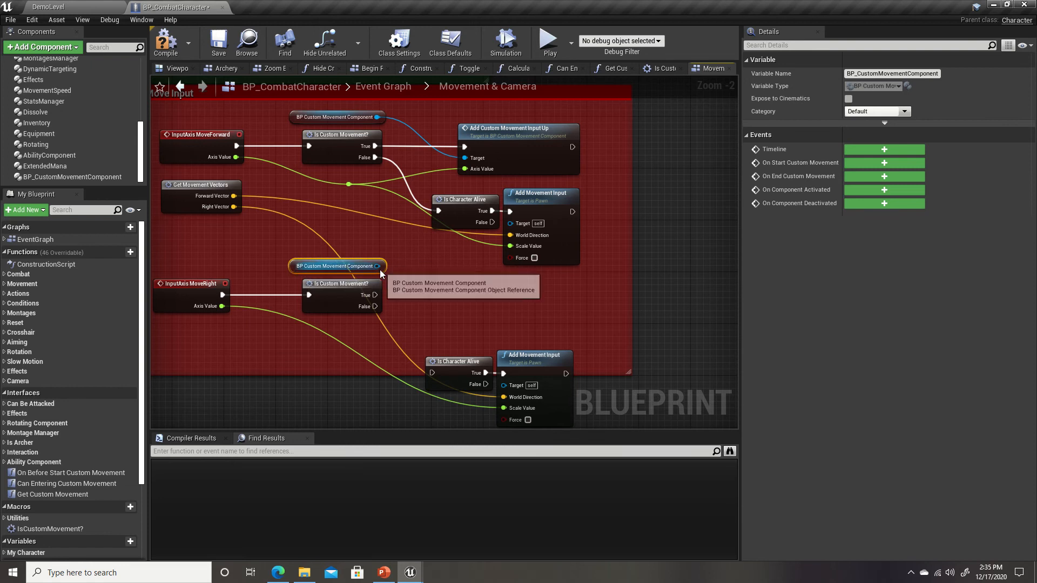
pyautogui.moveTo(381, 266); pyautogui.dragTo(443, 297)
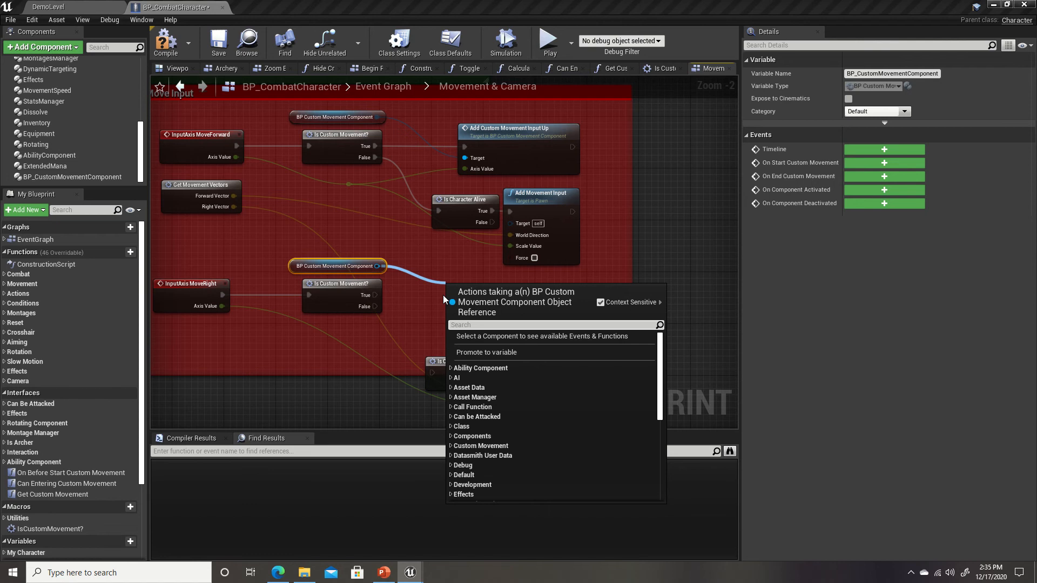
pyautogui.write('input righ')
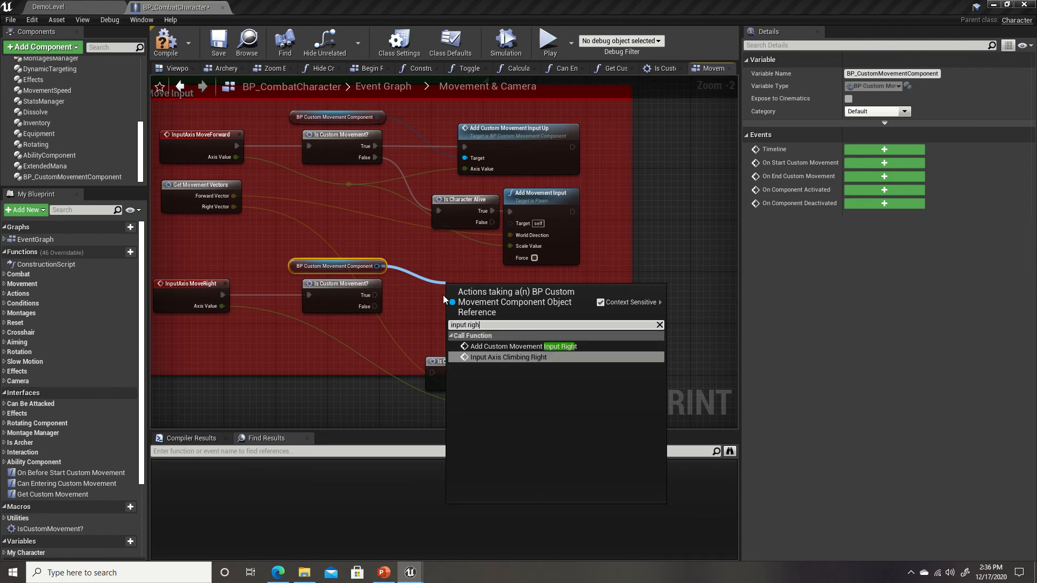
pyautogui.click(514, 346)
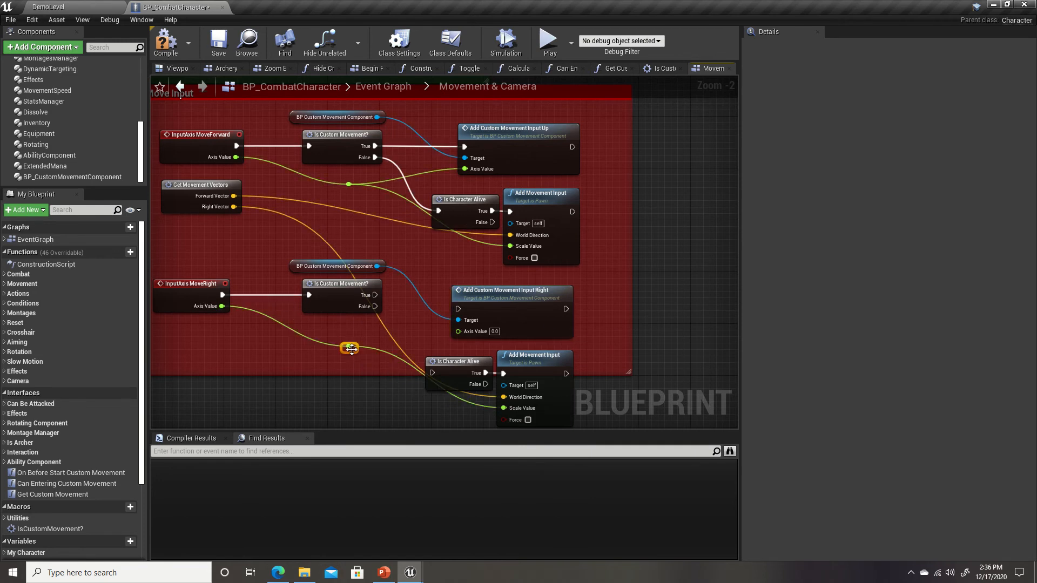
# Step: Wire Is Custom Movement? True into the Input Right call and save the blueprint
pyautogui.moveTo(349, 348); pyautogui.dragTo(463, 321)
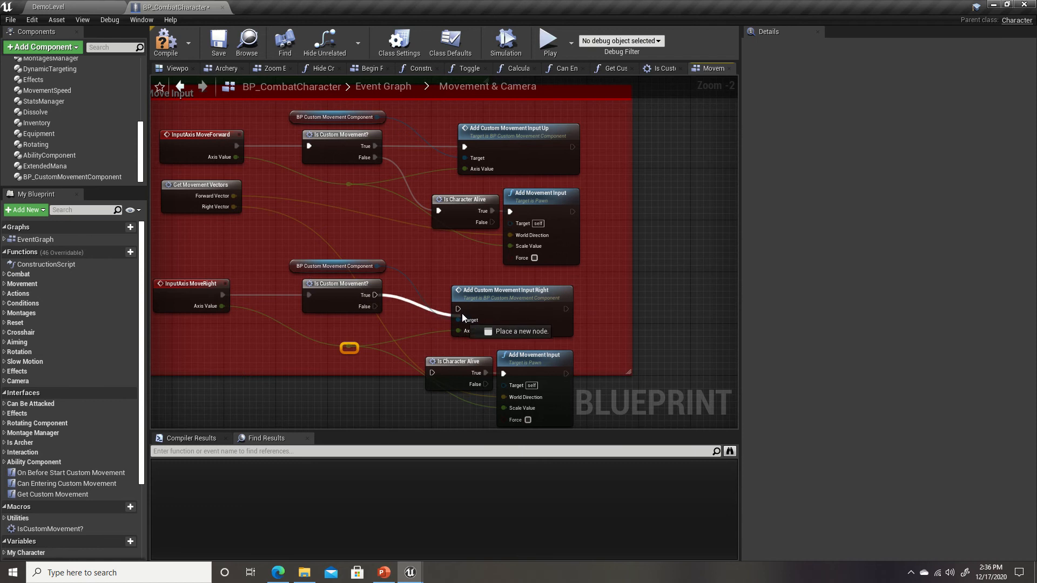
pyautogui.click(518, 277)
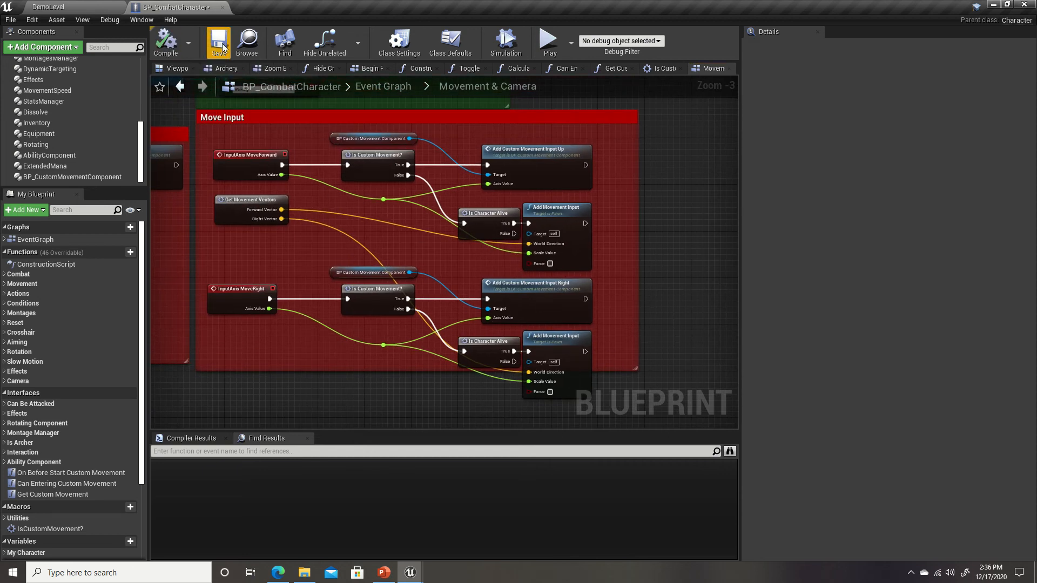
pyautogui.click(218, 42)
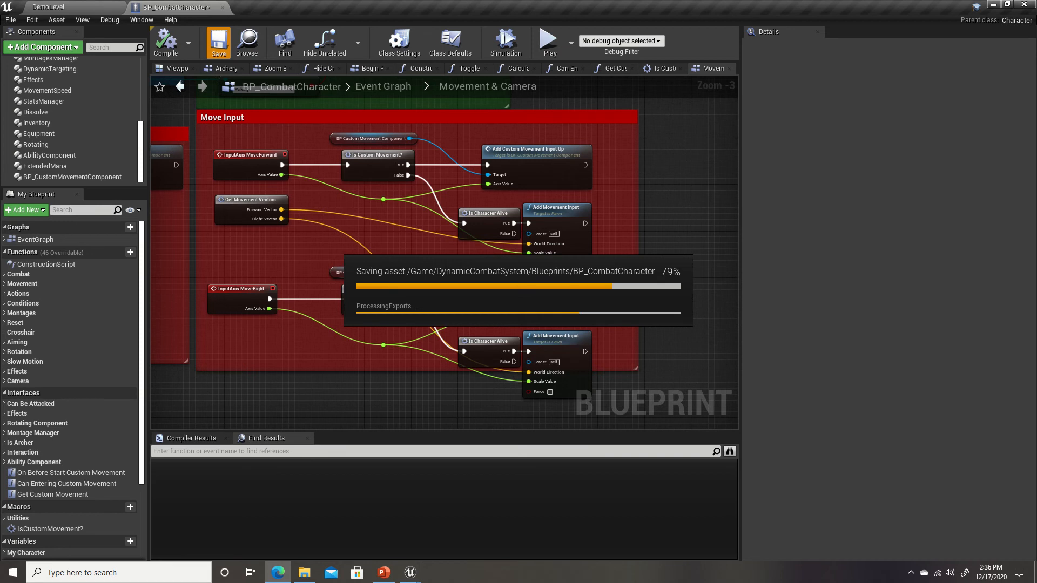
pyautogui.click(218, 43)
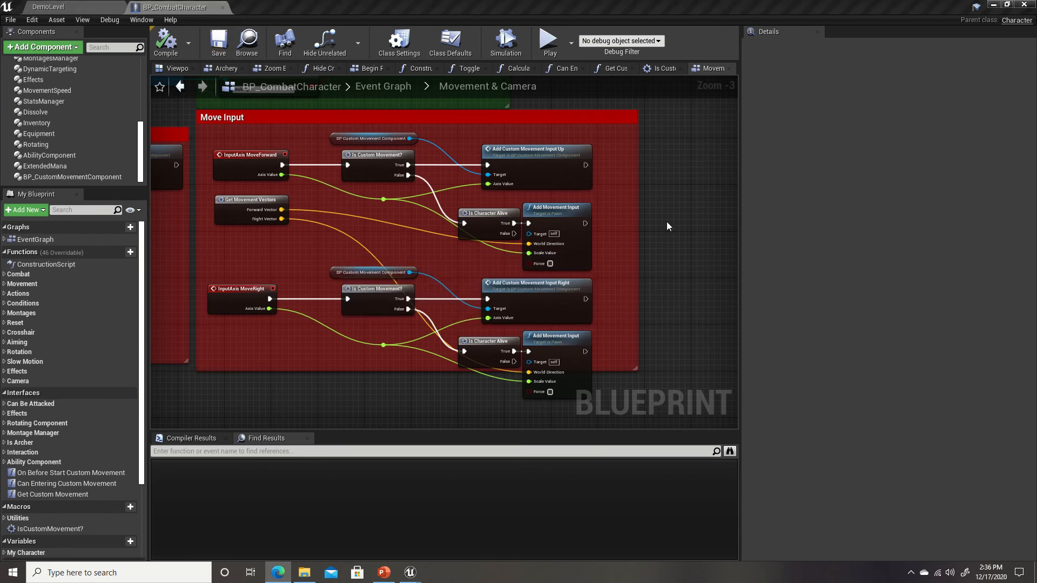
# Step: Place an Is Custom Movement? check after Roll Pressed in the Roll & Jump graph, with False feeding Update Key
pyautogui.scroll(-3)
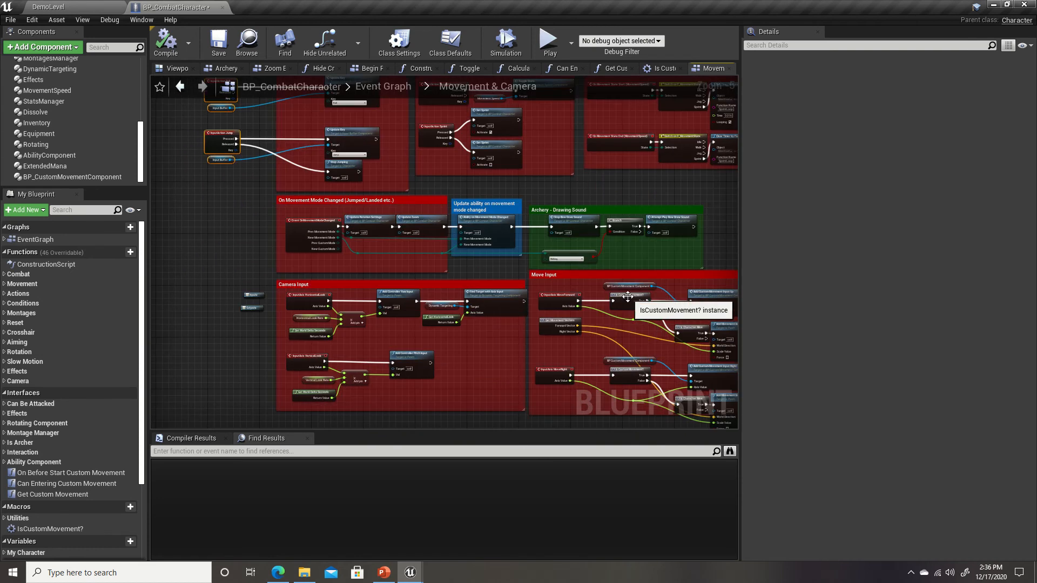
pyautogui.moveTo(506, 278)
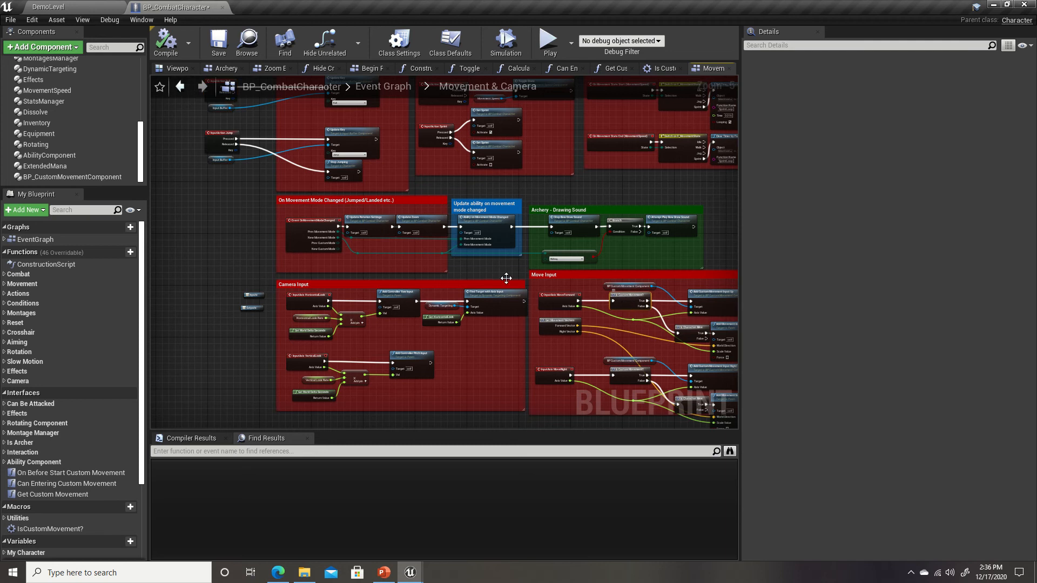
pyautogui.moveTo(443, 177)
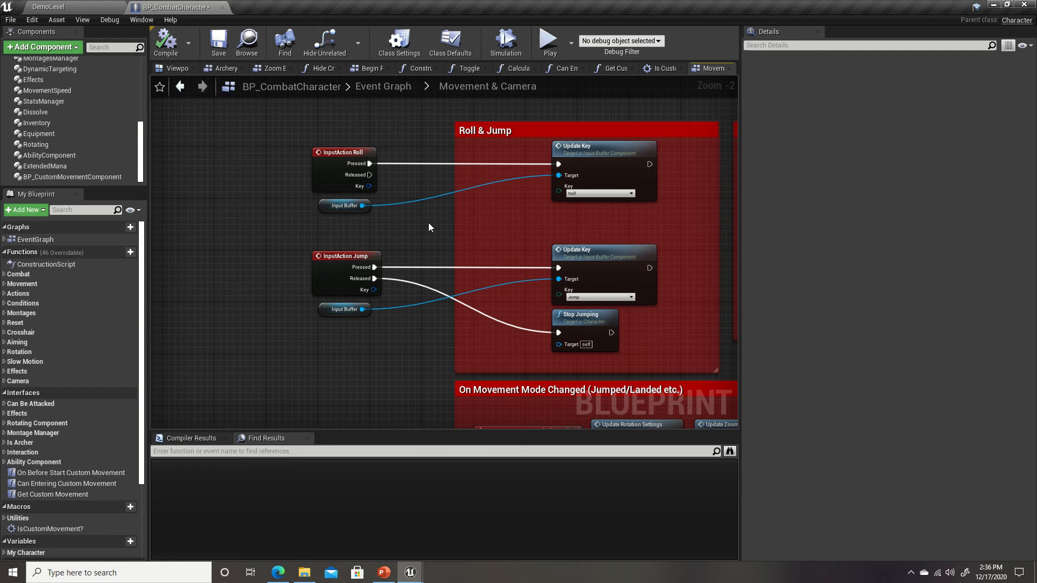
pyautogui.moveTo(425, 228)
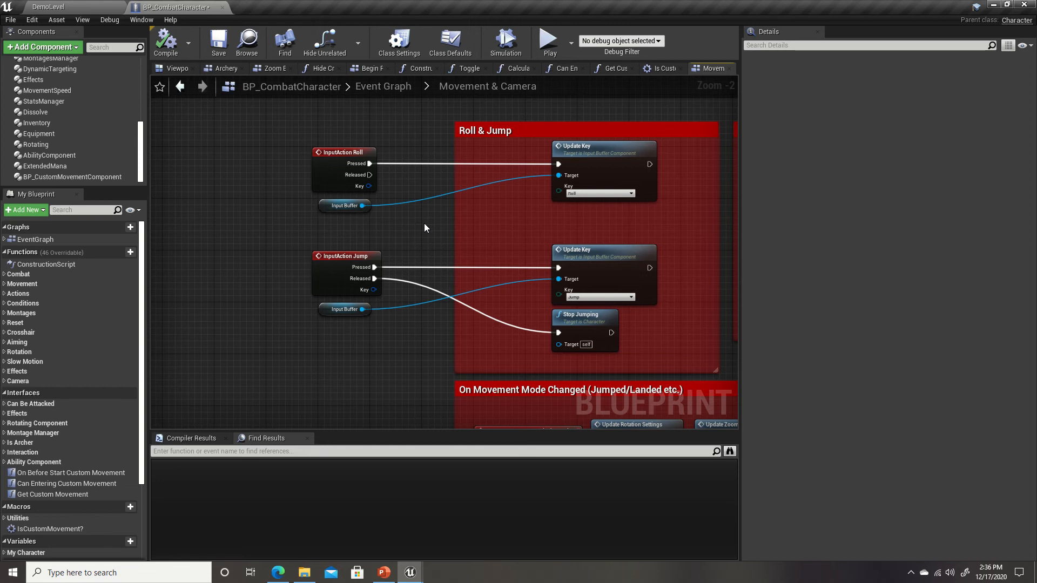
pyautogui.moveTo(53, 507)
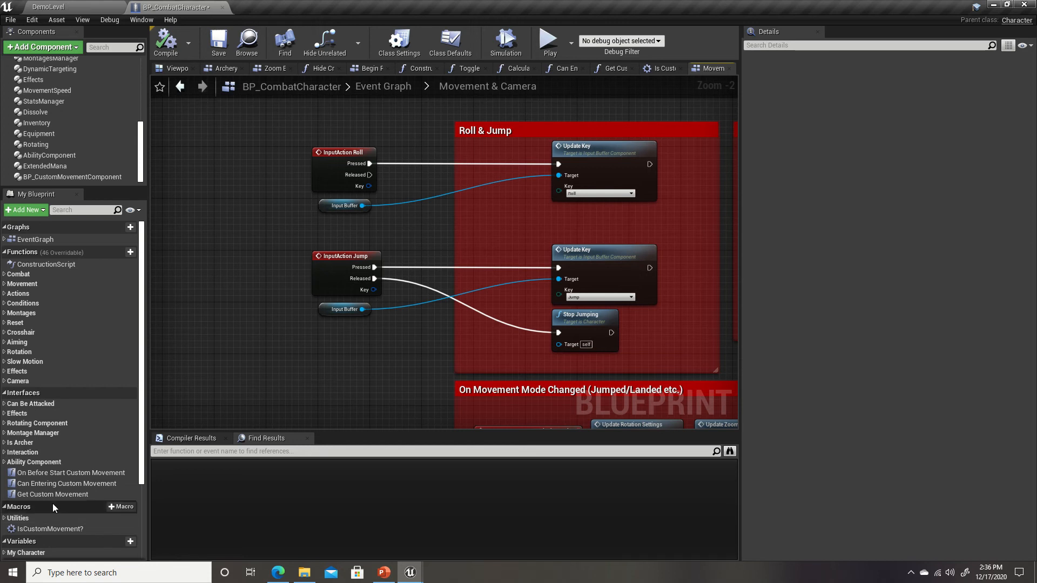
pyautogui.click(47, 529)
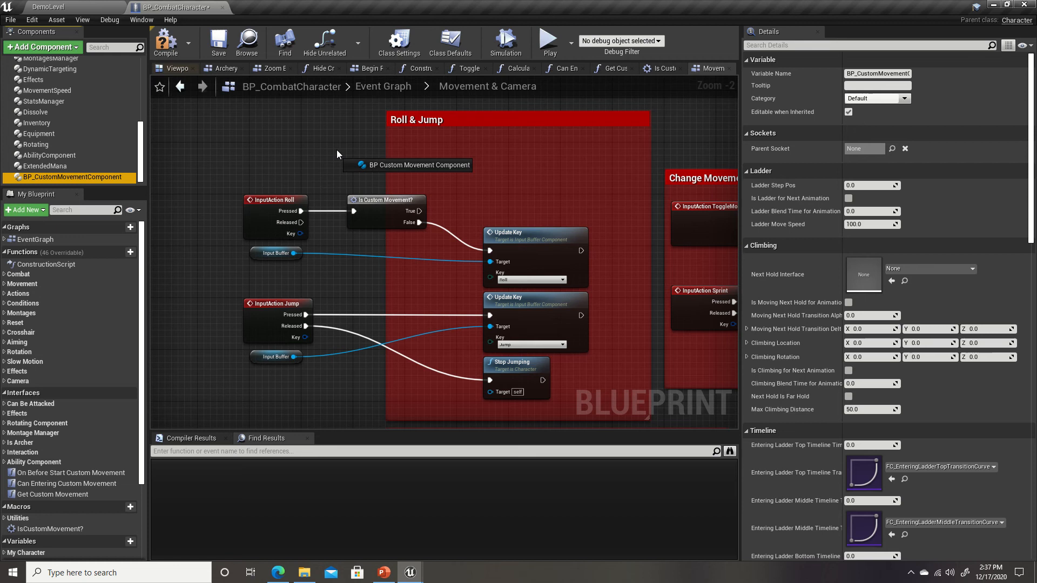
# Step: Add a BP Custom Movement Component reference and search its actions for 'exit'
pyautogui.moveTo(454, 162); pyautogui.dragTo(516, 175)
pyautogui.write('e')
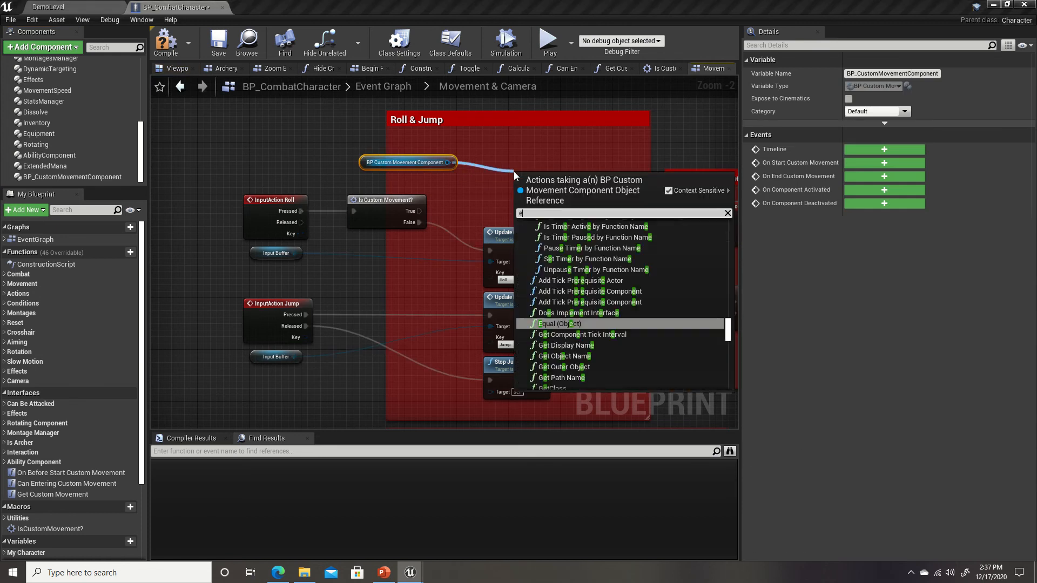
pyautogui.write('xit')
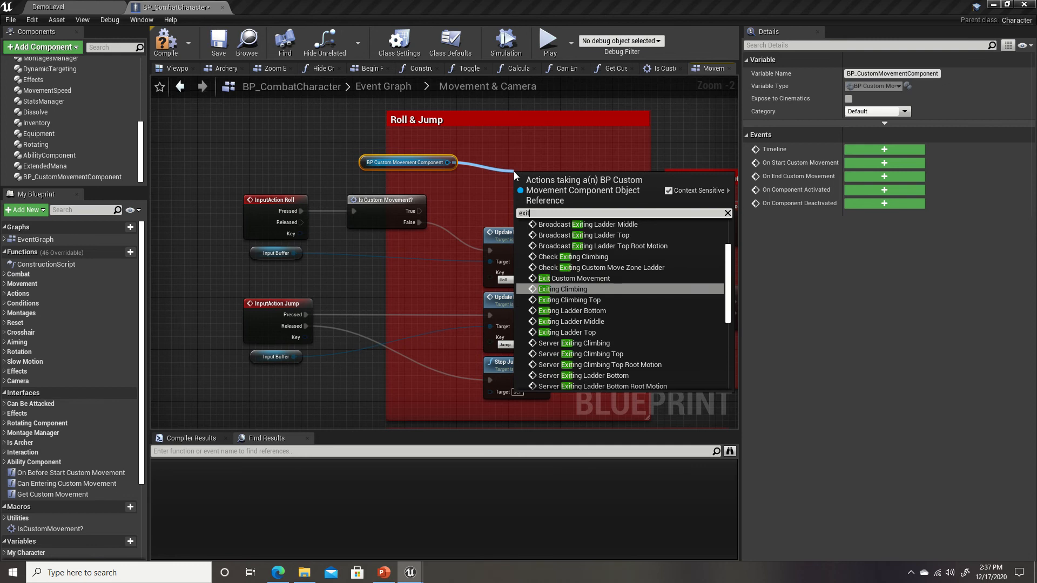
pyautogui.moveTo(561, 239)
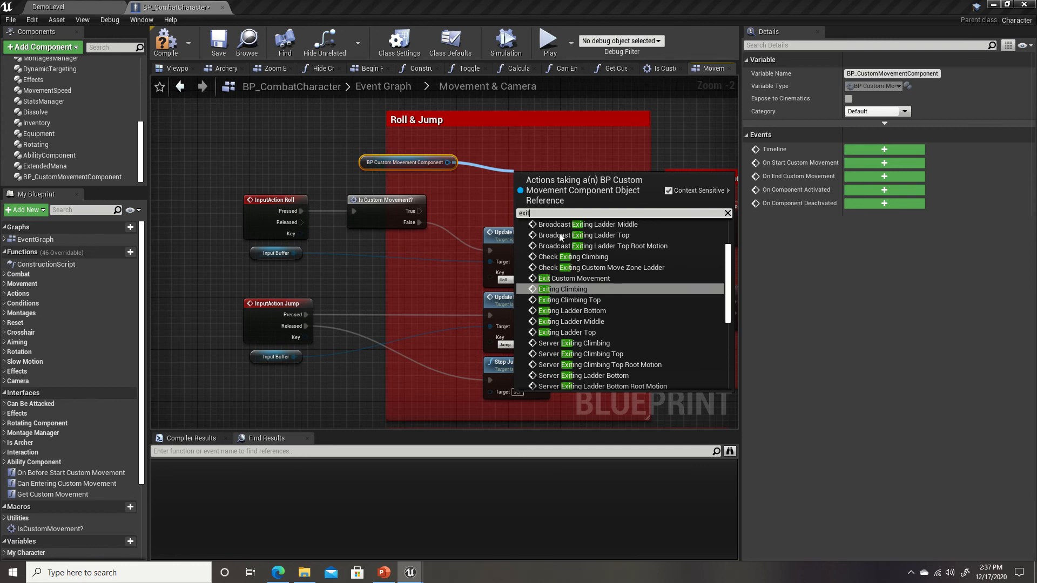
pyautogui.moveTo(562, 289)
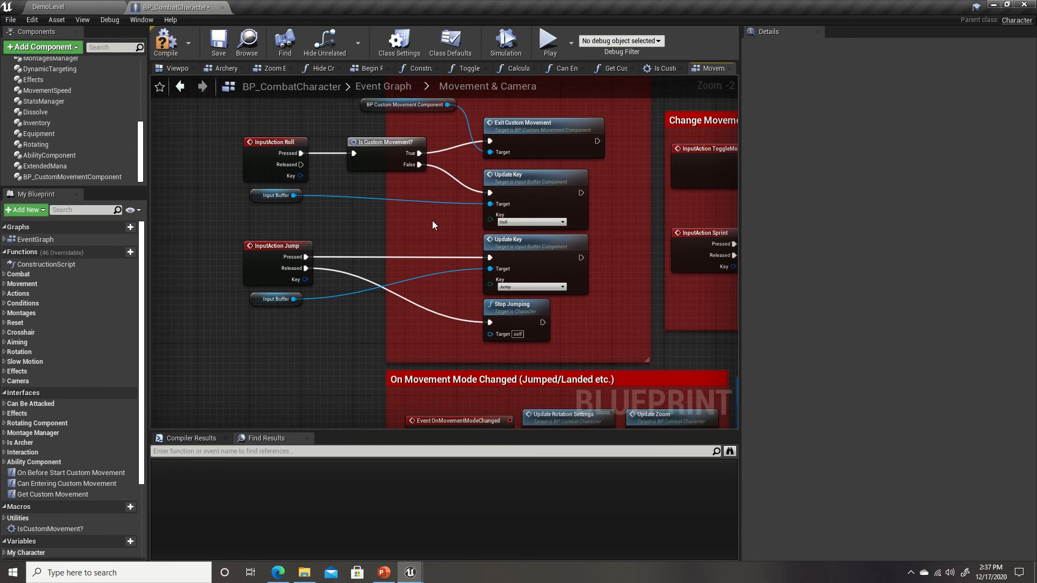
# Step: Route Jump Pressed through Is Custom Movement?, with True to Exit Custom Movement and False to Update Key; compile
pyautogui.scroll(-3)
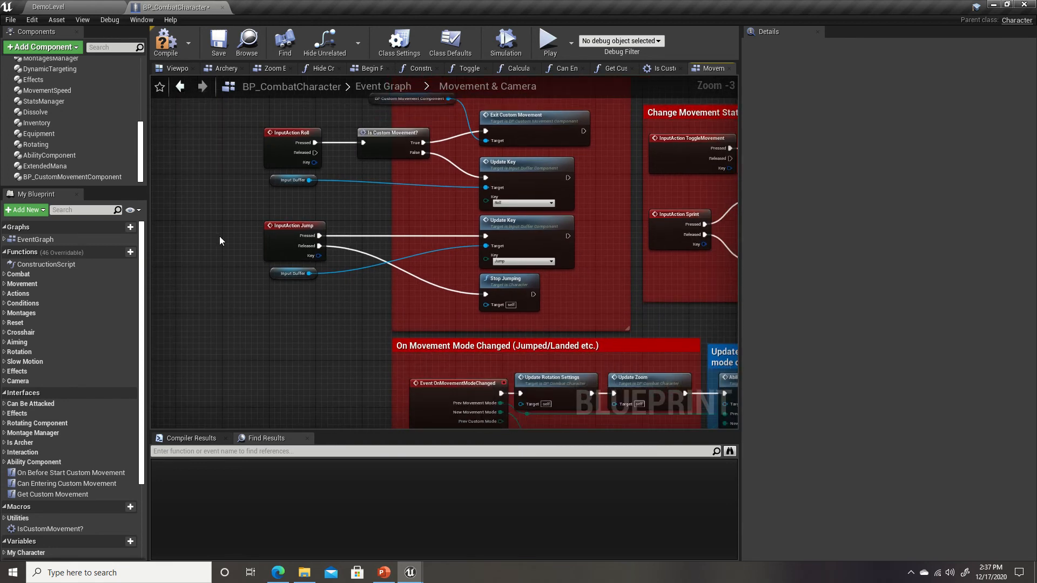
pyautogui.scroll(-3)
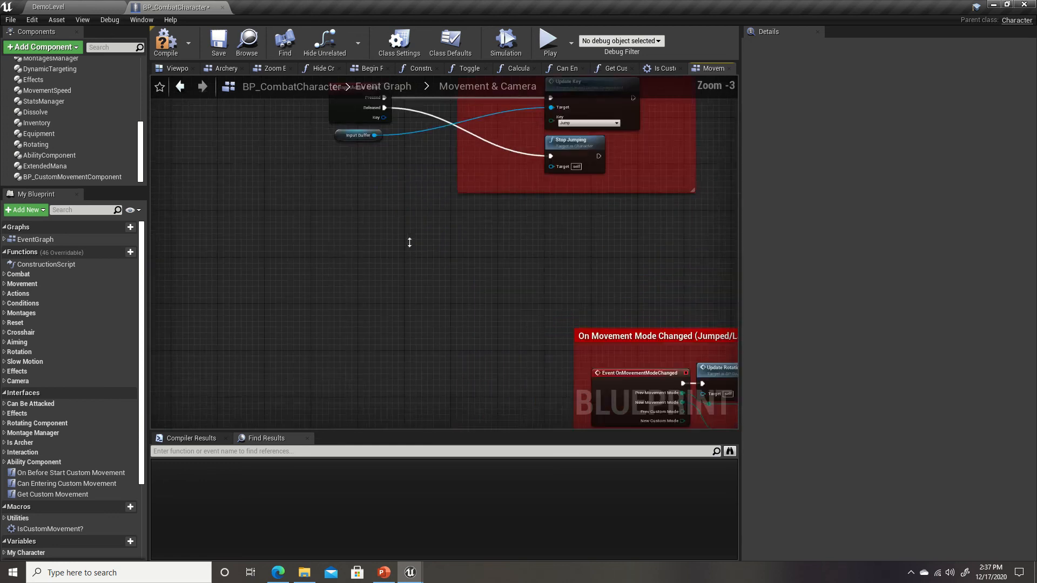
pyautogui.scroll(-3)
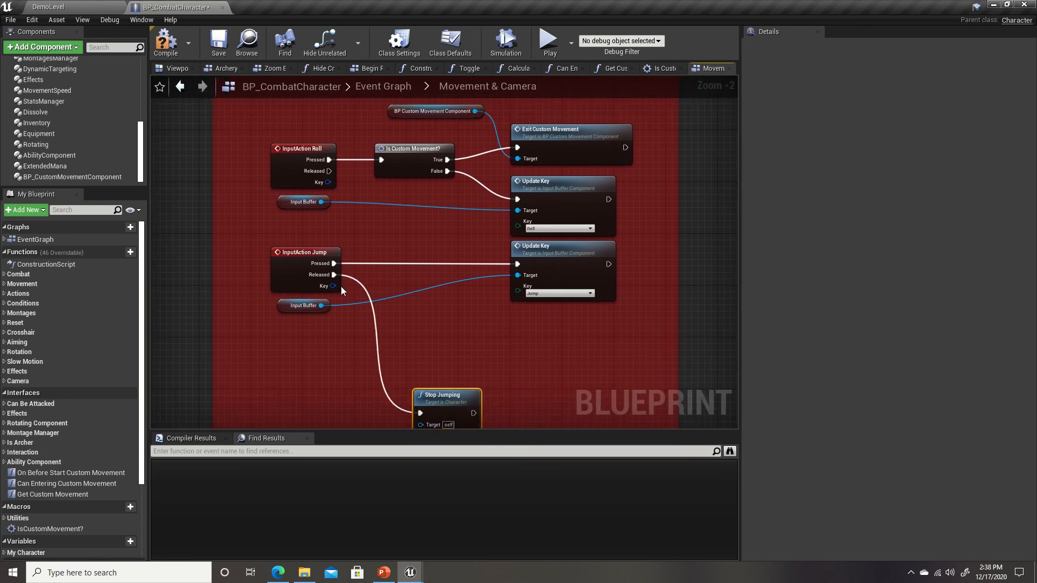
pyautogui.moveTo(374, 252)
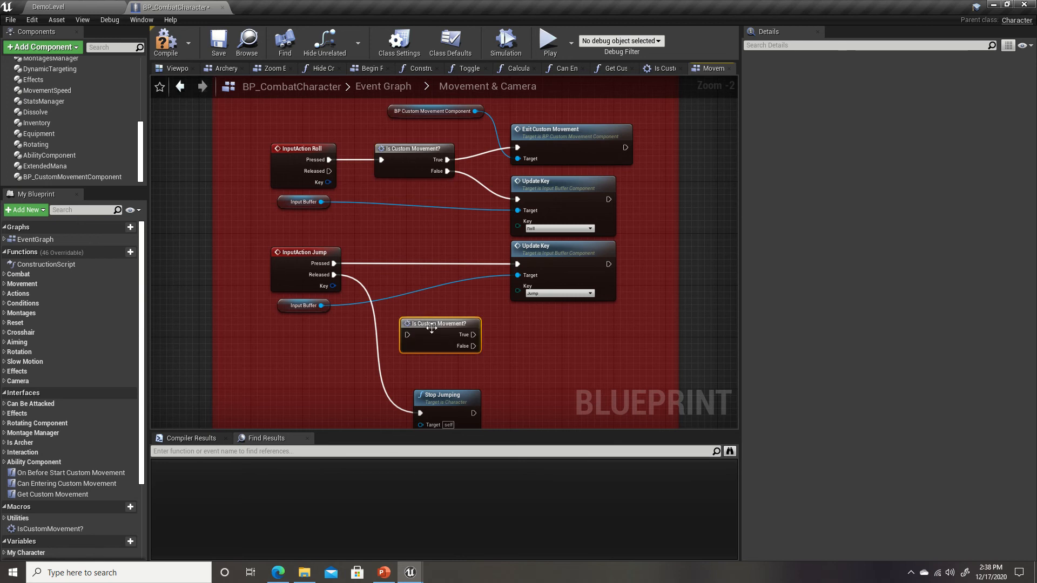
pyautogui.moveTo(440, 323); pyautogui.dragTo(427, 252)
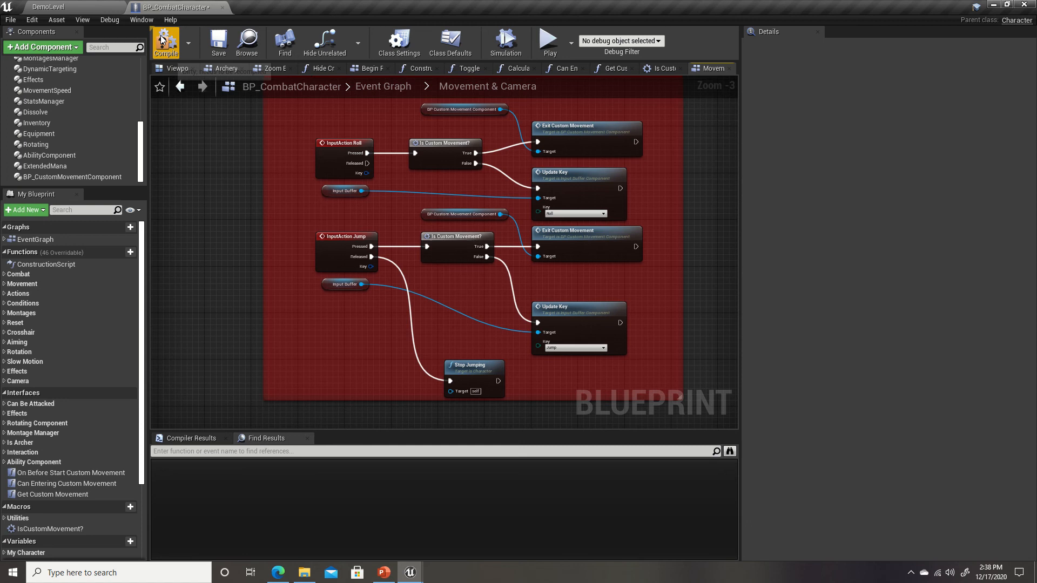
pyautogui.click(218, 41)
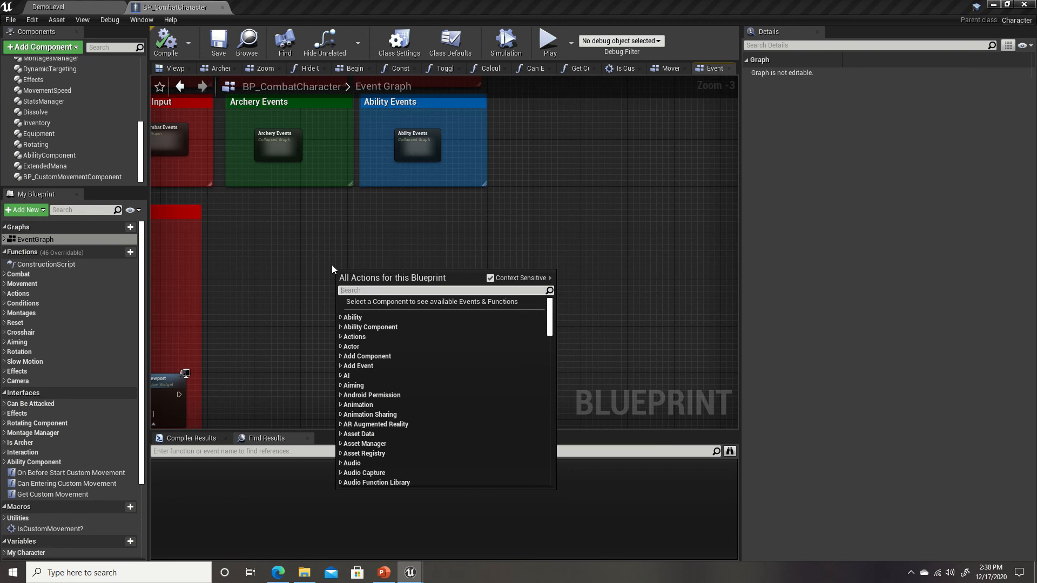
# Step: Add Event UpdateCustomMovement calling the component's Update Custom Movement with Delta Time
pyautogui.write('e')
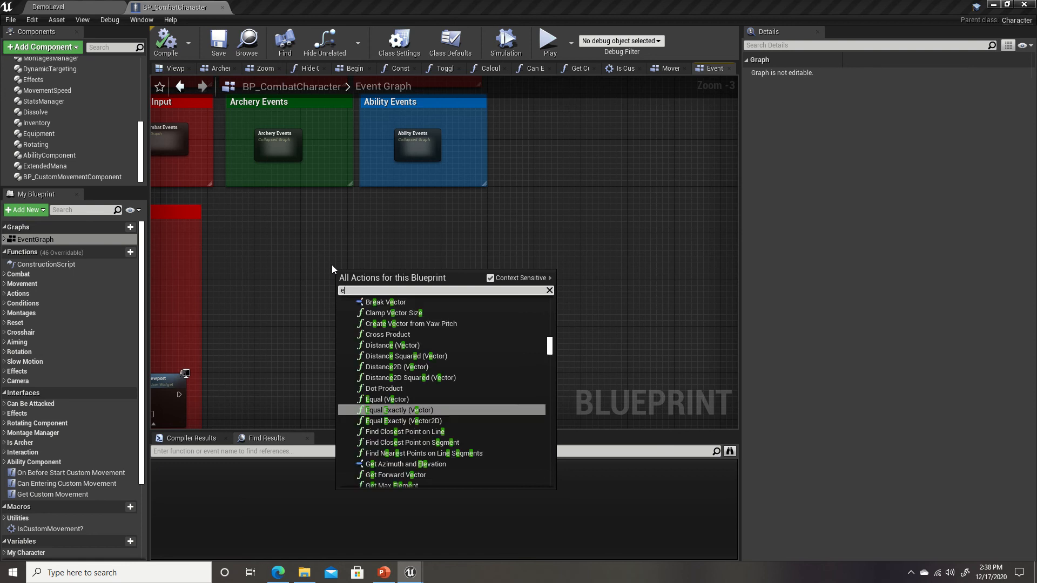
pyautogui.write('event custom')
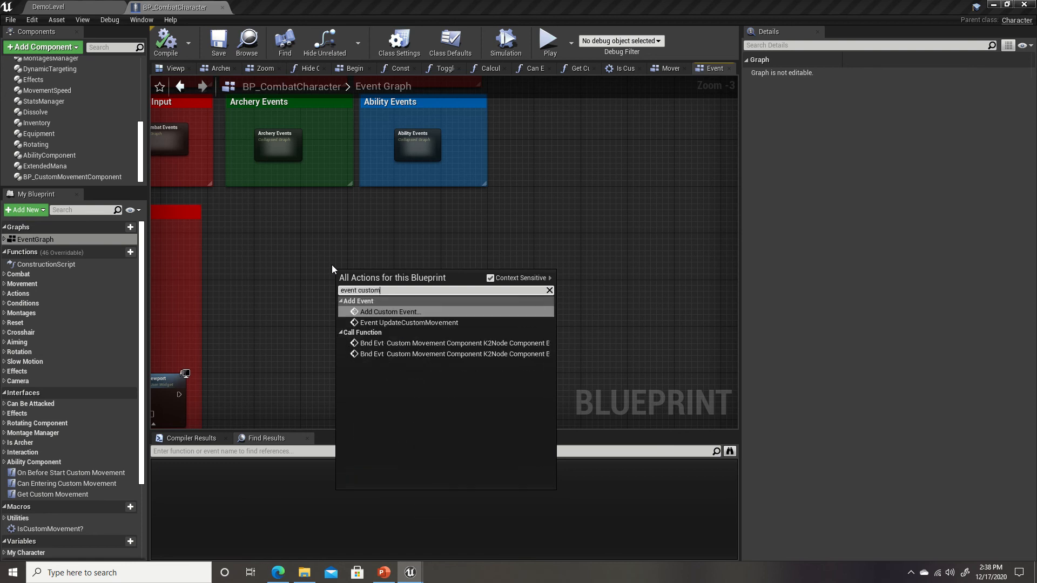
pyautogui.moveTo(408, 324)
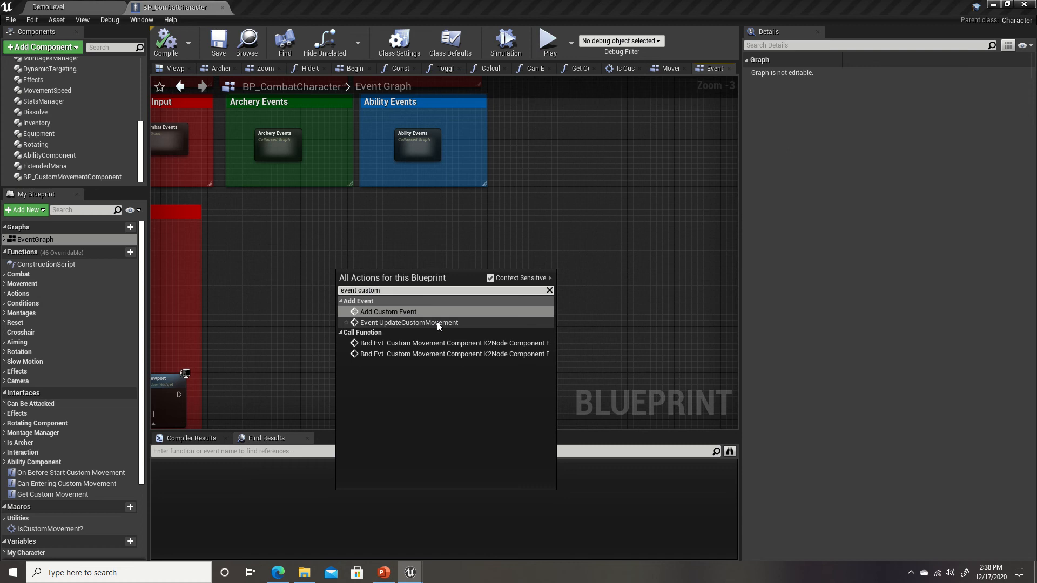
pyautogui.moveTo(409, 323)
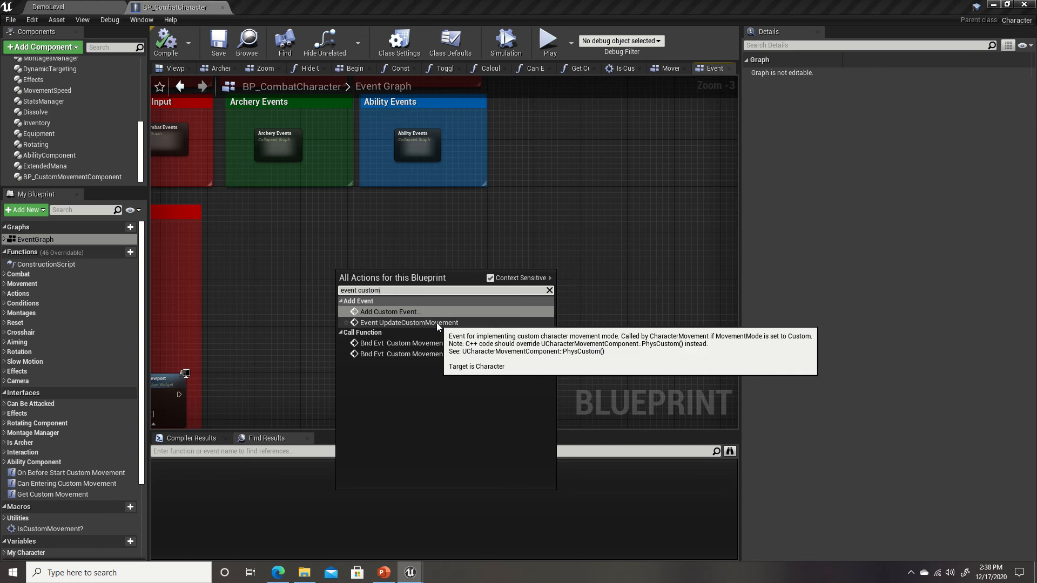
pyautogui.click(408, 322)
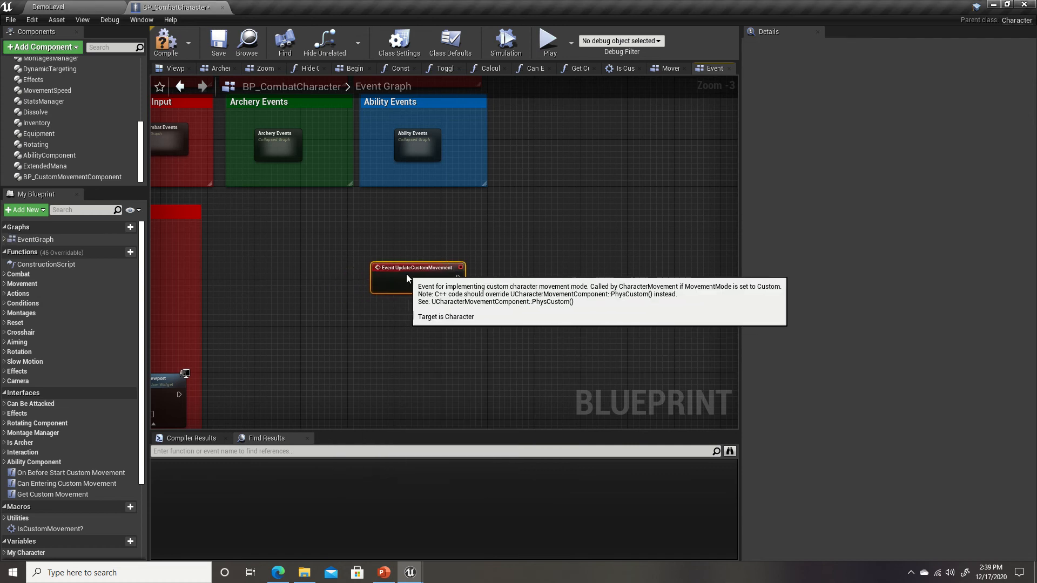
pyautogui.click(71, 177)
pyautogui.write('update custom')
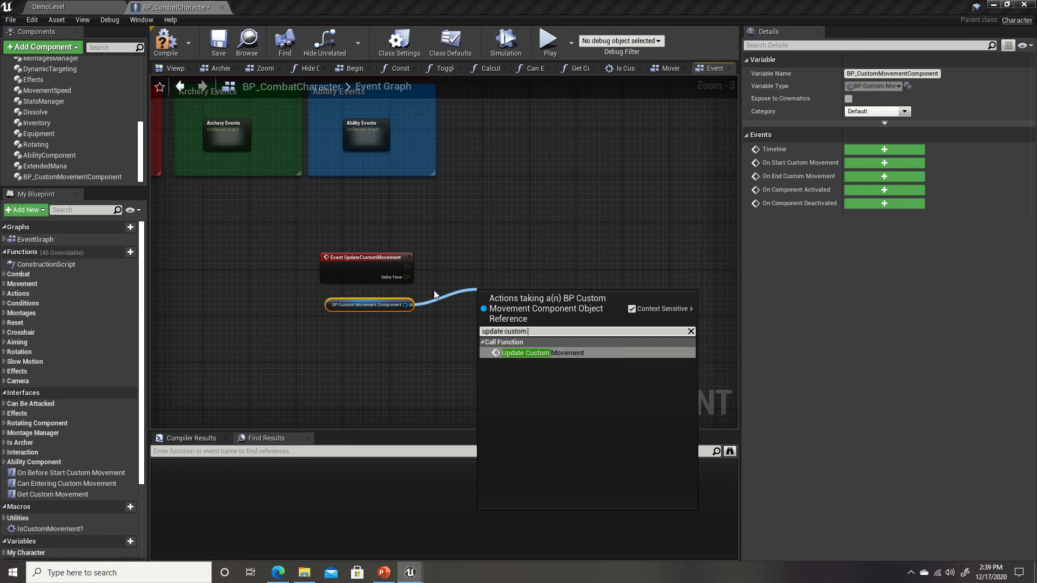
pyautogui.click(541, 352)
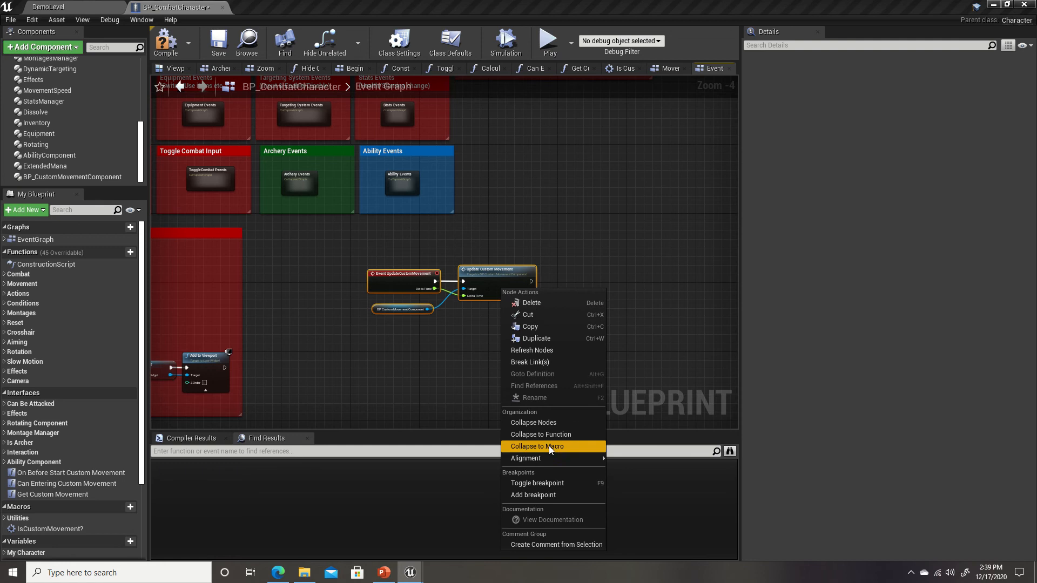
# Step: Collapse the update logic, then move and resize the Custom Movement comment beside Ability Events
pyautogui.click(538, 447)
pyautogui.write('Custom Movement')
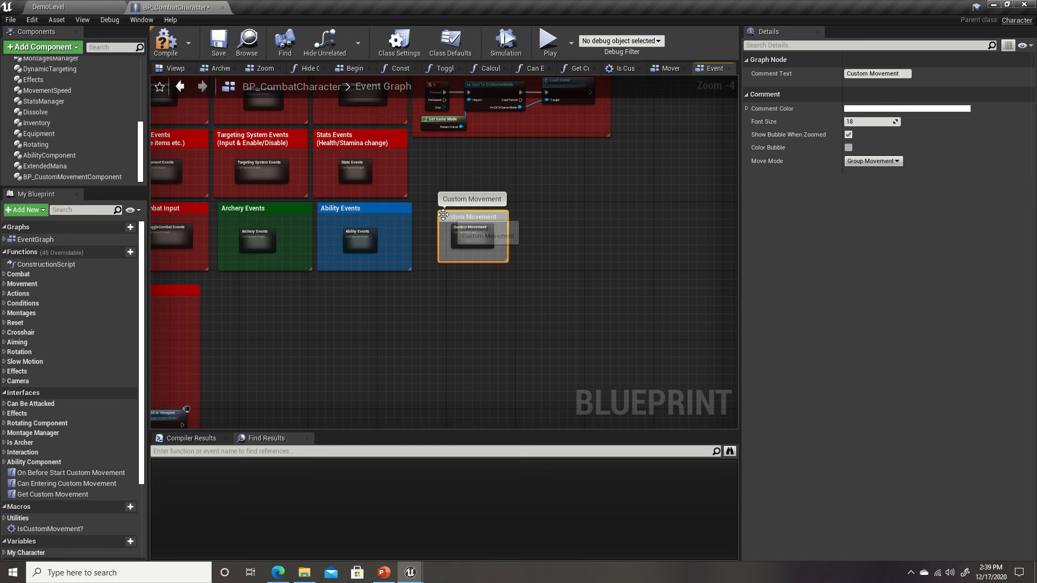
pyautogui.moveTo(473, 217); pyautogui.dragTo(467, 211)
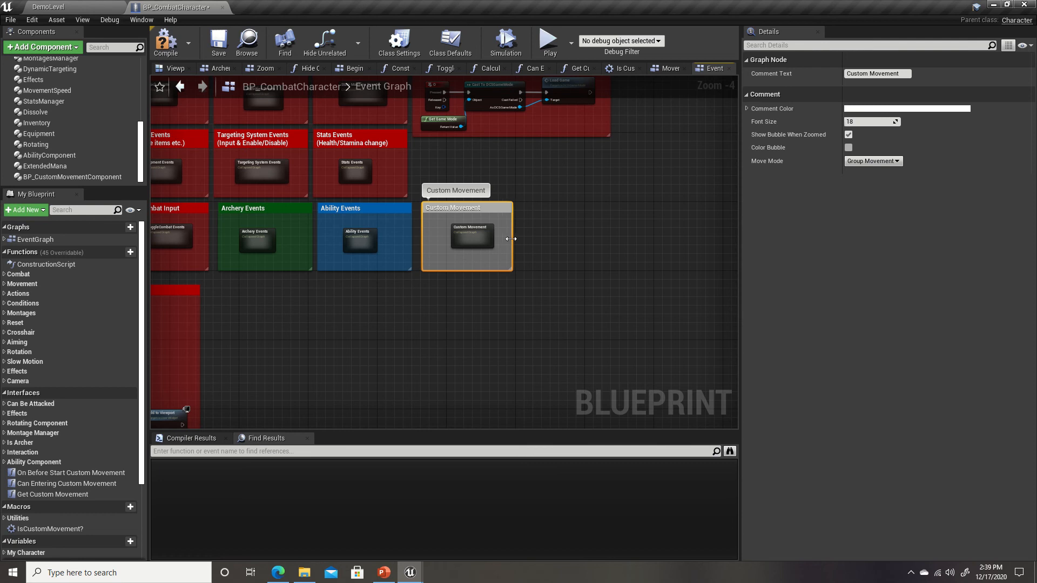
pyautogui.click(471, 236)
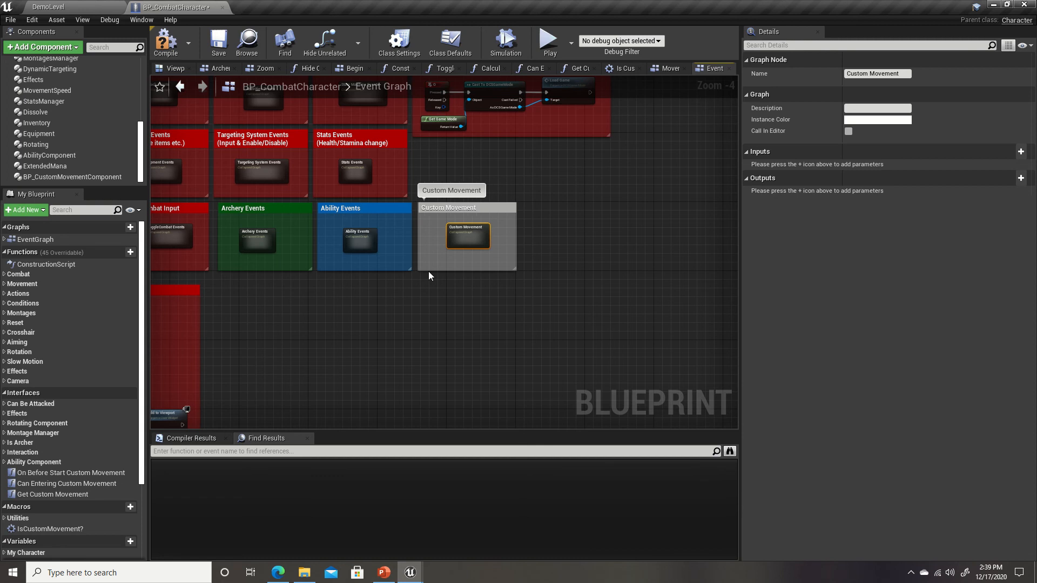
pyautogui.scroll(-3)
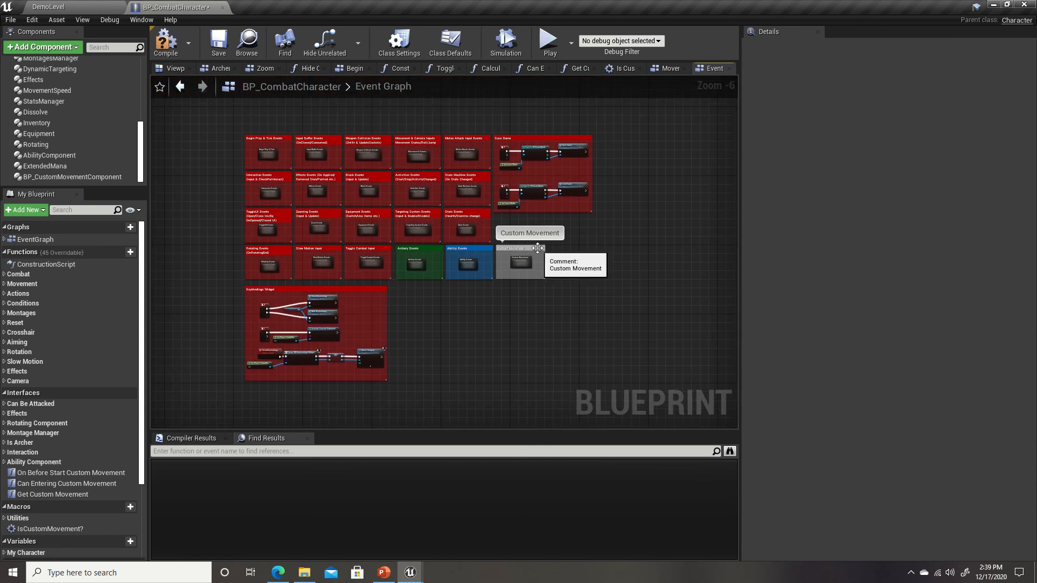
pyautogui.moveTo(609, 287)
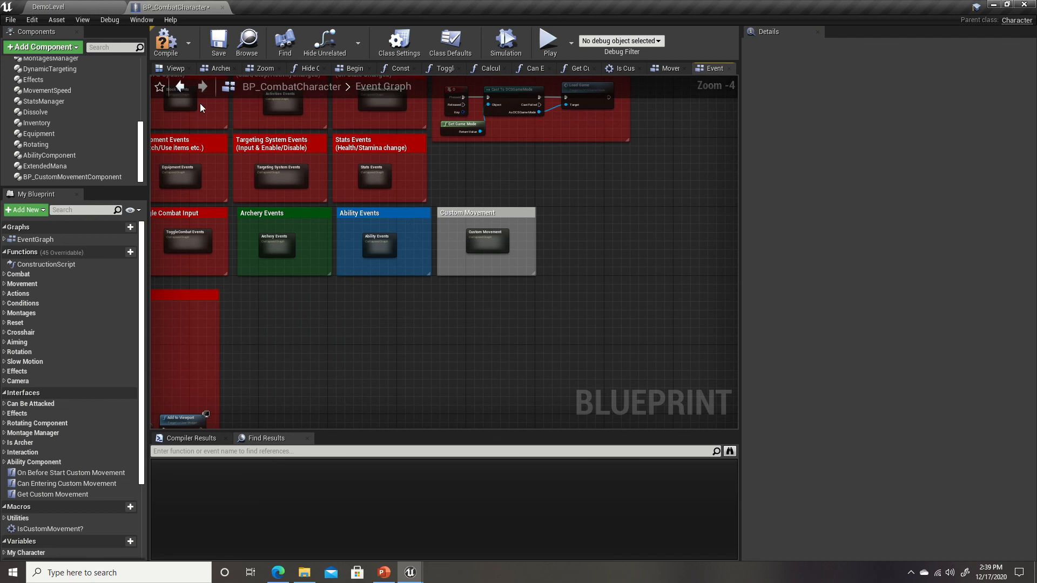
# Step: Set the Custom Movement comment colour to dark purple and save BP_CombatCharacter
pyautogui.click(466, 212)
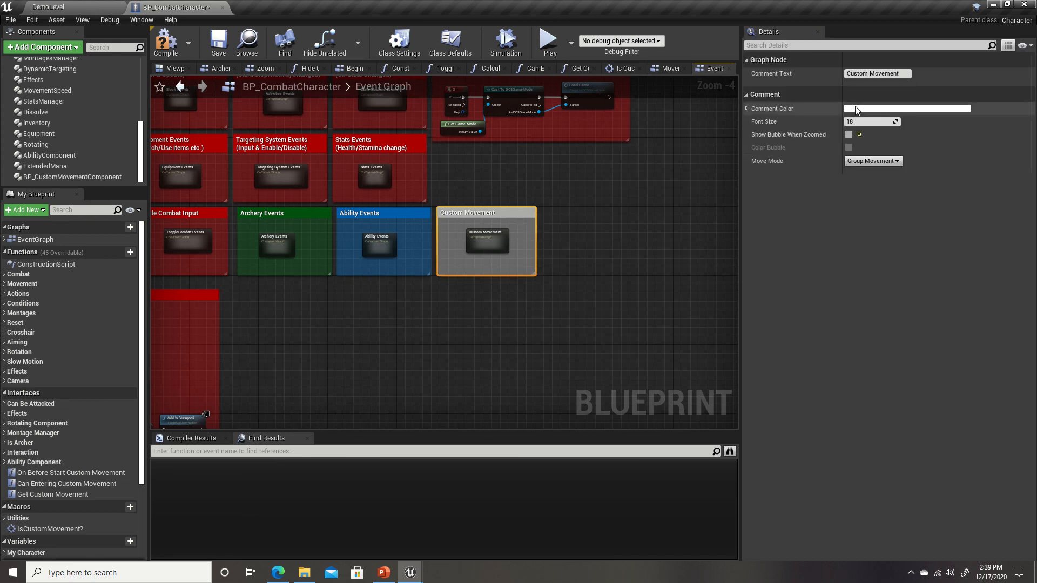
pyautogui.click(907, 109)
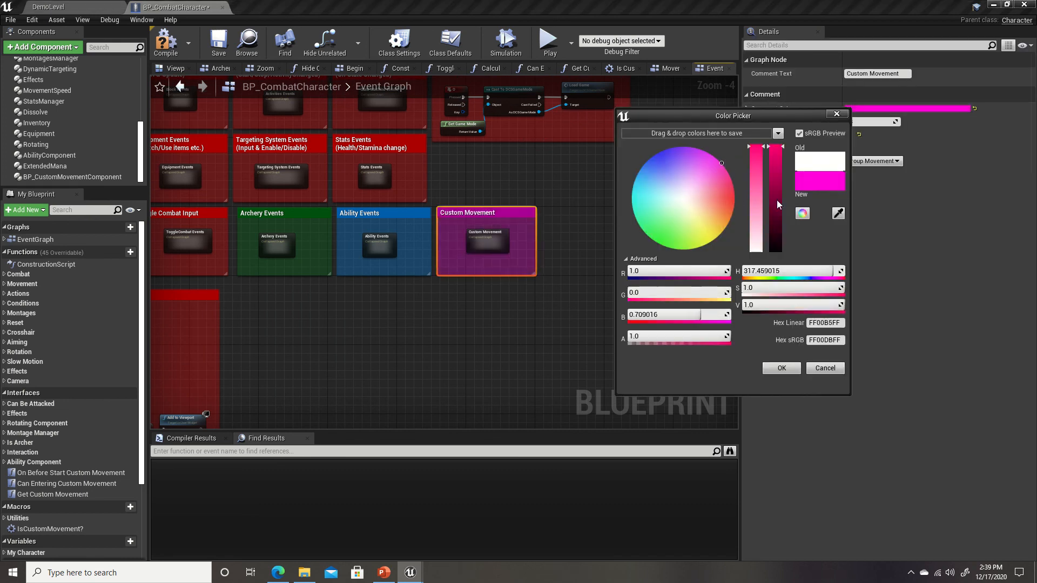
pyautogui.moveTo(779, 147); pyautogui.dragTo(778, 244)
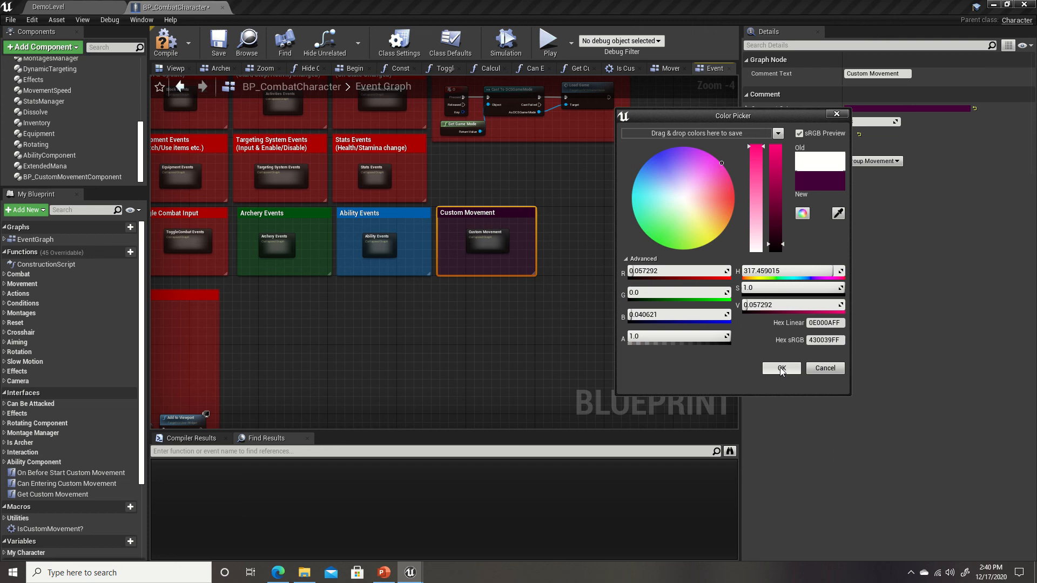
pyautogui.click(781, 368)
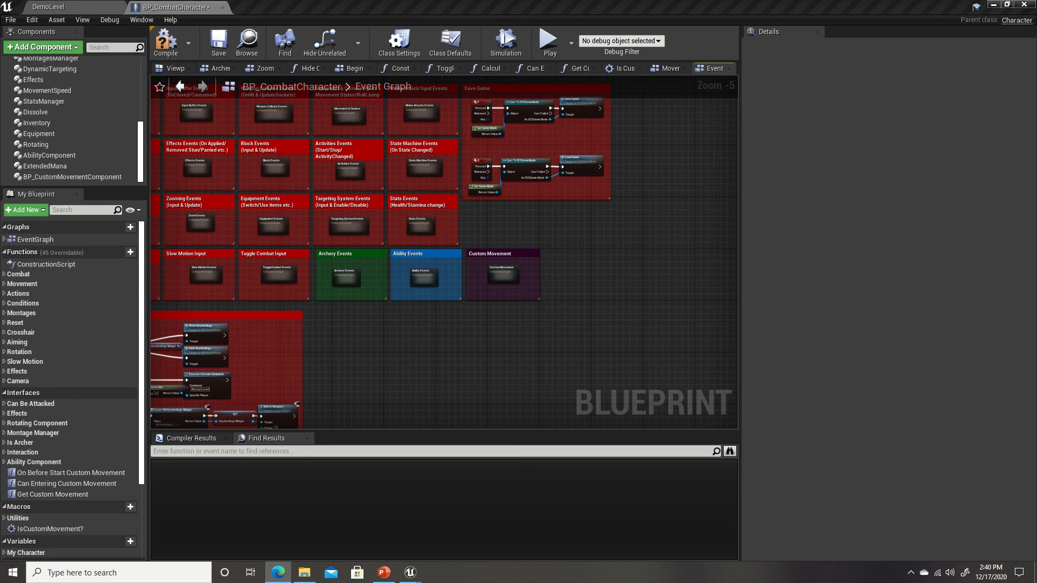
pyautogui.moveTo(626, 330)
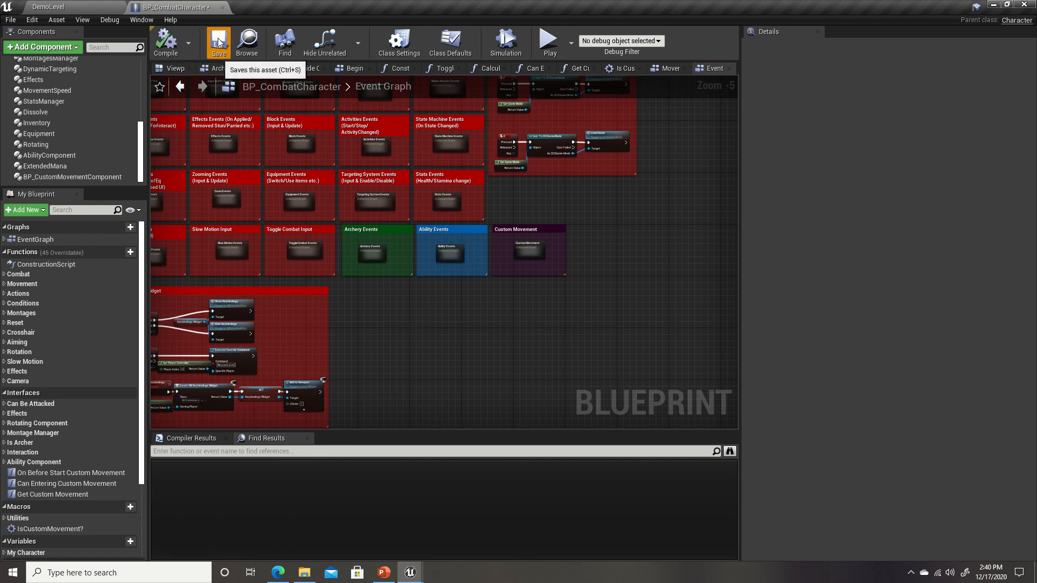
pyautogui.click(218, 42)
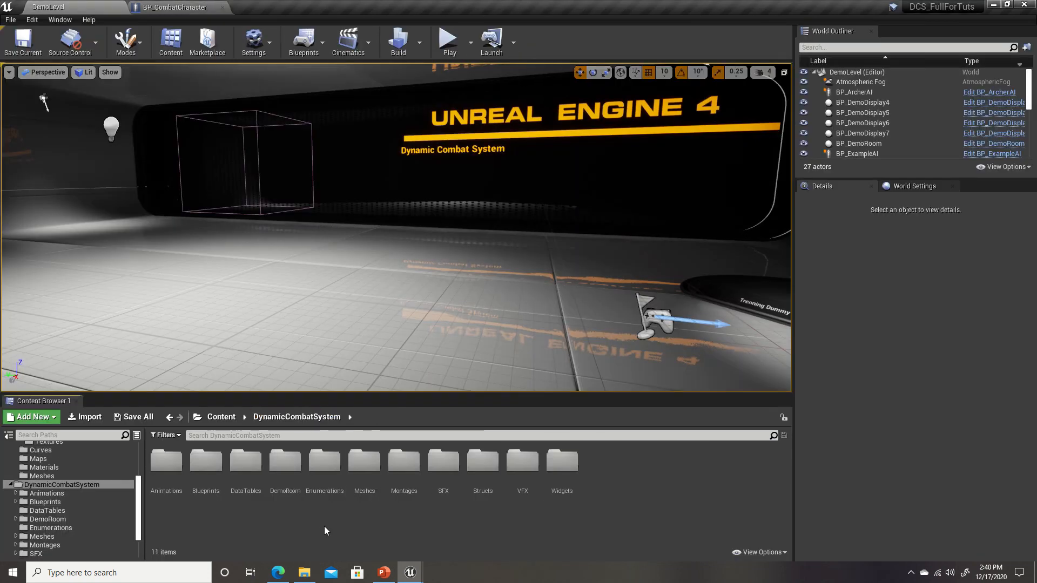
pyautogui.moveTo(166, 460)
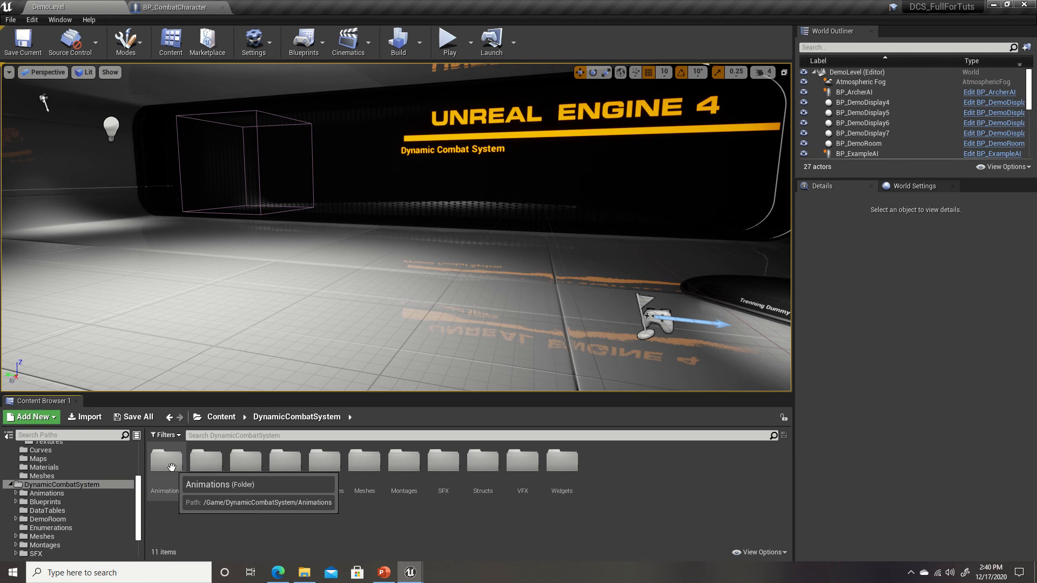
# Step: Open ABP_CombatCharacter from Animations, then ABP_CustomMovement from the CustomMovement folder
pyautogui.doubleClick(164, 460)
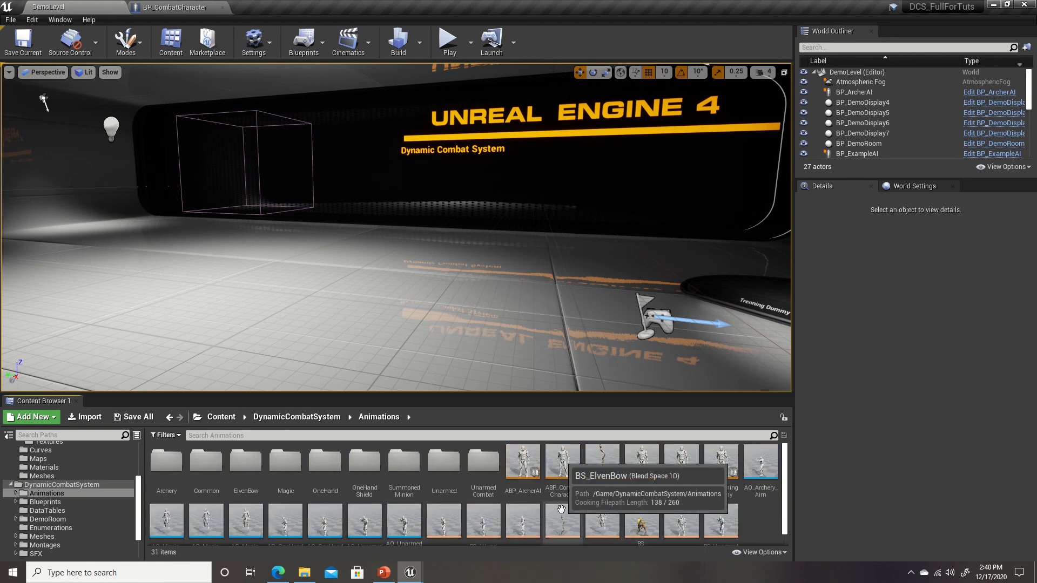
pyautogui.doubleClick(562, 461)
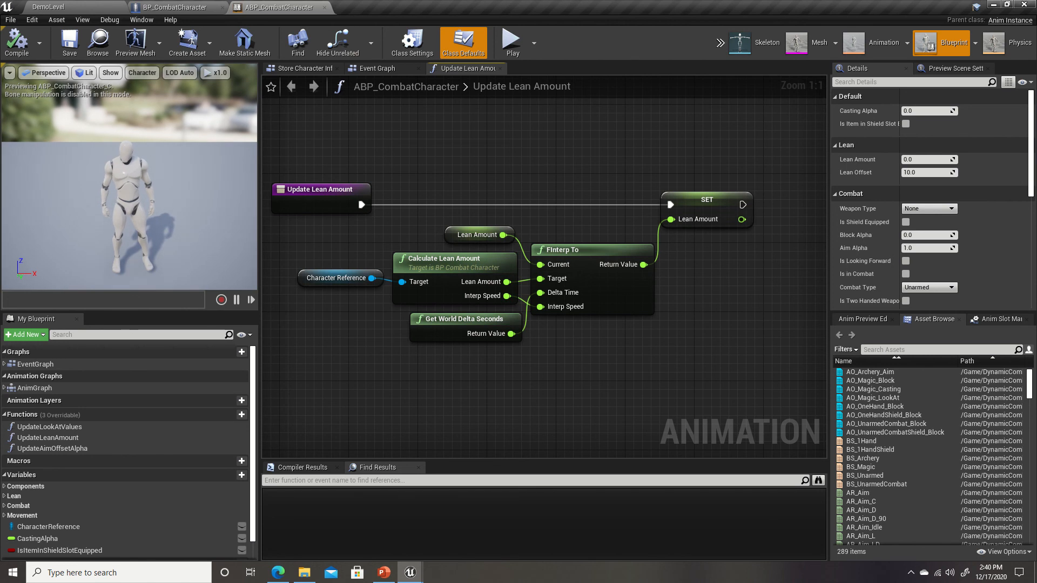
pyautogui.click(47, 7)
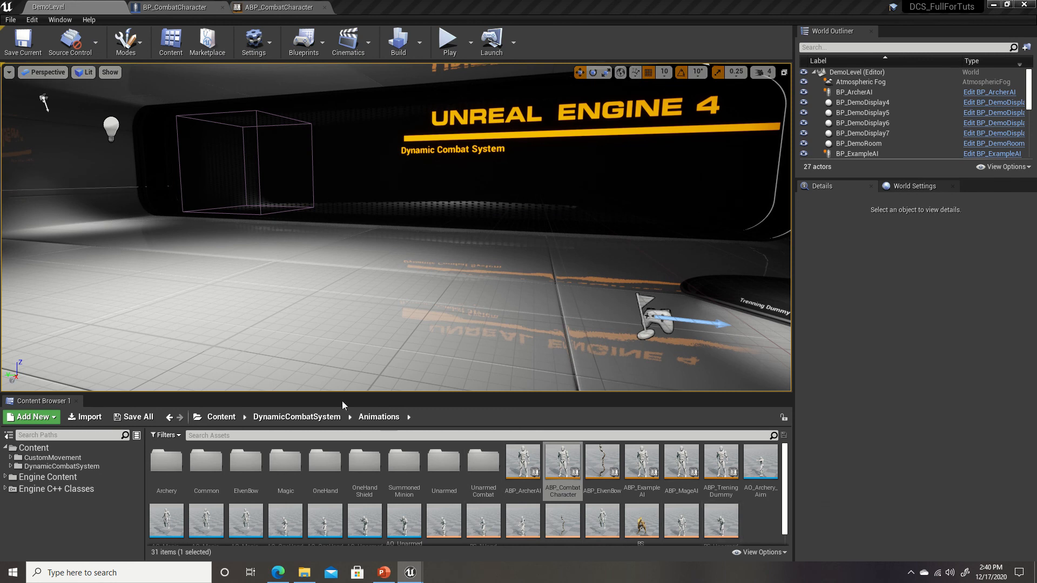
pyautogui.click(222, 416)
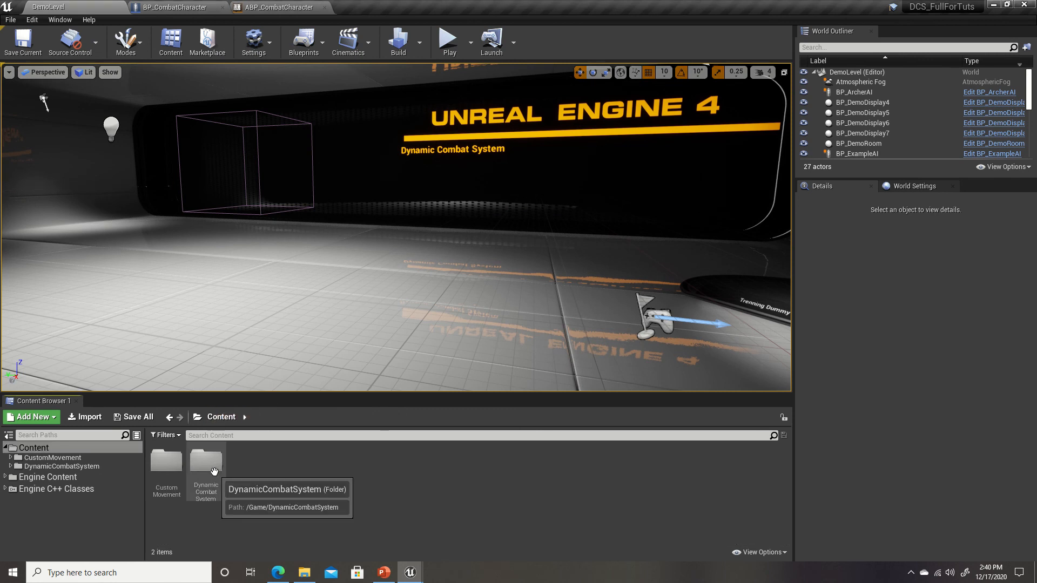
pyautogui.doubleClick(166, 461)
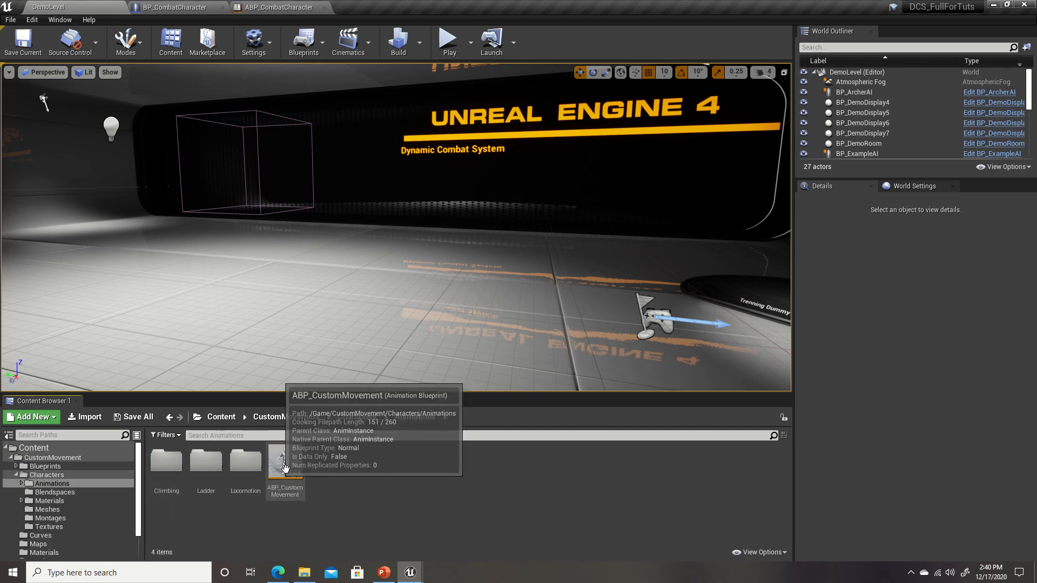
pyautogui.doubleClick(285, 462)
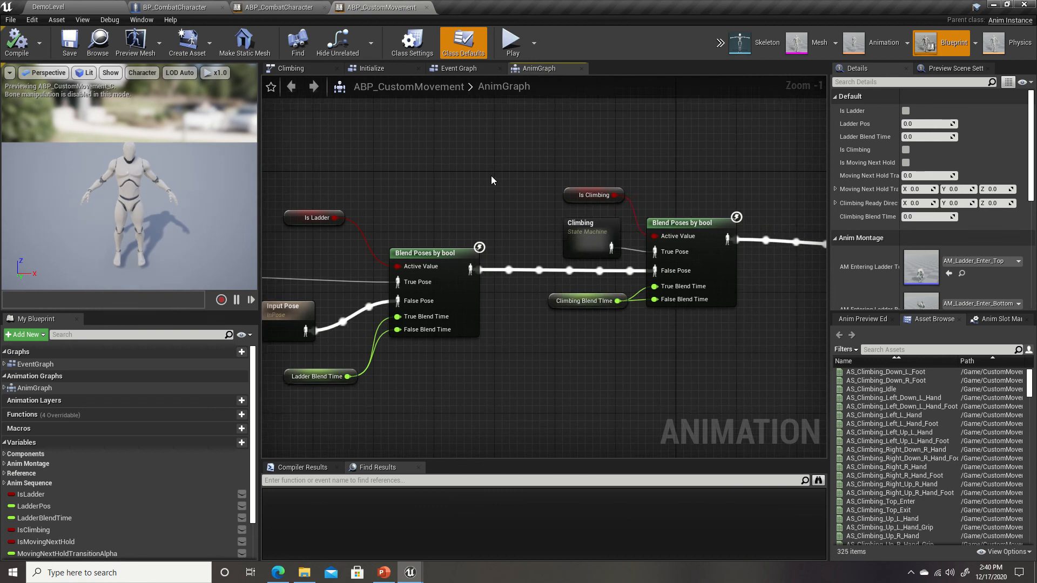
# Step: Show ABP_CustomMovement's Anim Slot Manager, select the CustomMovement slot, and clear the node search
pyautogui.scroll(-3)
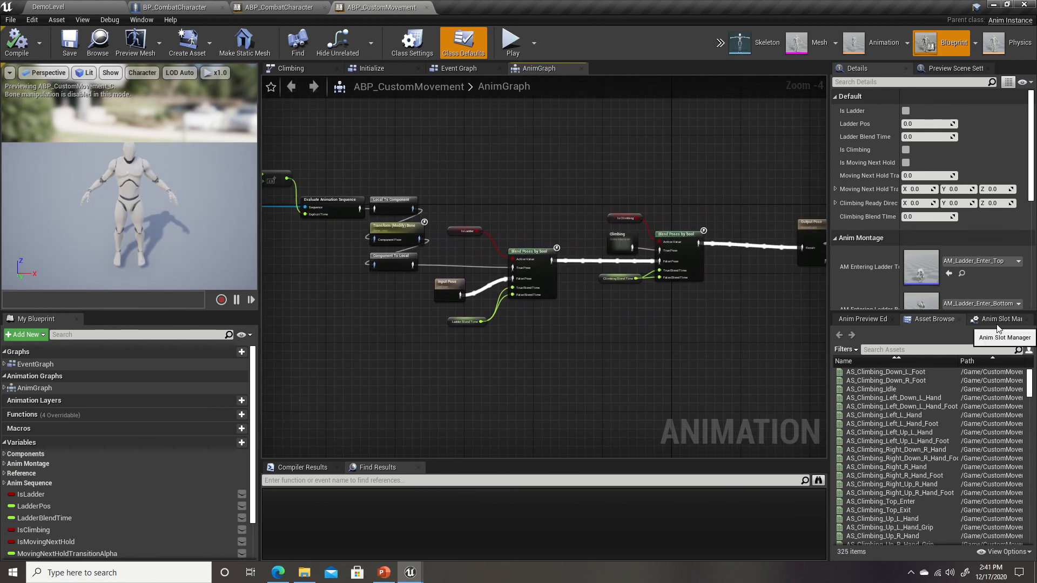
pyautogui.click(998, 319)
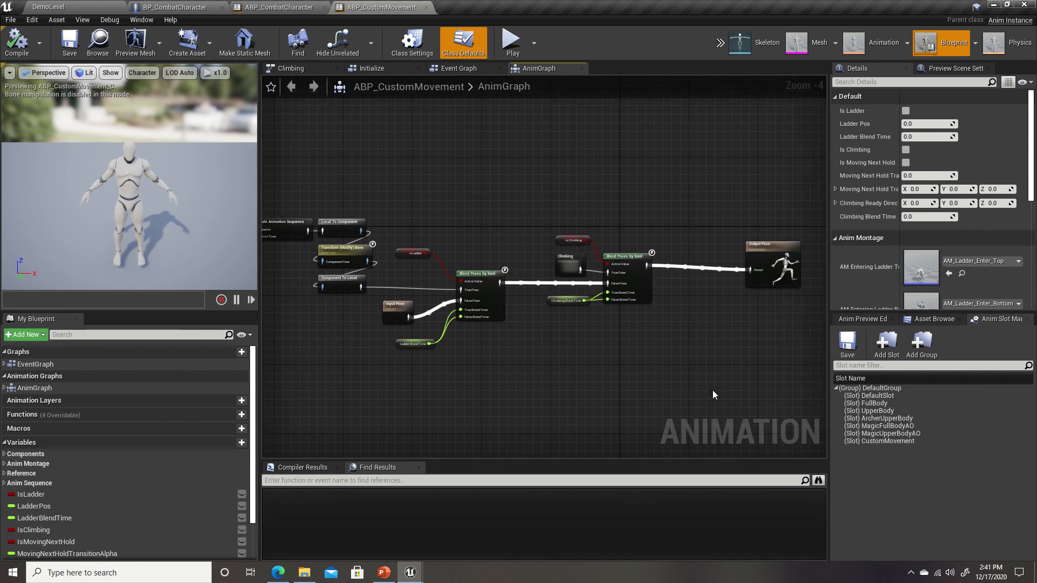
pyautogui.click(879, 441)
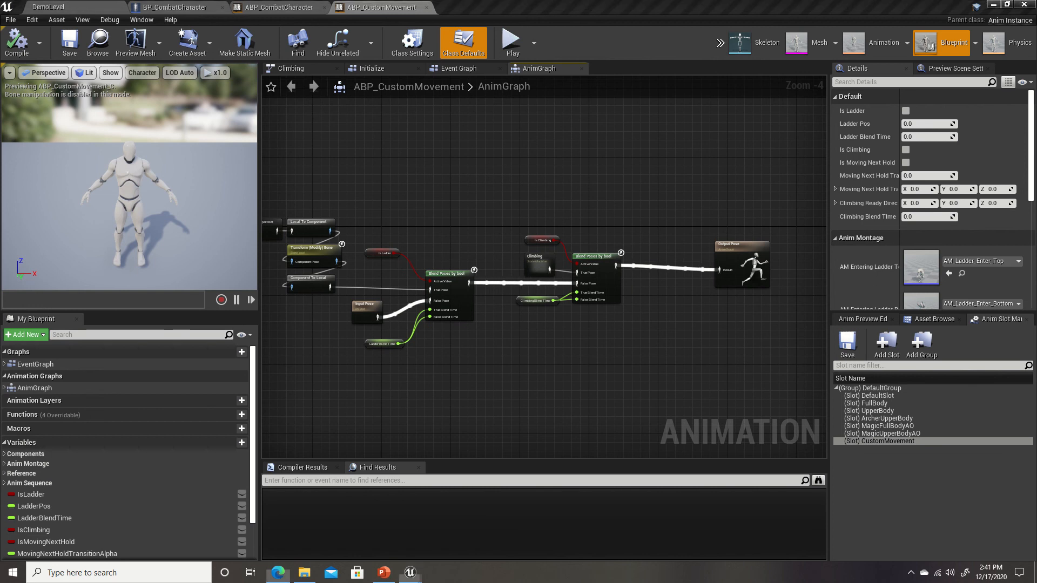
pyautogui.moveTo(367, 273)
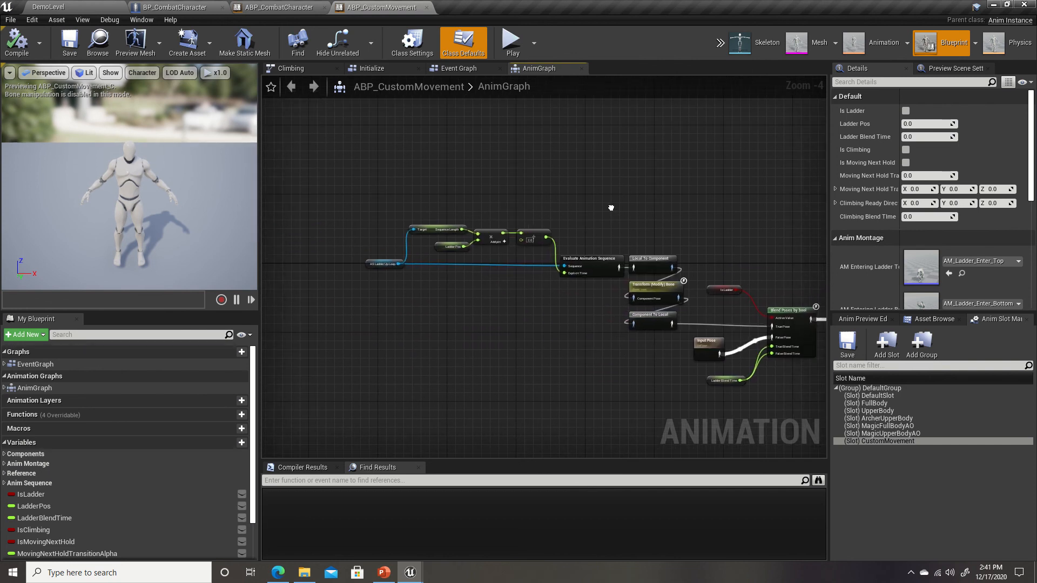
pyautogui.scroll(-3)
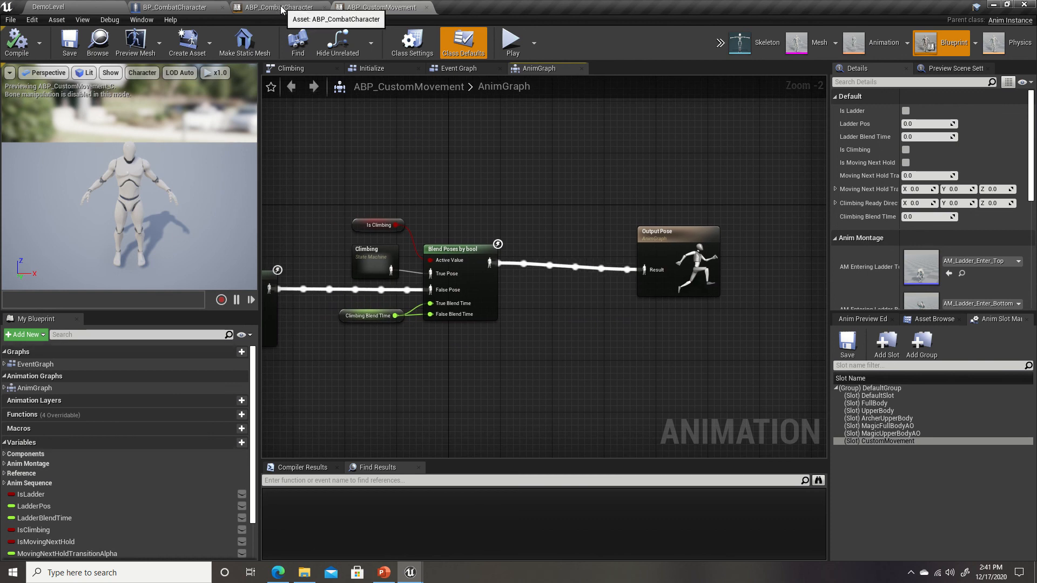
pyautogui.moveTo(398, 161)
pyautogui.write('dea')
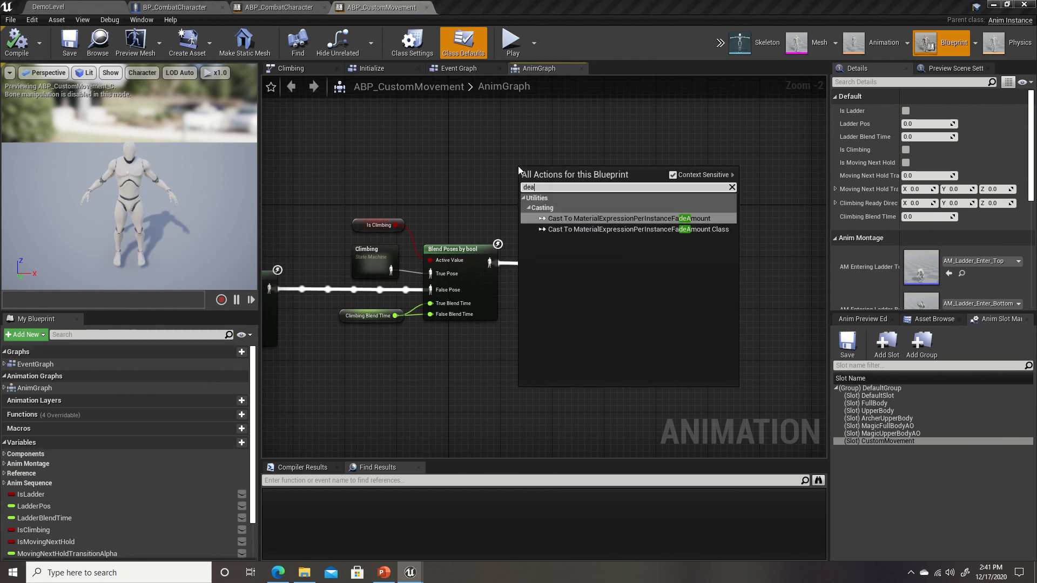
pyautogui.press('backspace')
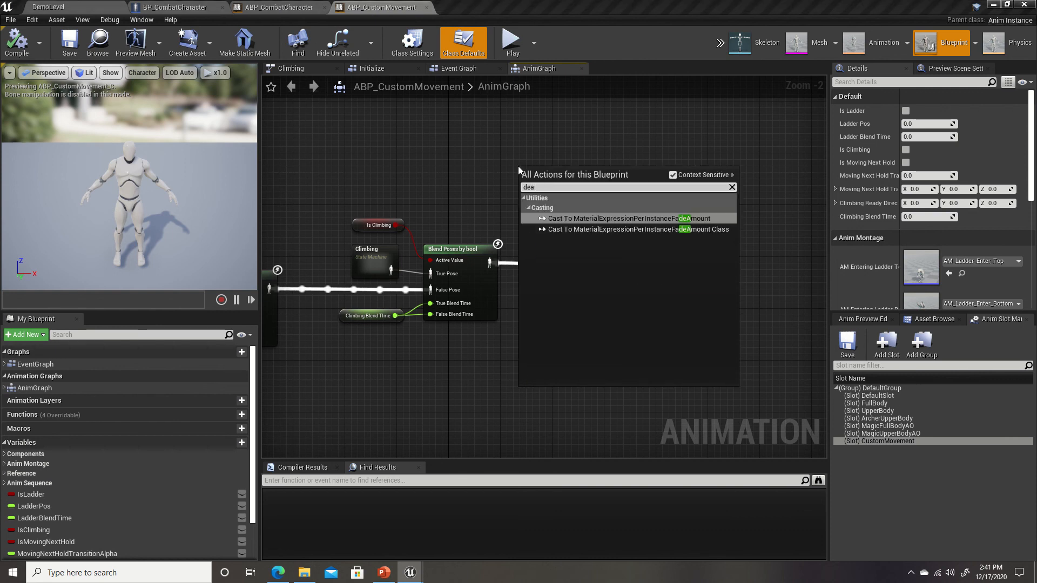
# Step: Add a Slot node set to CustomMovement, then select it and bring up its Cut menu
pyautogui.write('slot')
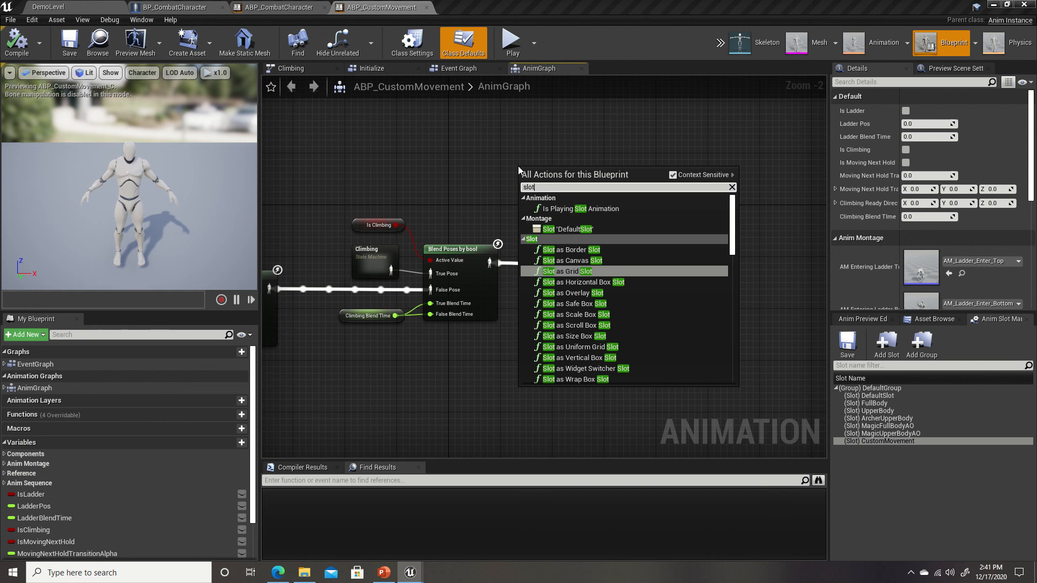
pyautogui.click(567, 229)
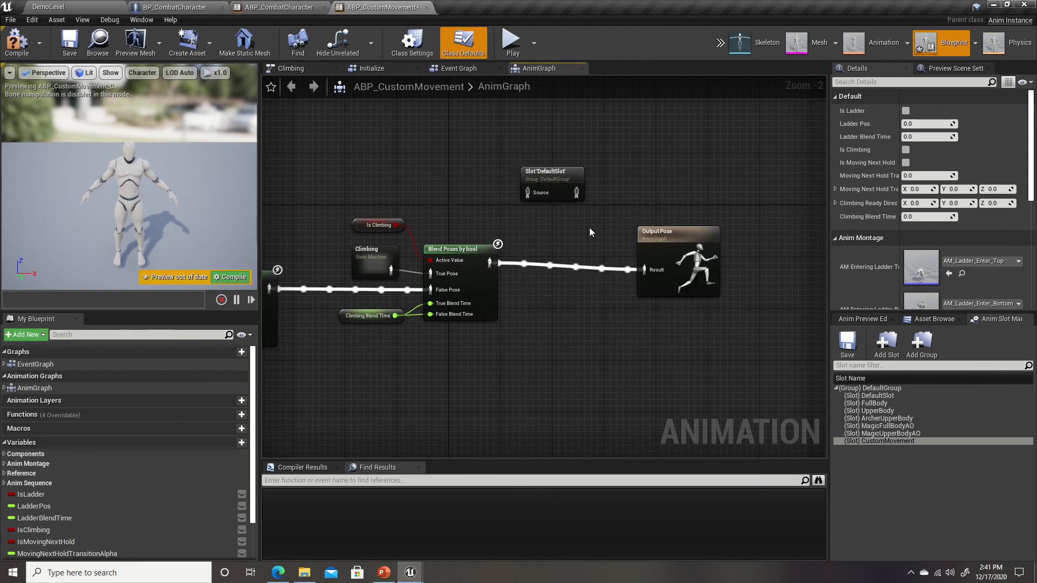
pyautogui.click(552, 183)
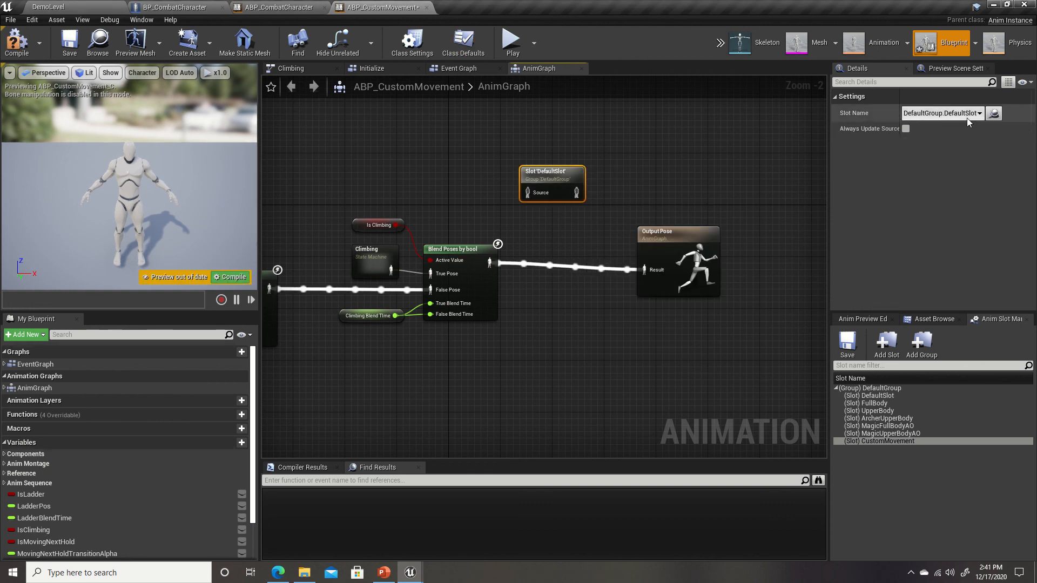
pyautogui.click(942, 113)
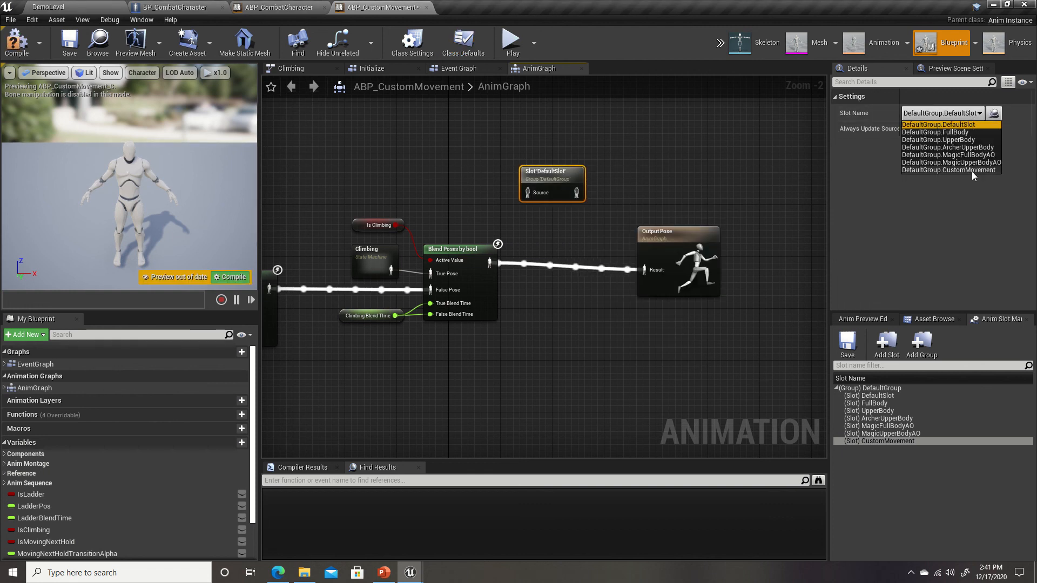
pyautogui.click(950, 170)
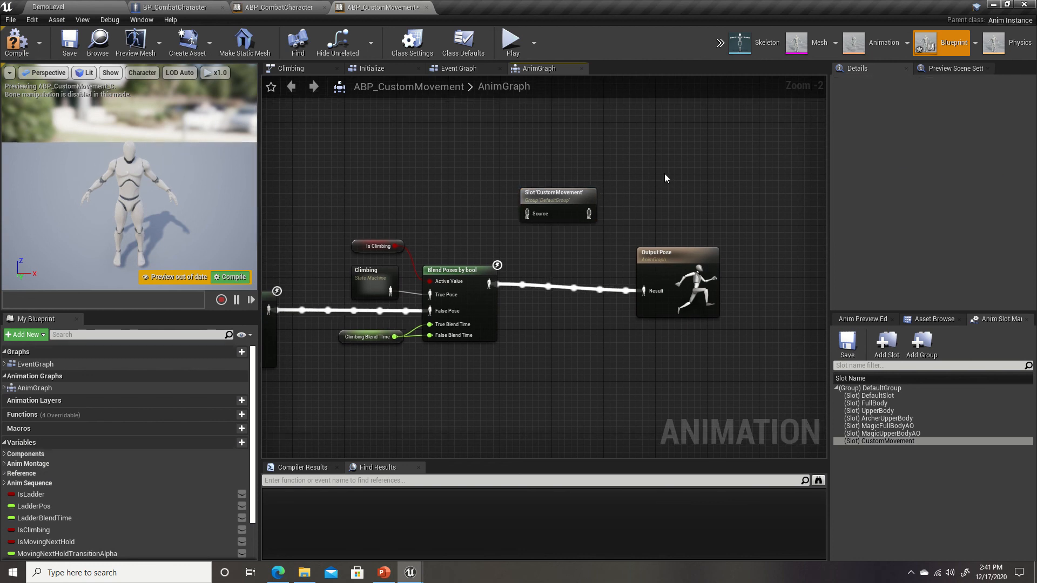
pyautogui.moveTo(561, 206)
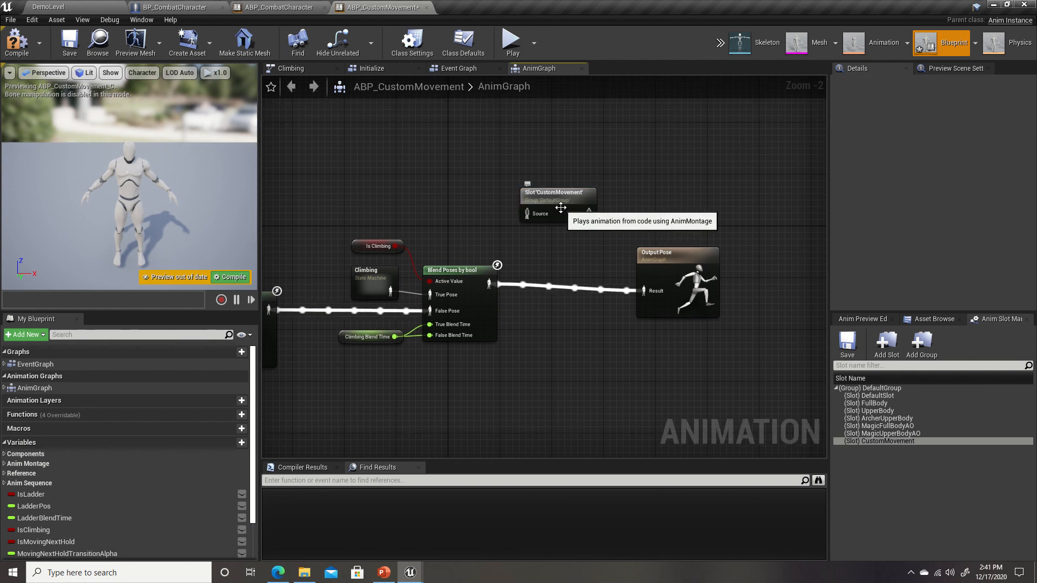
pyautogui.click(557, 205)
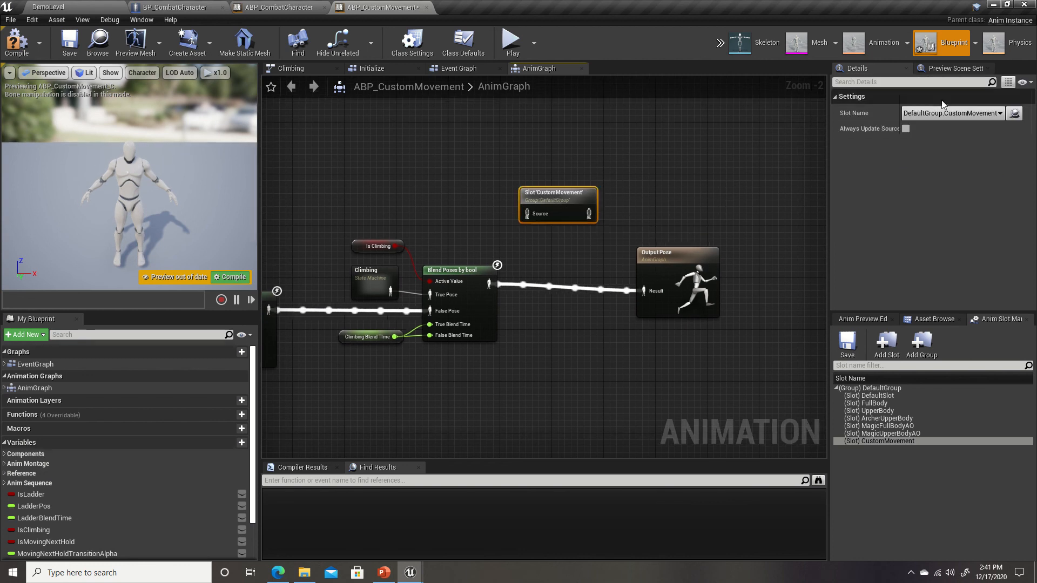
pyautogui.rightClick(558, 205)
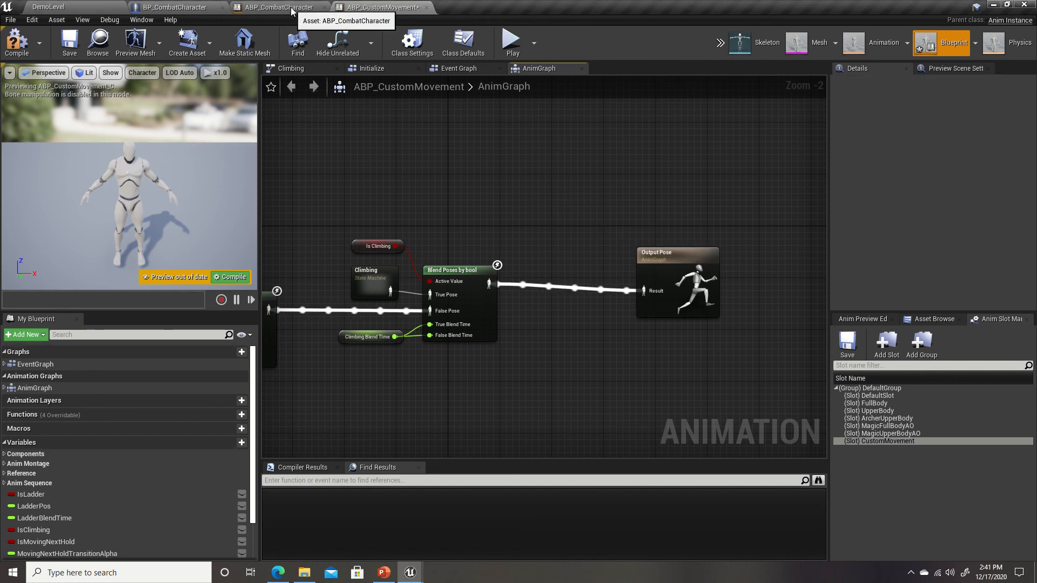
# Step: Paste the CustomMovement Slot node into ABP_CombatCharacter's AnimGraph, save, verify slots, and close it
pyautogui.click(279, 7)
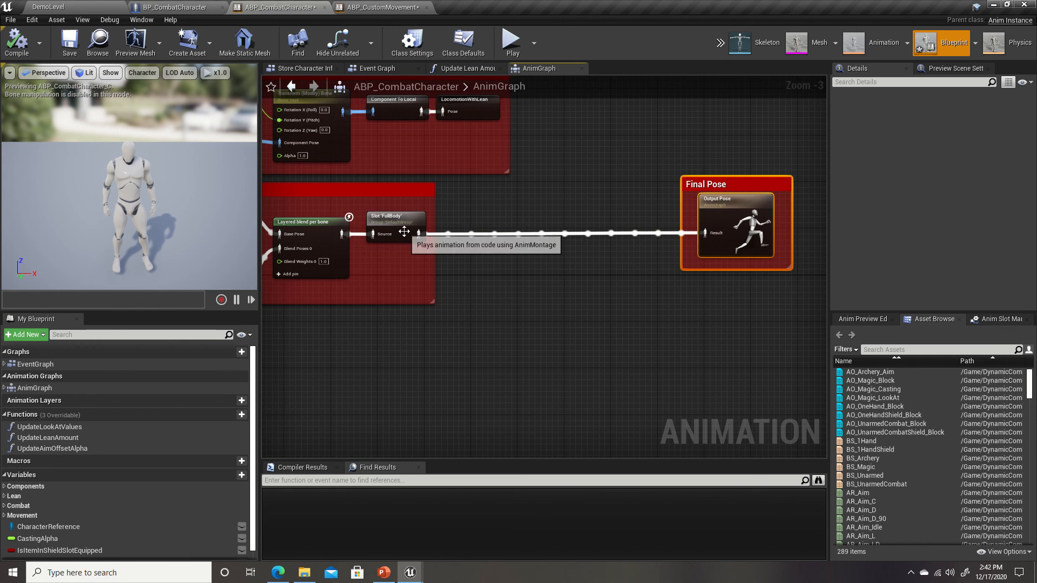
pyautogui.click(395, 215)
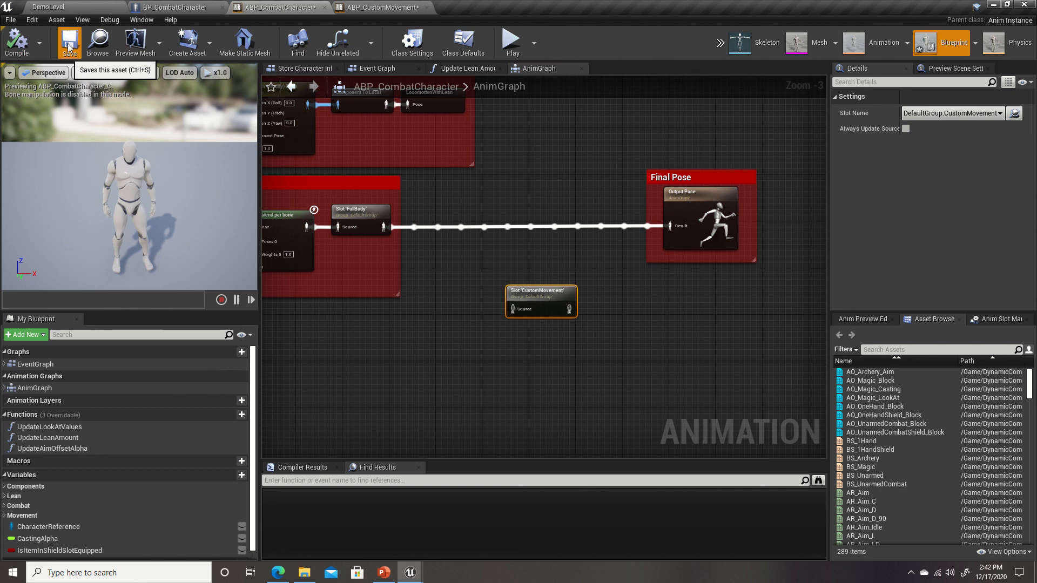
pyautogui.click(68, 42)
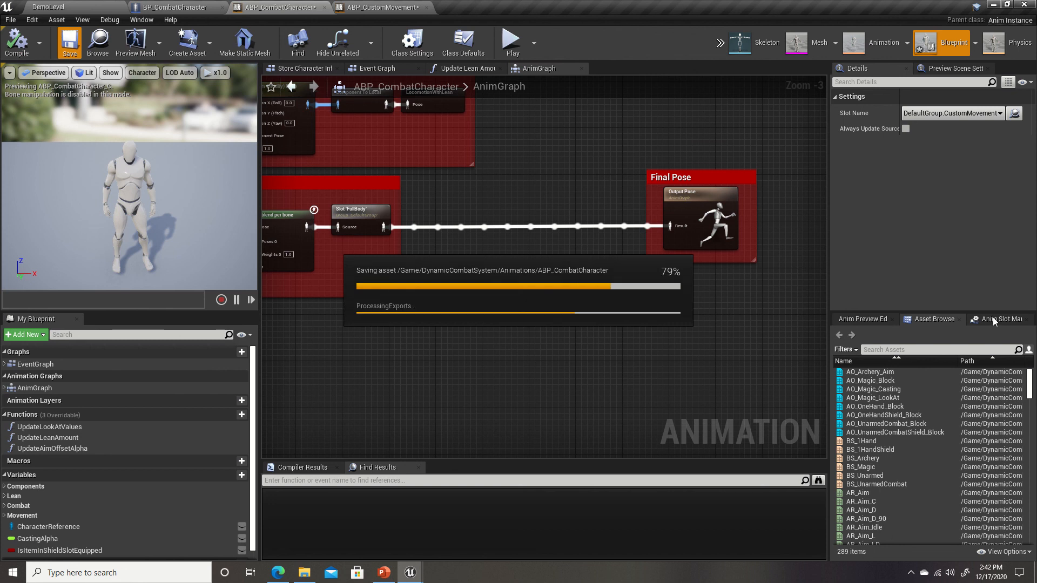
pyautogui.click(1000, 320)
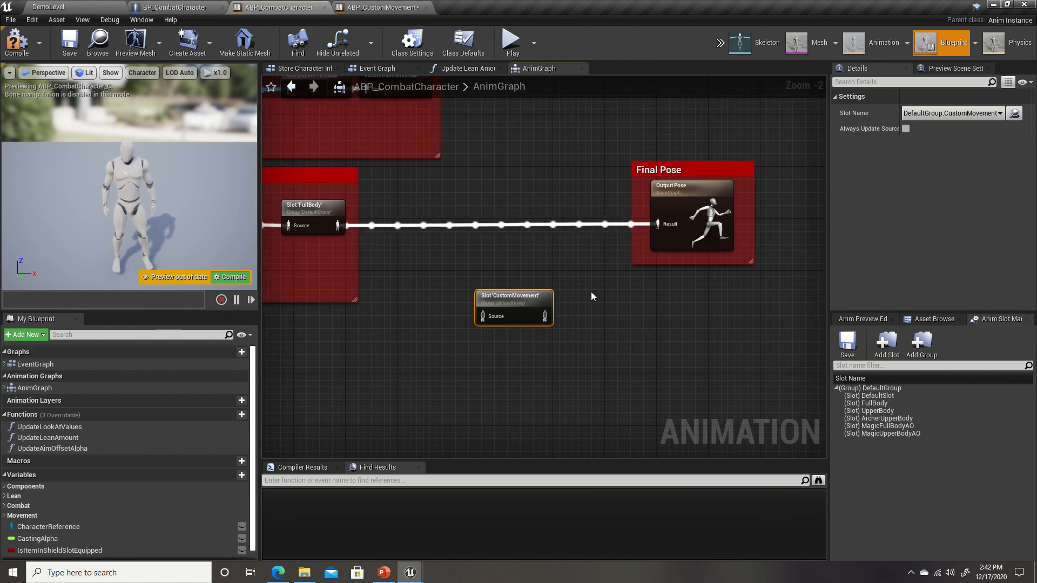
pyautogui.click(17, 42)
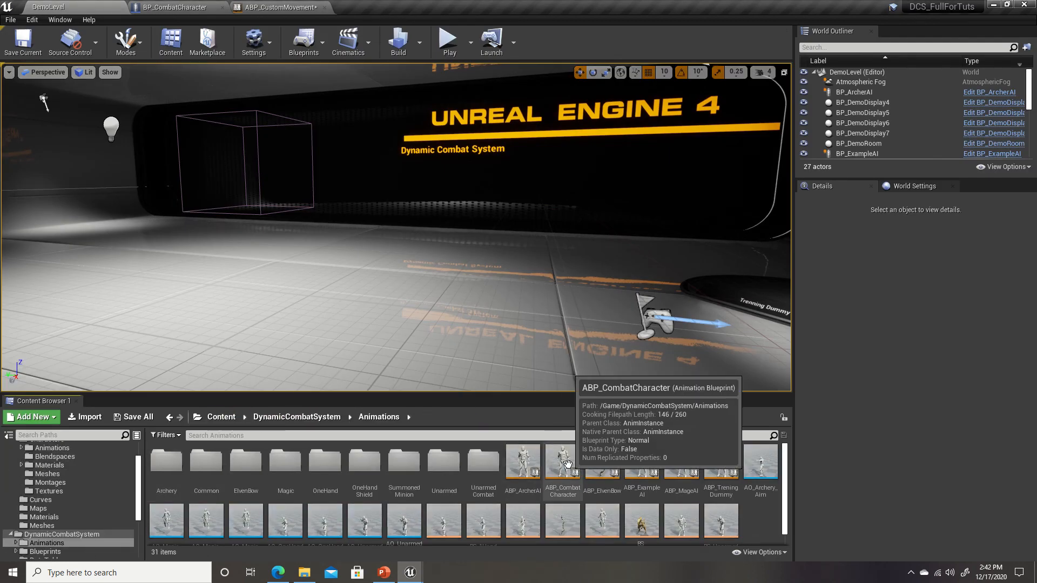
# Step: Reopen ABP_CombatCharacter and route FullBody through the CustomMovement slot into Output Pose
pyautogui.doubleClick(560, 460)
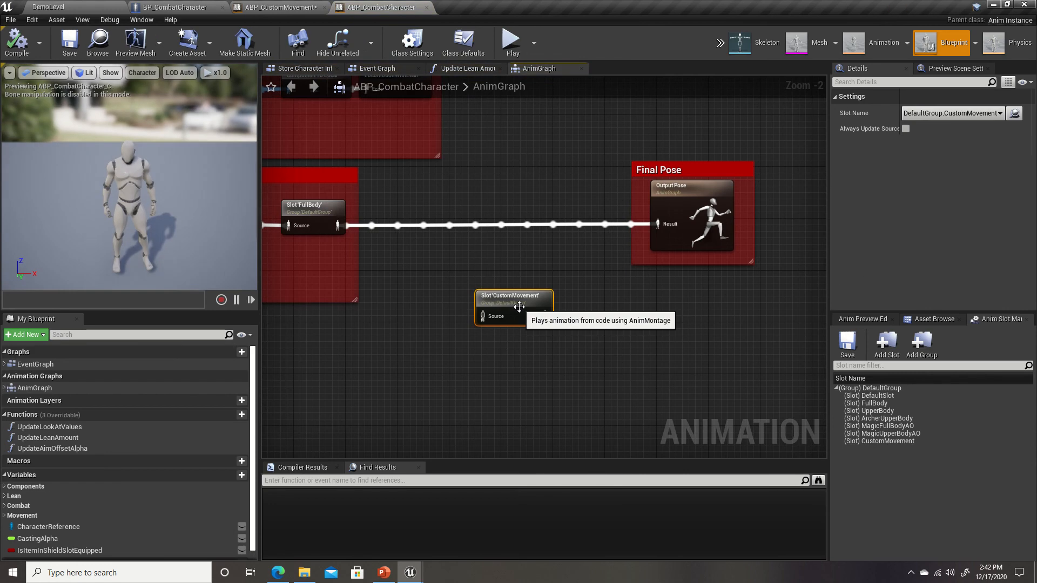
pyautogui.moveTo(904, 451)
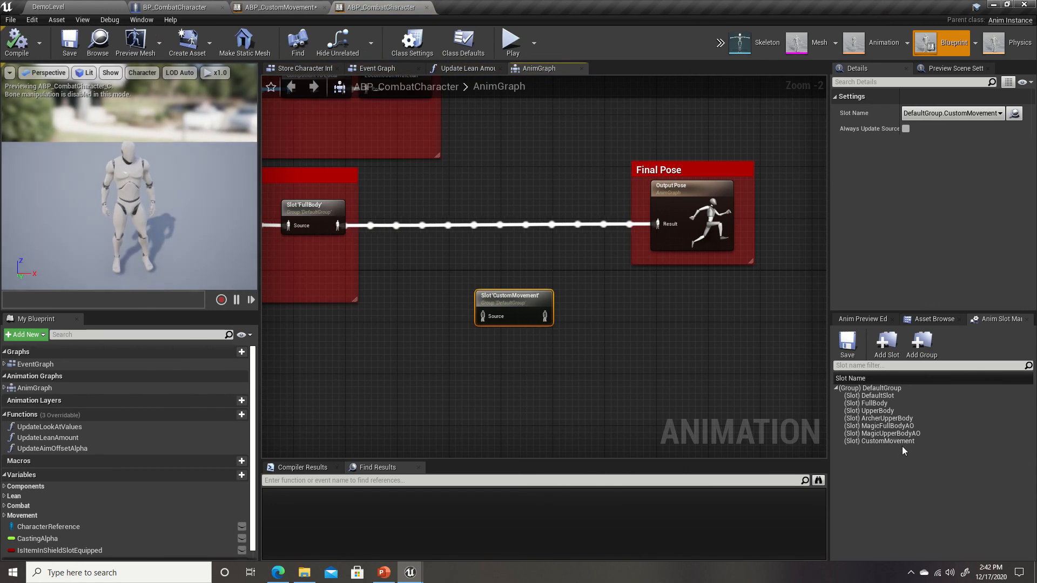
pyautogui.click(880, 442)
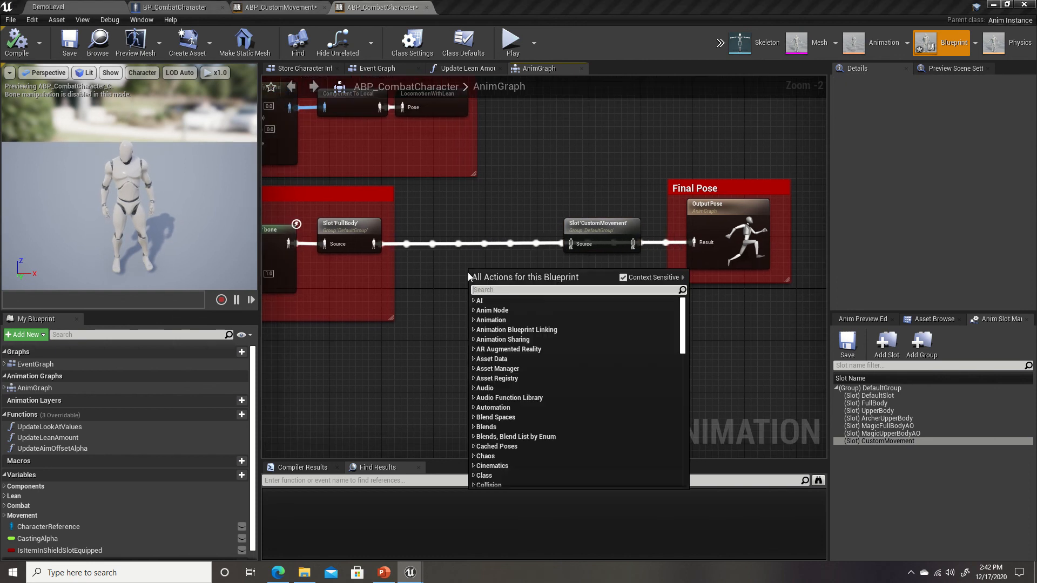
# Step: Add a Linked Anim Graph node using ABP_CustomMovement before the CustomMovement slot
pyautogui.write('linked')
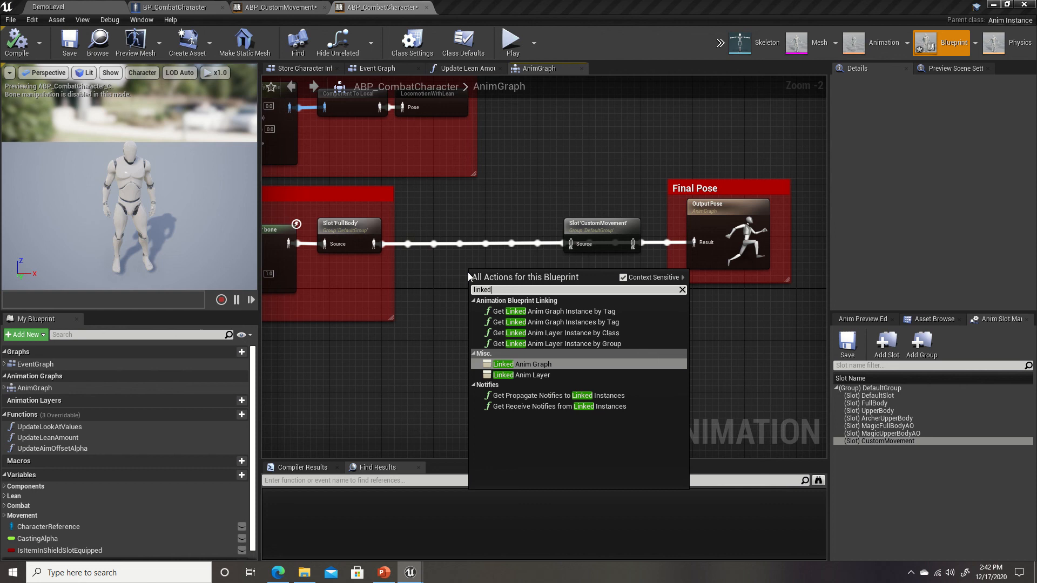
pyautogui.moveTo(532, 363)
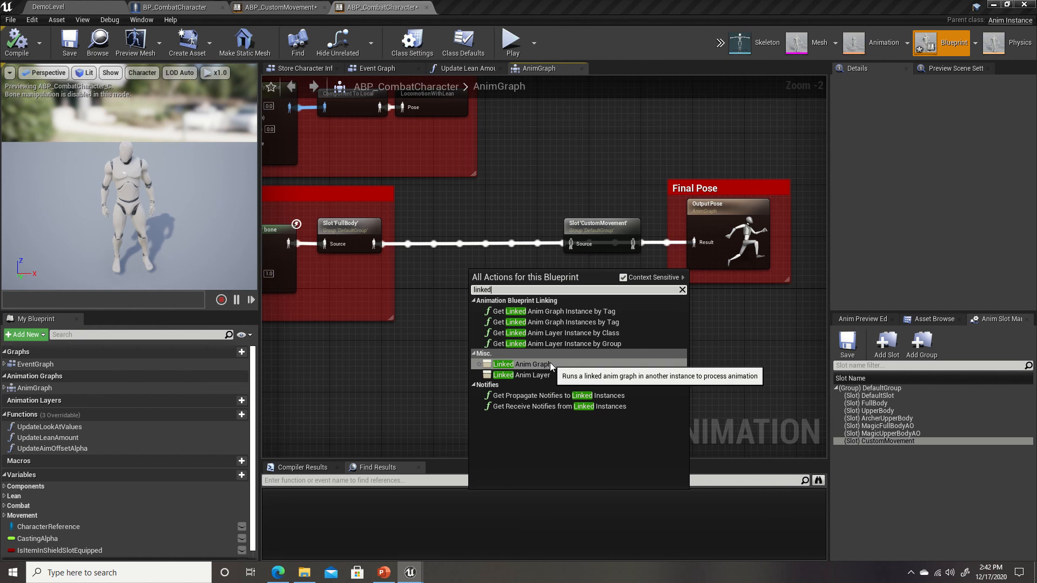
pyautogui.click(521, 363)
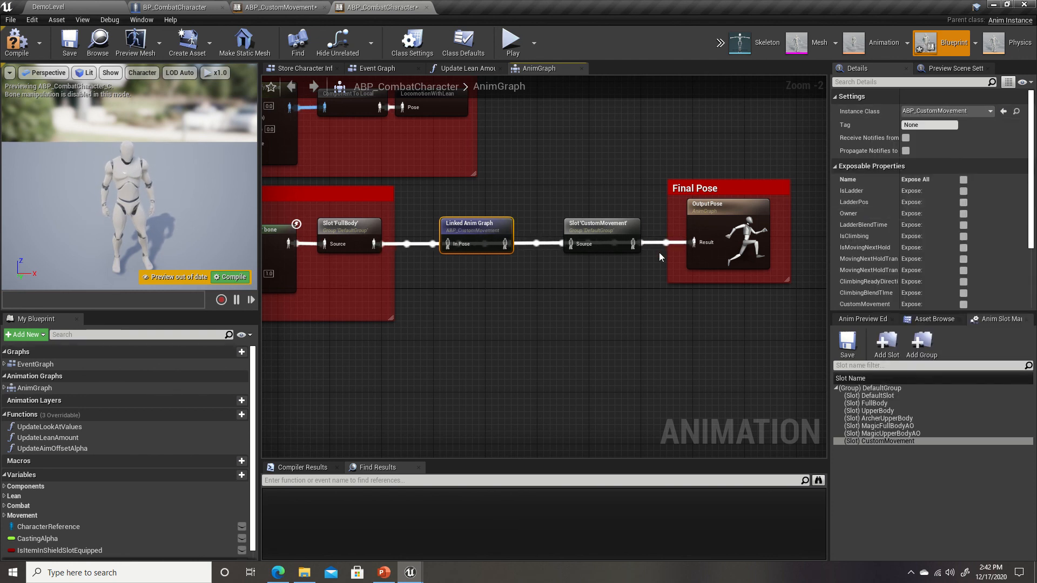
pyautogui.moveTo(574, 243)
pyautogui.write('For Custom')
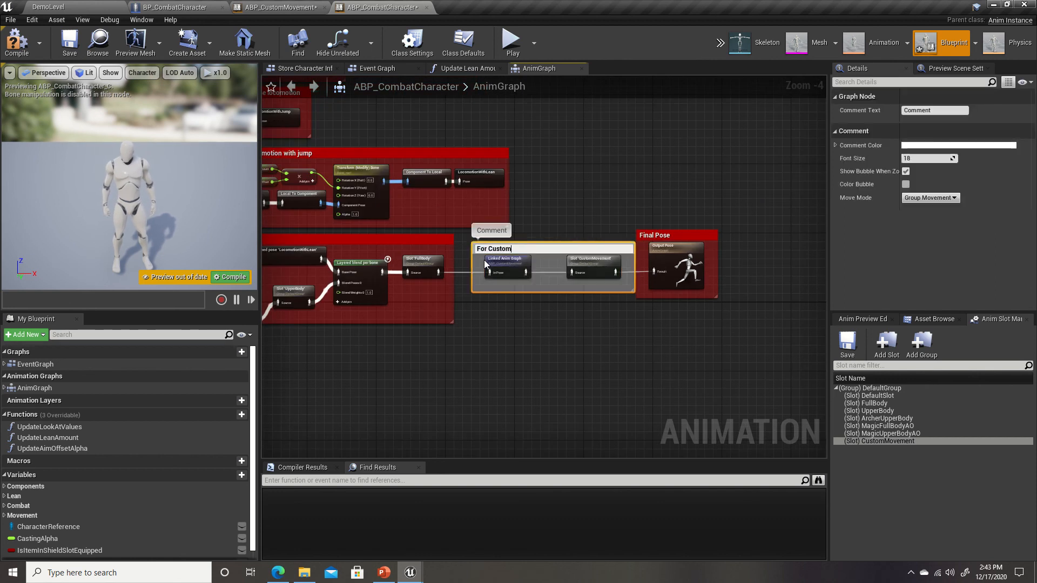
# Step: Title the comment 'For Custom Movement', tint it magenta, and compile the blueprint
pyautogui.write('Movement')
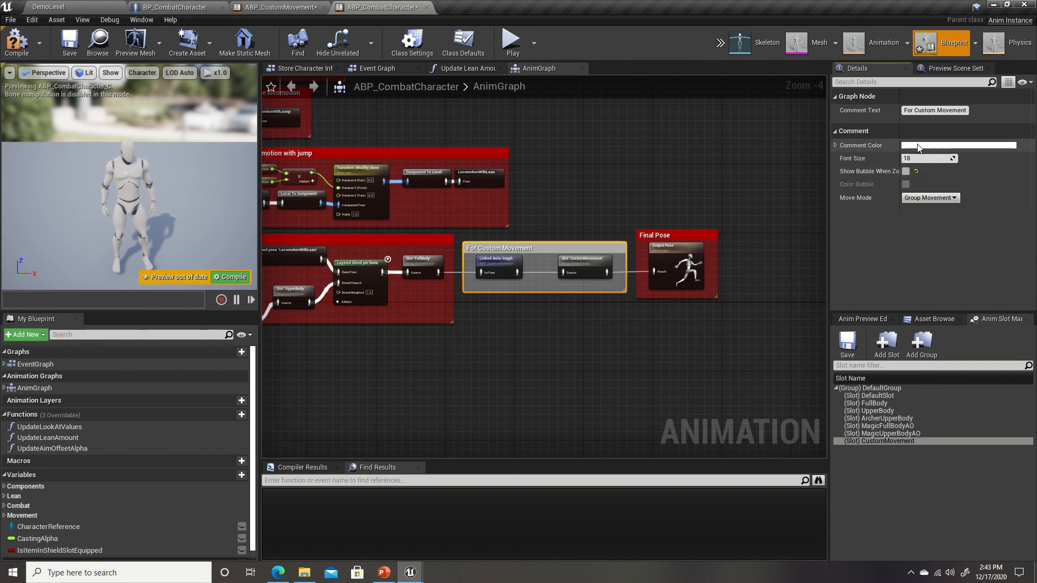
pyautogui.click(959, 145)
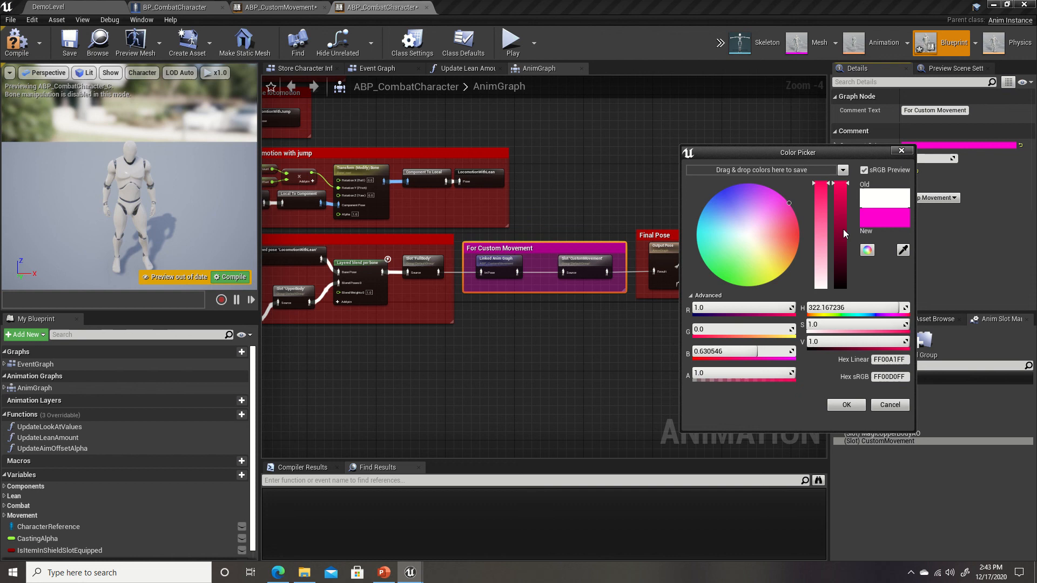
pyautogui.click(845, 405)
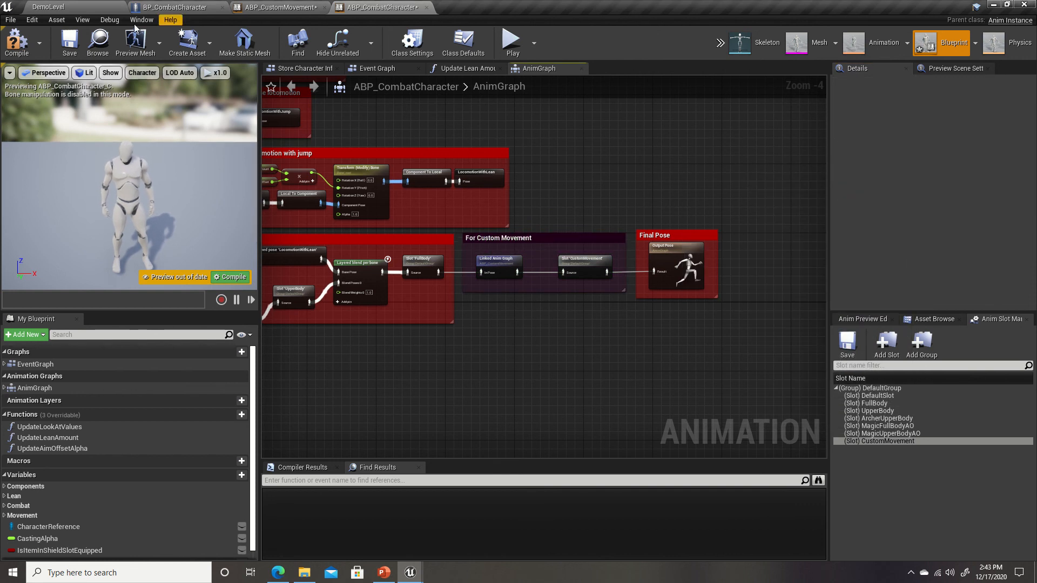
pyautogui.click(68, 42)
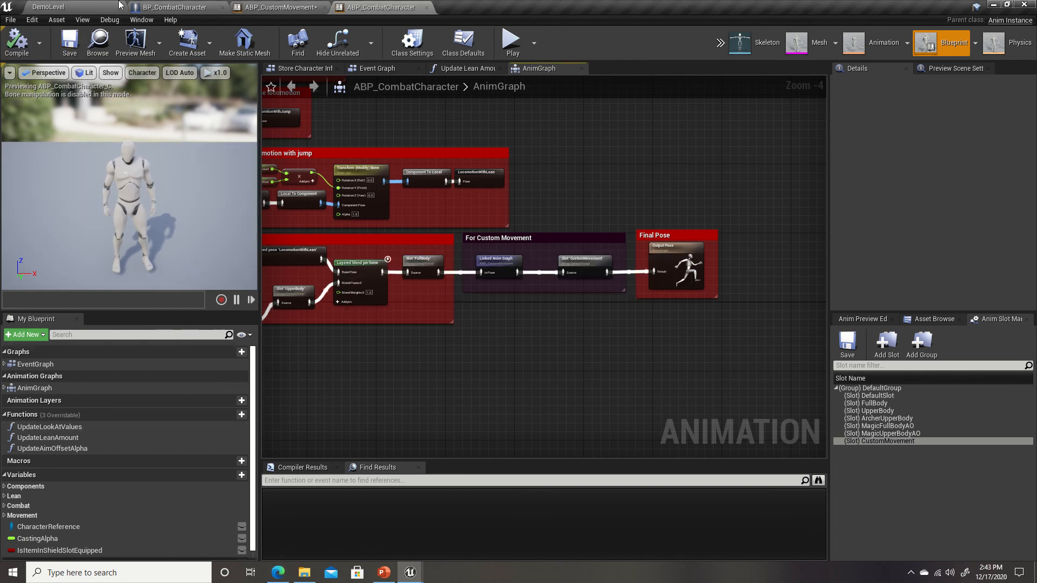
# Step: Back in the level editor, open DemoMap from Content > CustomMovement > Maps
pyautogui.click(46, 7)
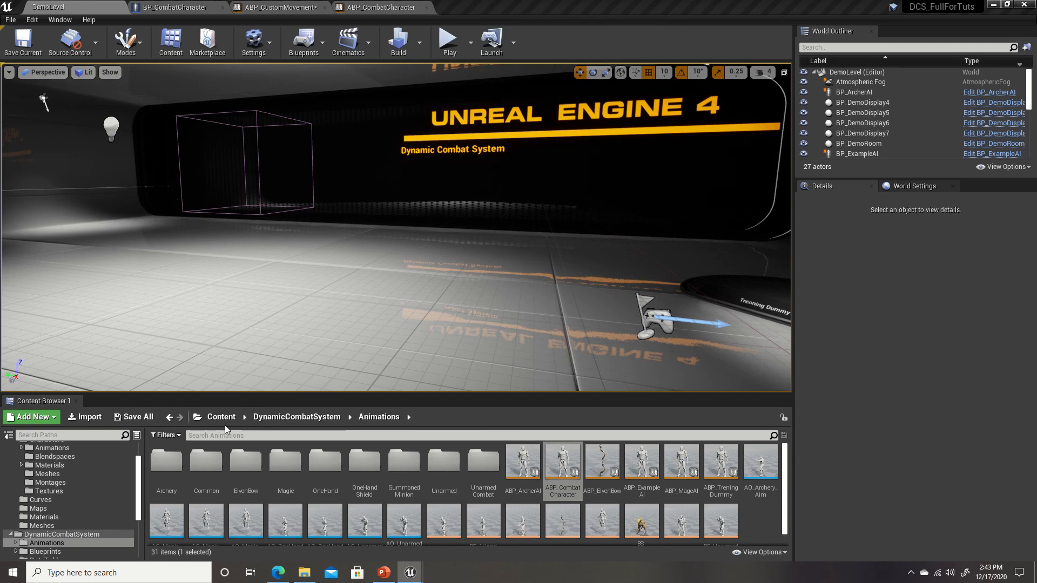
pyautogui.click(137, 416)
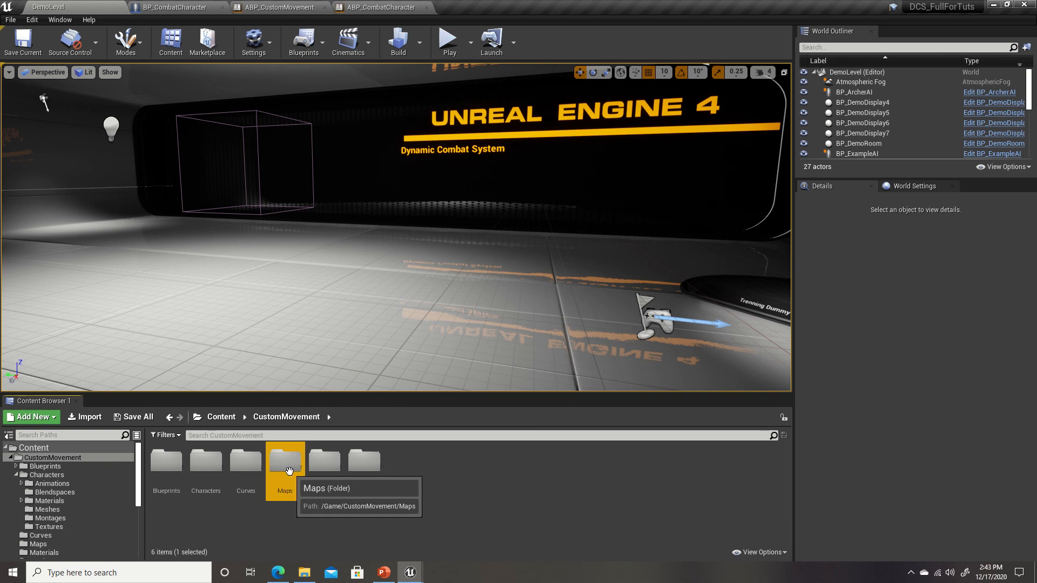
pyautogui.doubleClick(285, 460)
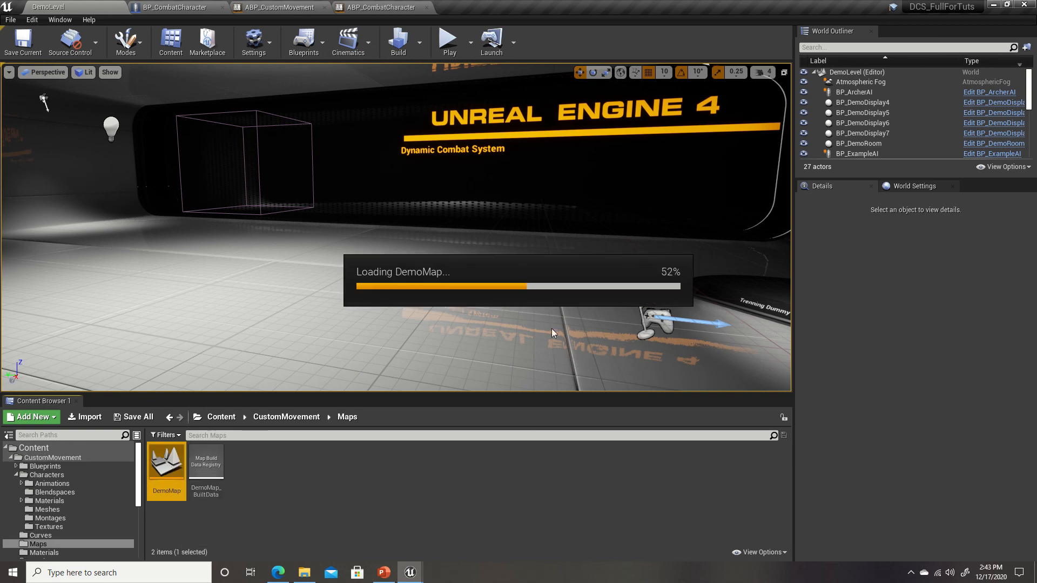
pyautogui.doubleClick(166, 459)
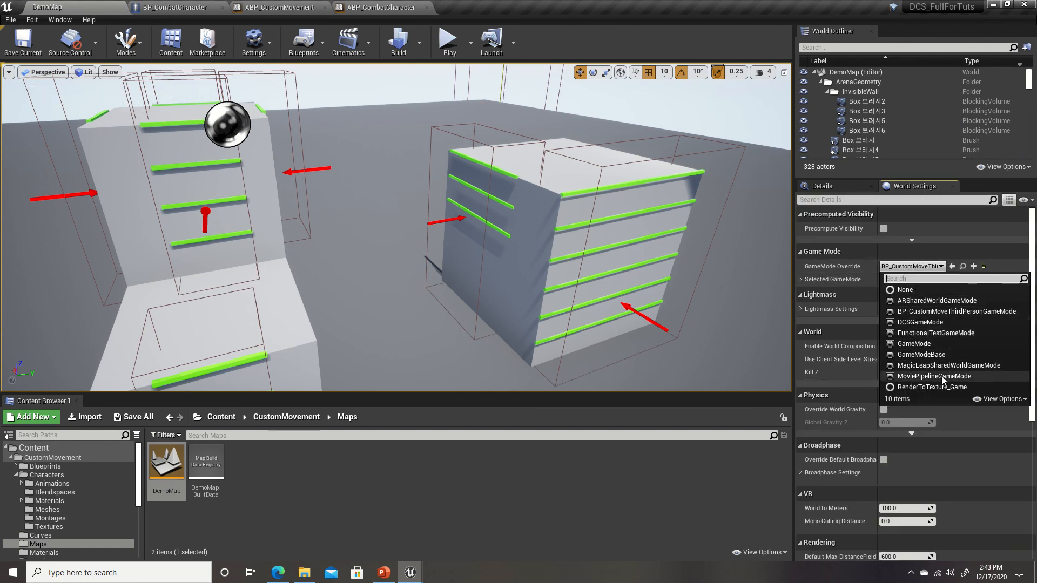
# Step: Set DemoMap's GameMode Override to DCSGameMode, review its classes, and save the map
pyautogui.click(919, 322)
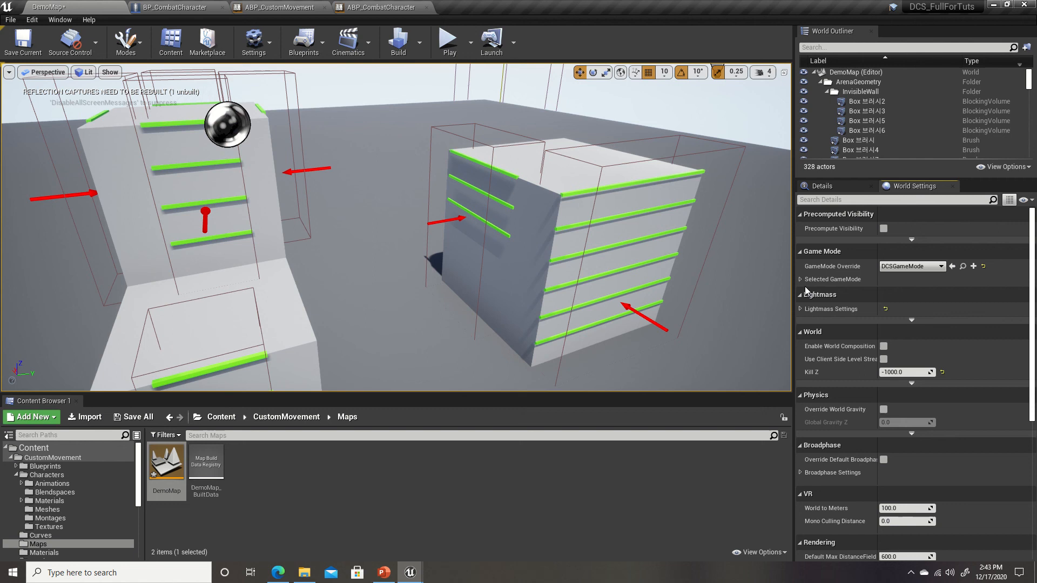
pyautogui.click(800, 279)
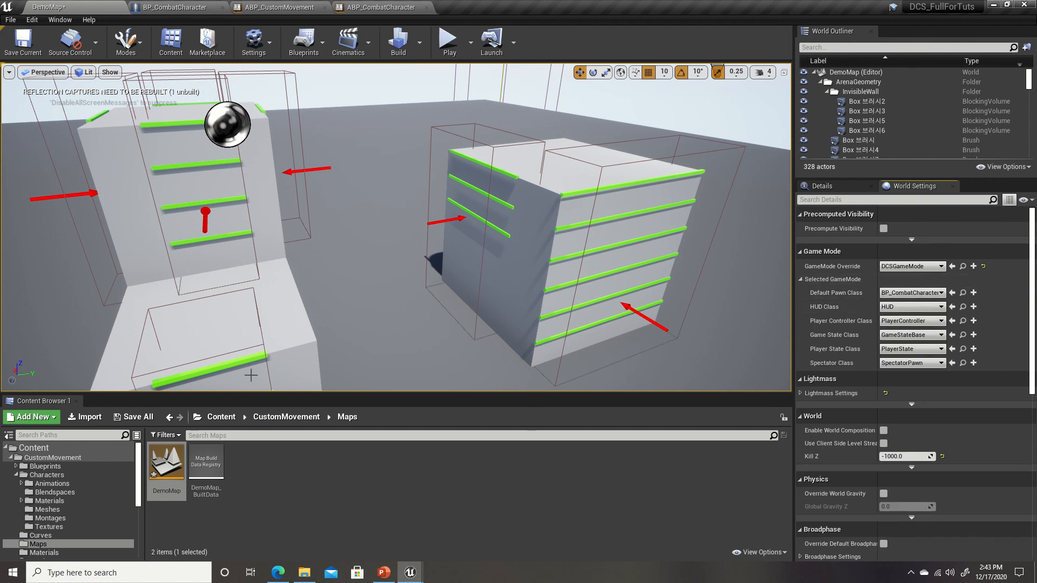
pyautogui.click(138, 416)
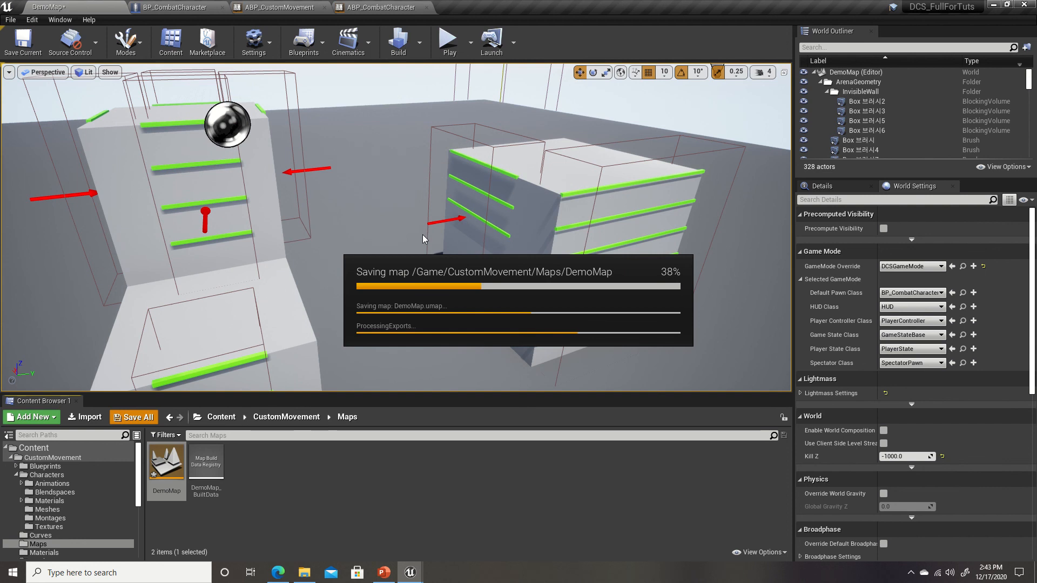
pyautogui.moveTo(405, 207)
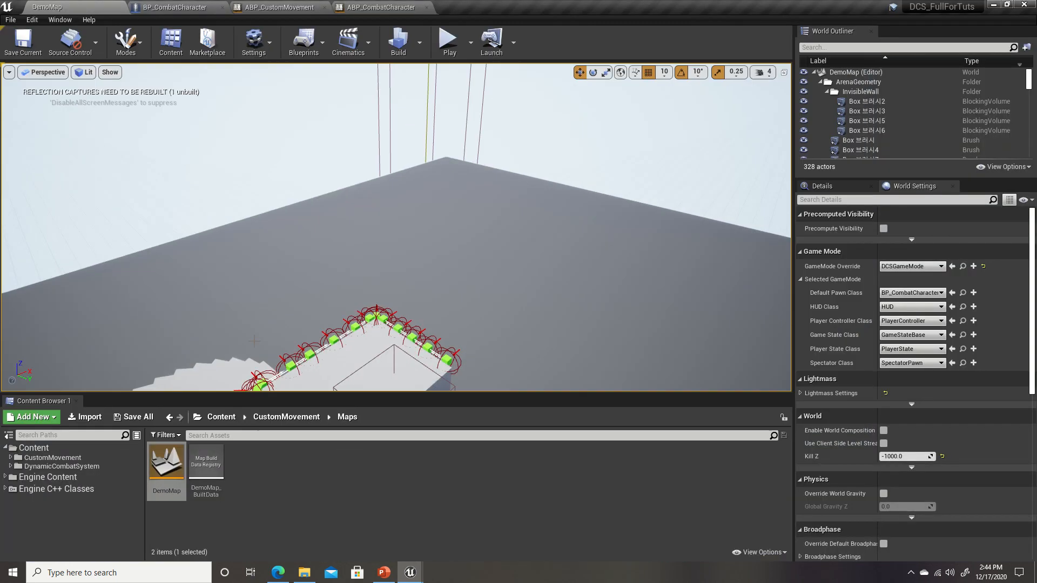
pyautogui.moveTo(459, 450)
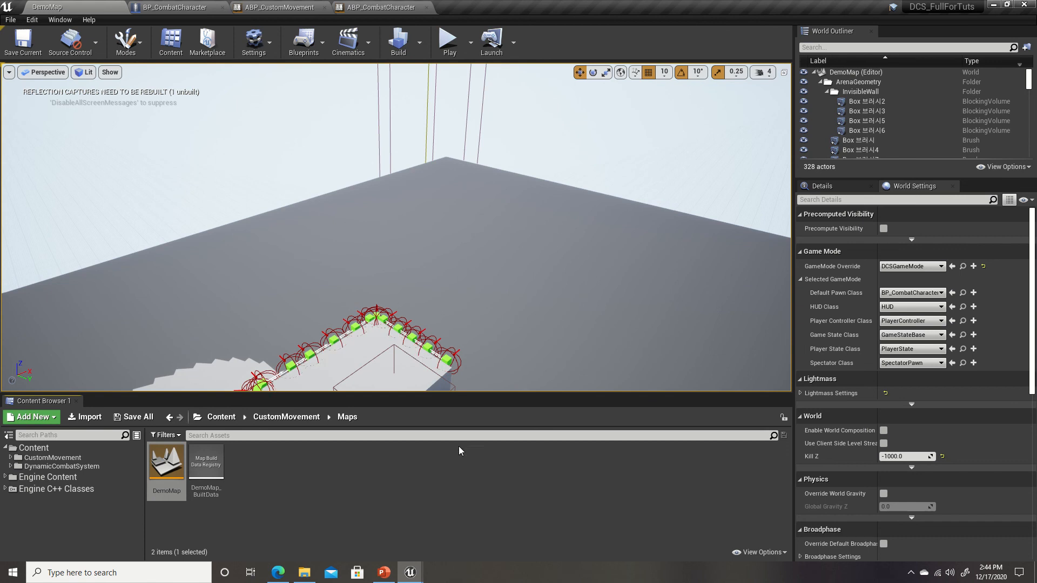